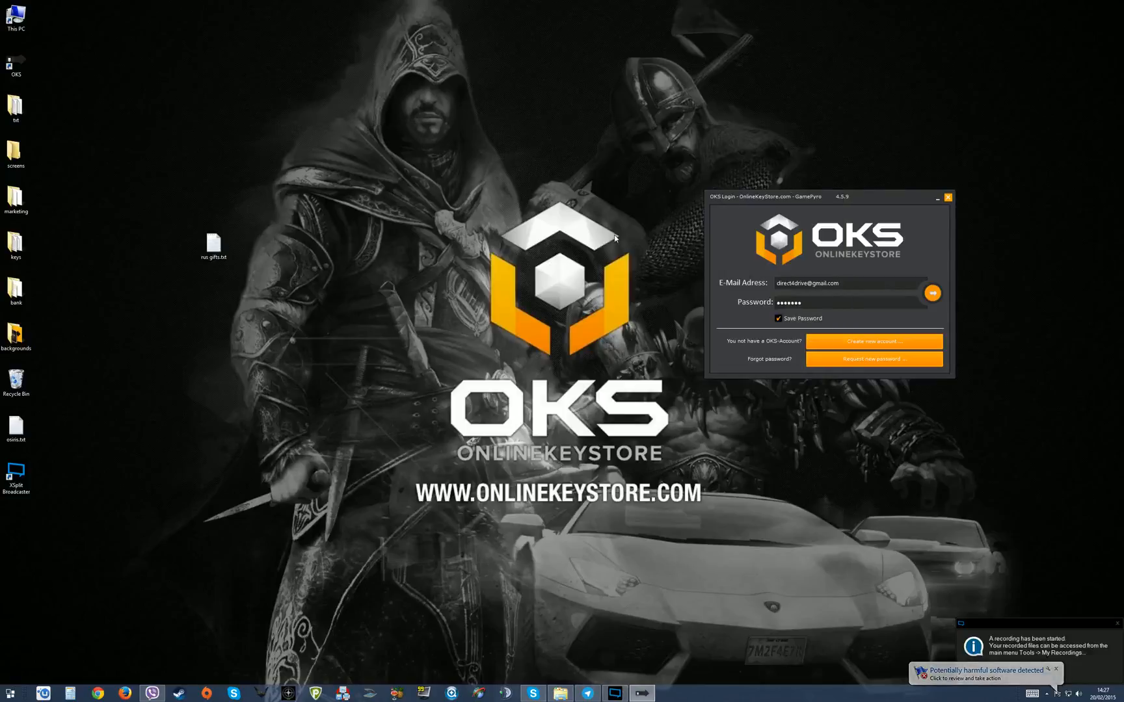
Reposition the OKS login window, close the Far Cry 4 giveaway news, and shift the client right.
{"action": "left_click_drag", "start_coordinate": [824, 197], "coordinate": [308, 213]}
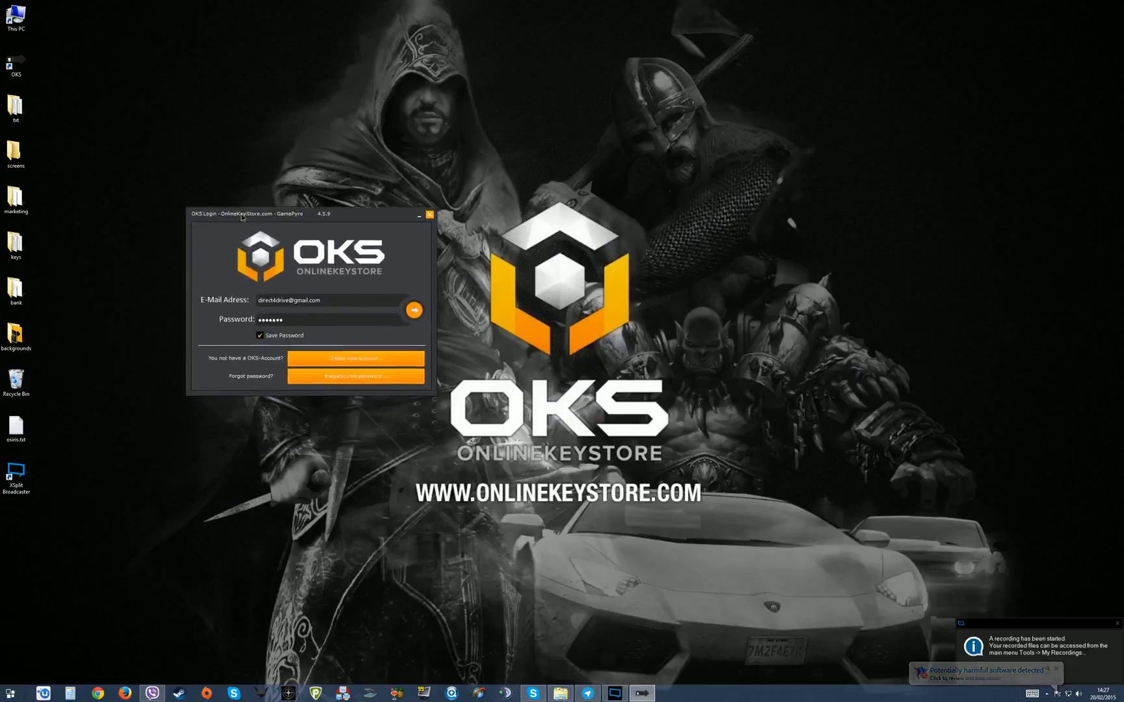
{"action": "left_click_drag", "start_coordinate": [240, 214], "coordinate": [258, 202]}
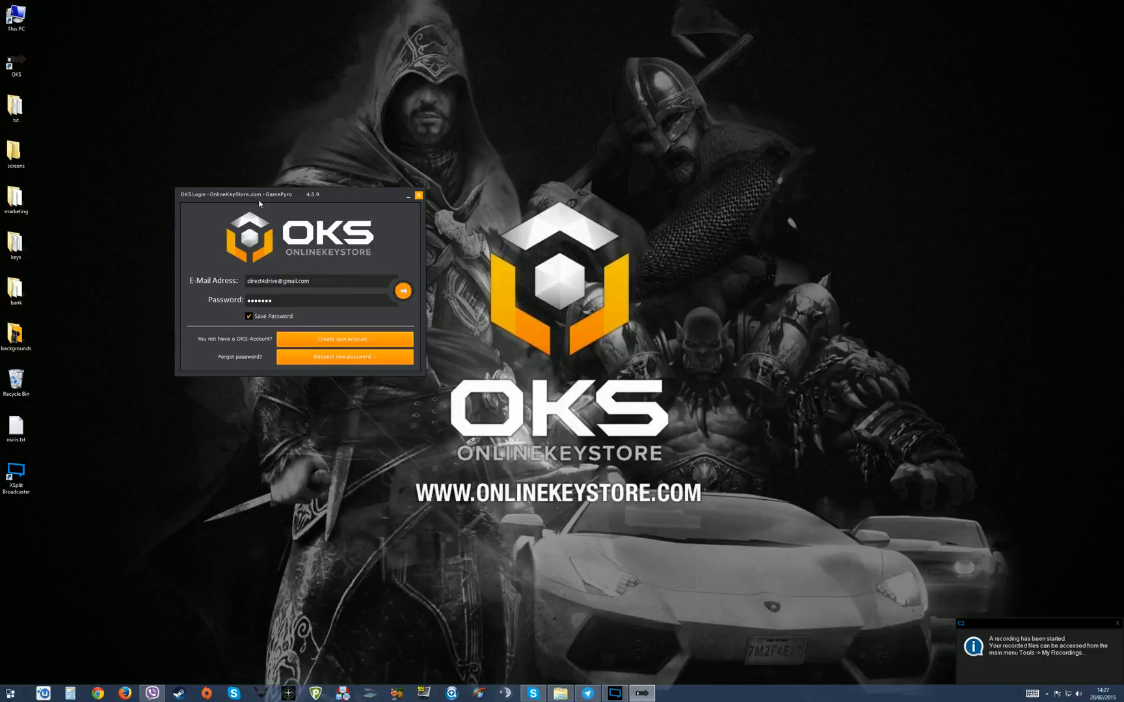
{"action": "left_click_drag", "start_coordinate": [258, 194], "coordinate": [268, 192]}
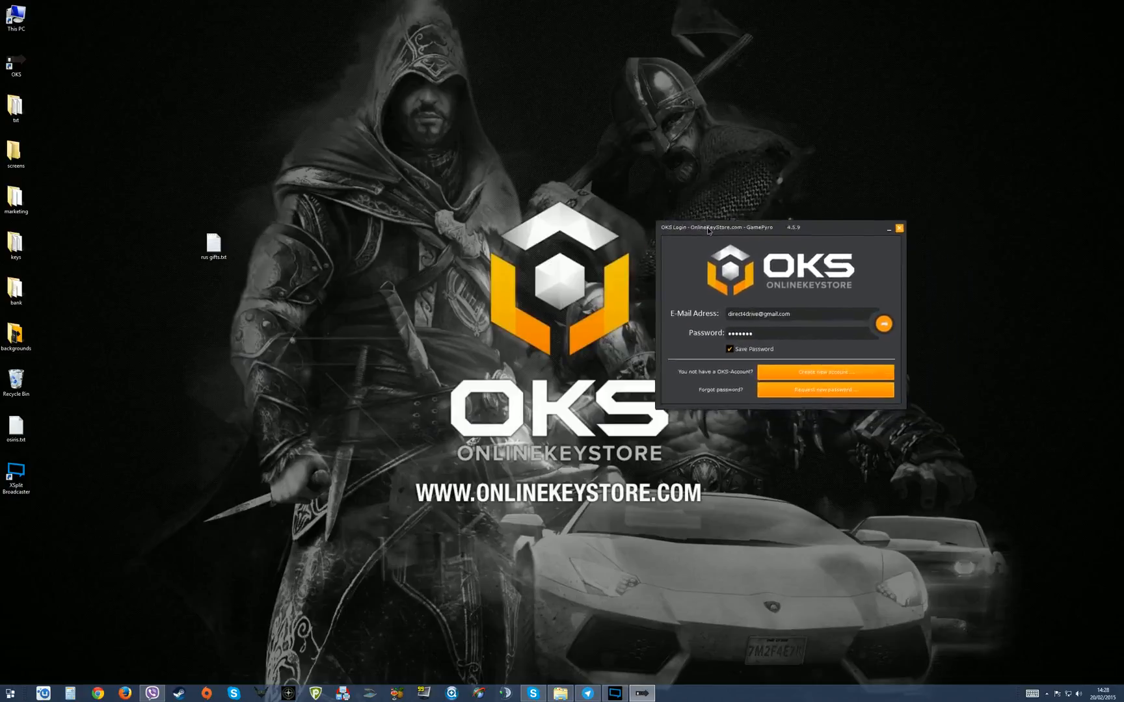
{"action": "left_click_drag", "start_coordinate": [707, 228], "coordinate": [307, 187]}
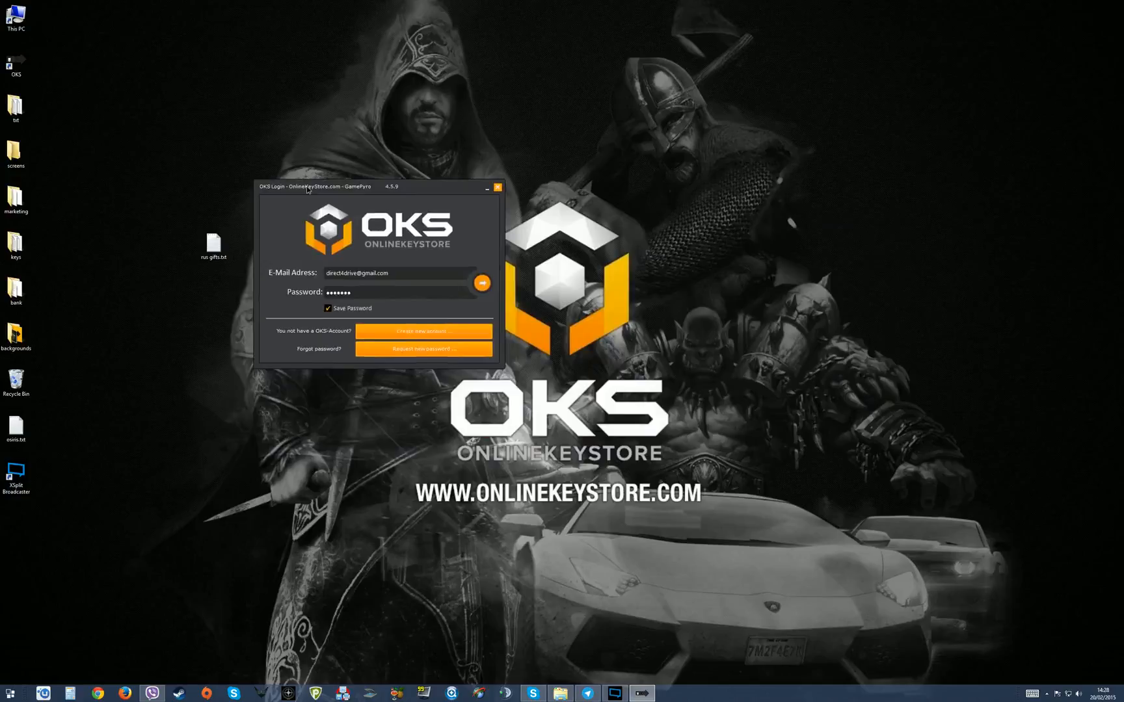
{"action": "left_click_drag", "start_coordinate": [306, 188], "coordinate": [601, 168]}
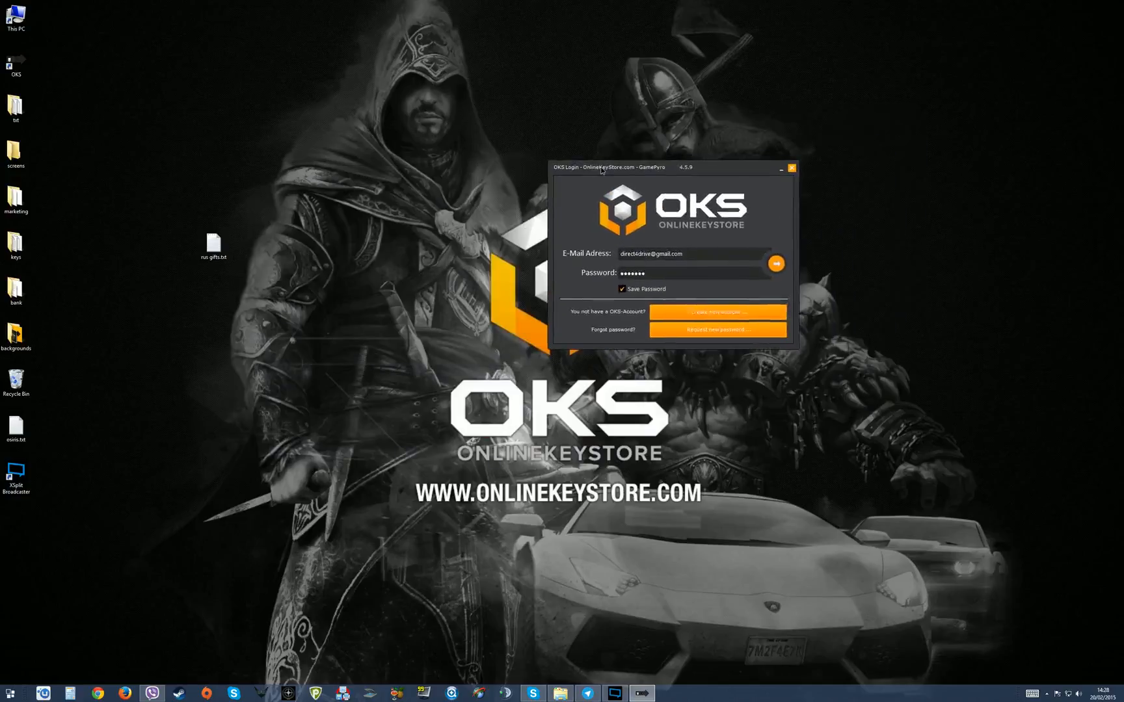
{"action": "left_click_drag", "start_coordinate": [602, 167], "coordinate": [363, 173]}
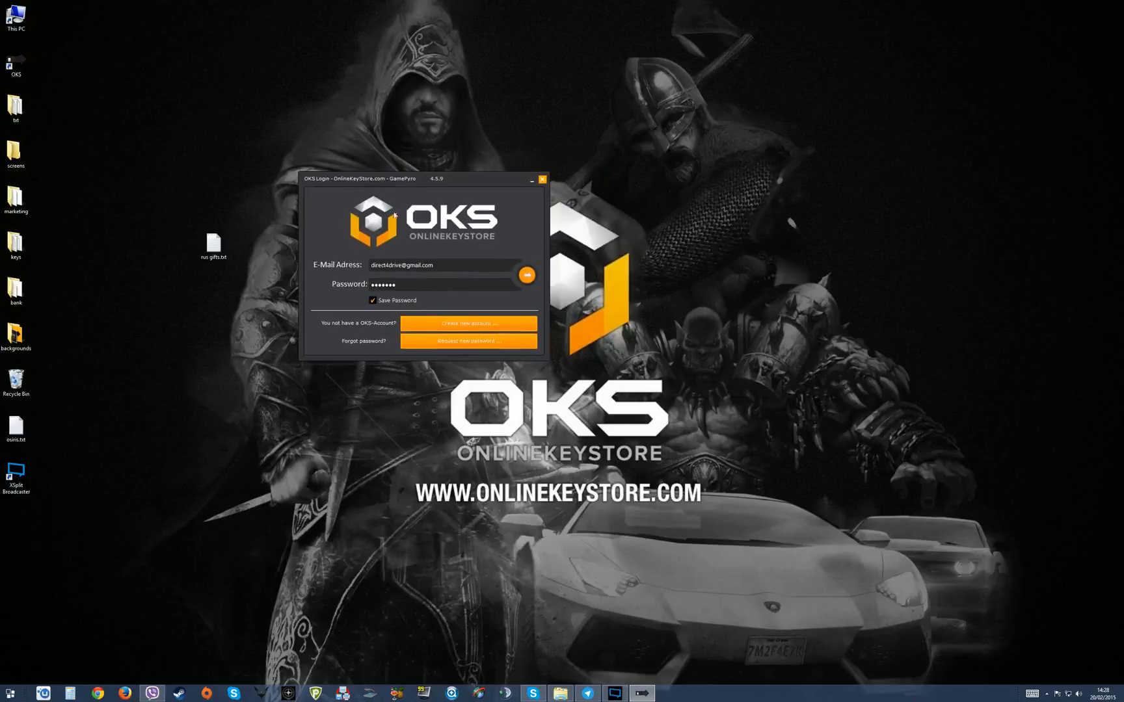
{"action": "mouse_move", "coordinate": [463, 264]}
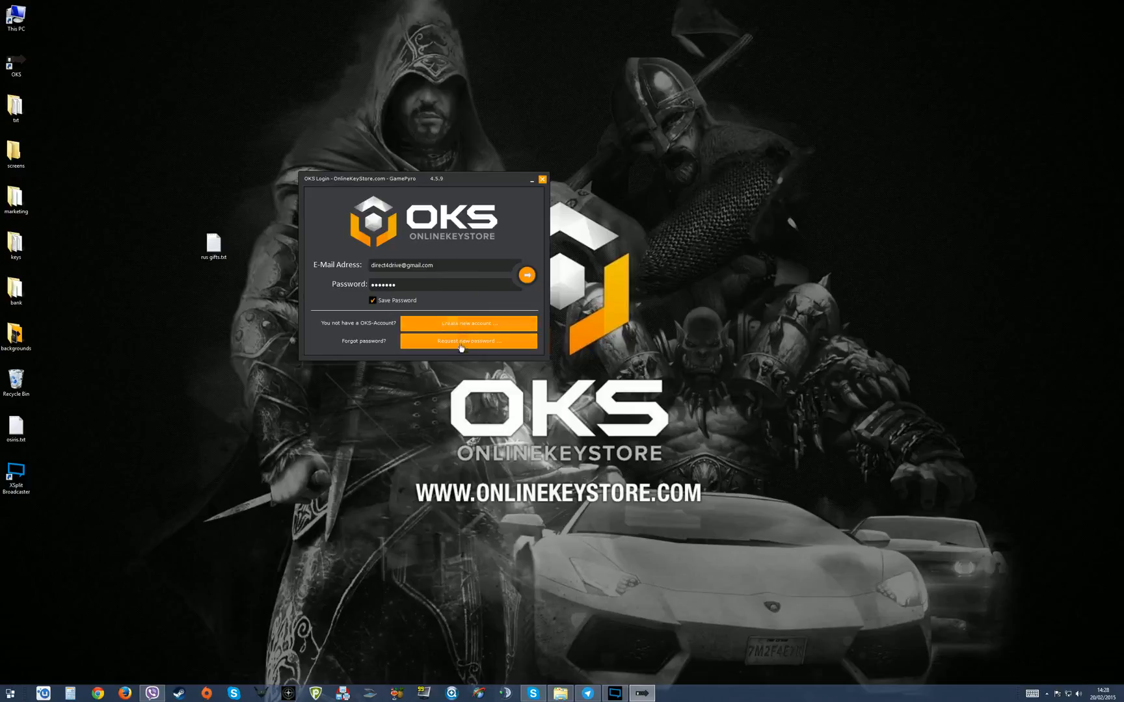
{"action": "mouse_move", "coordinate": [462, 329]}
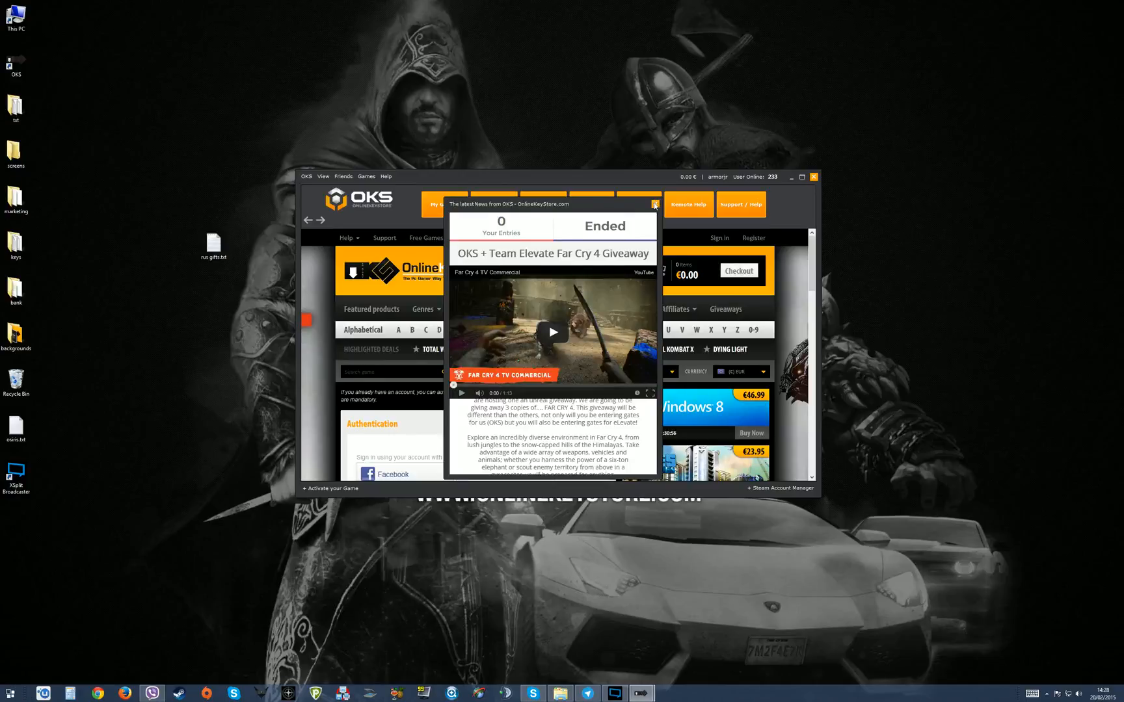
{"action": "left_click", "coordinate": [654, 203]}
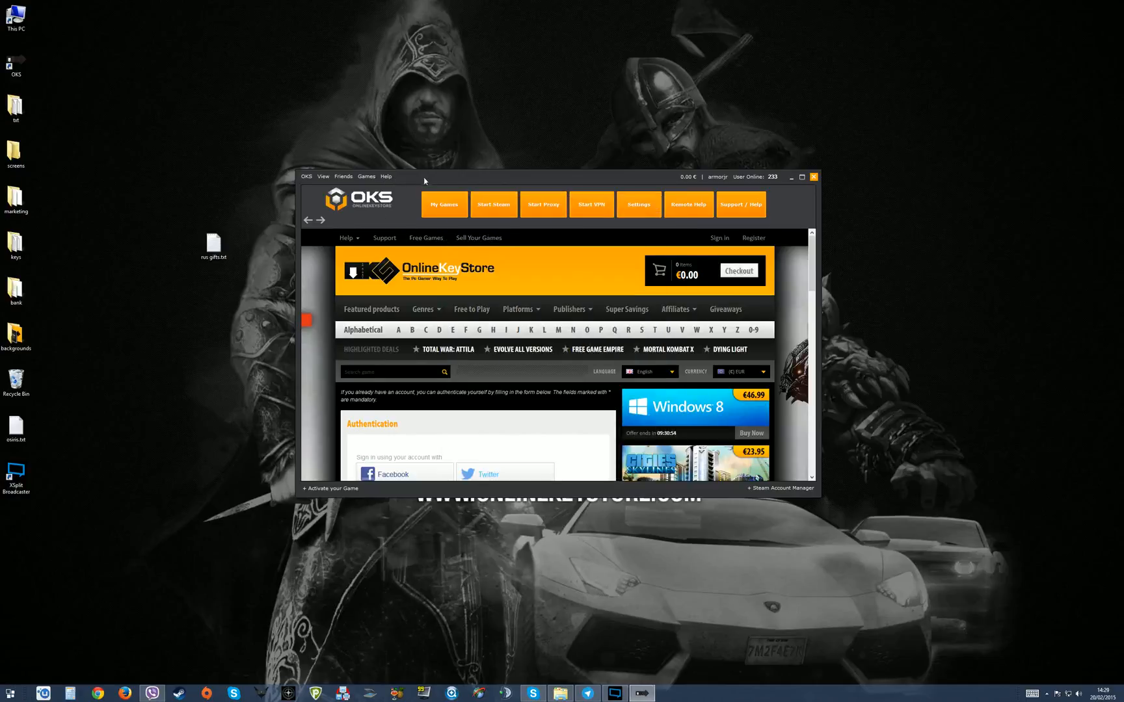
{"action": "left_click_drag", "start_coordinate": [567, 177], "coordinate": [652, 181]}
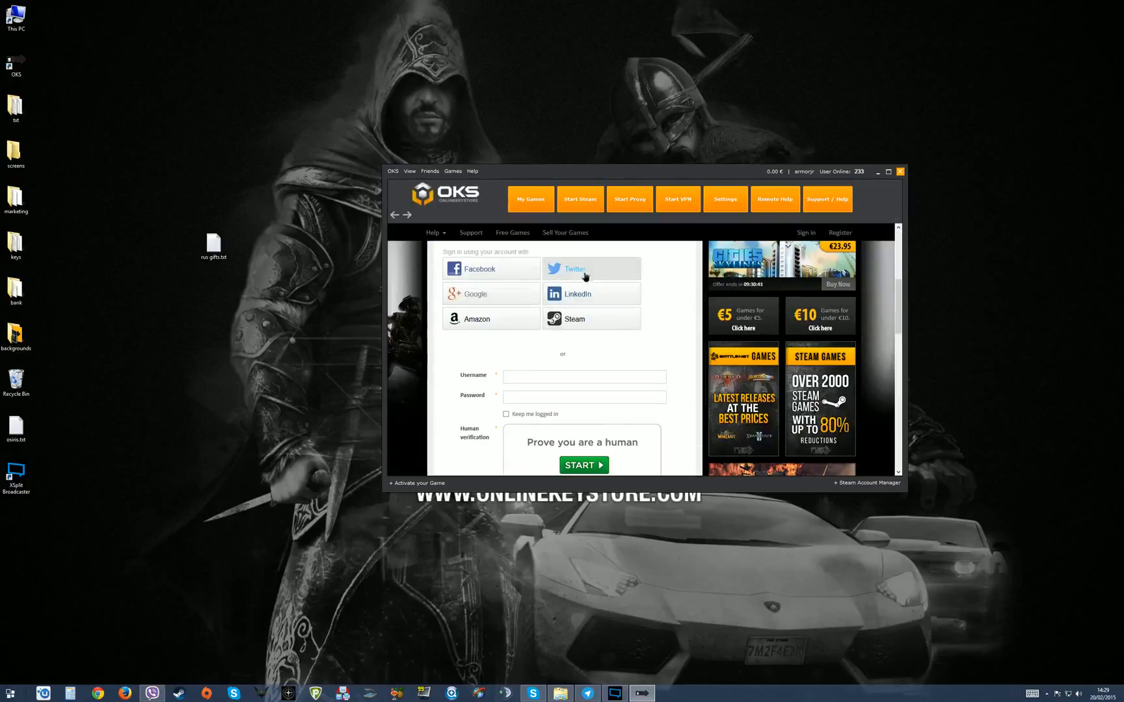
{"action": "mouse_move", "coordinate": [511, 342]}
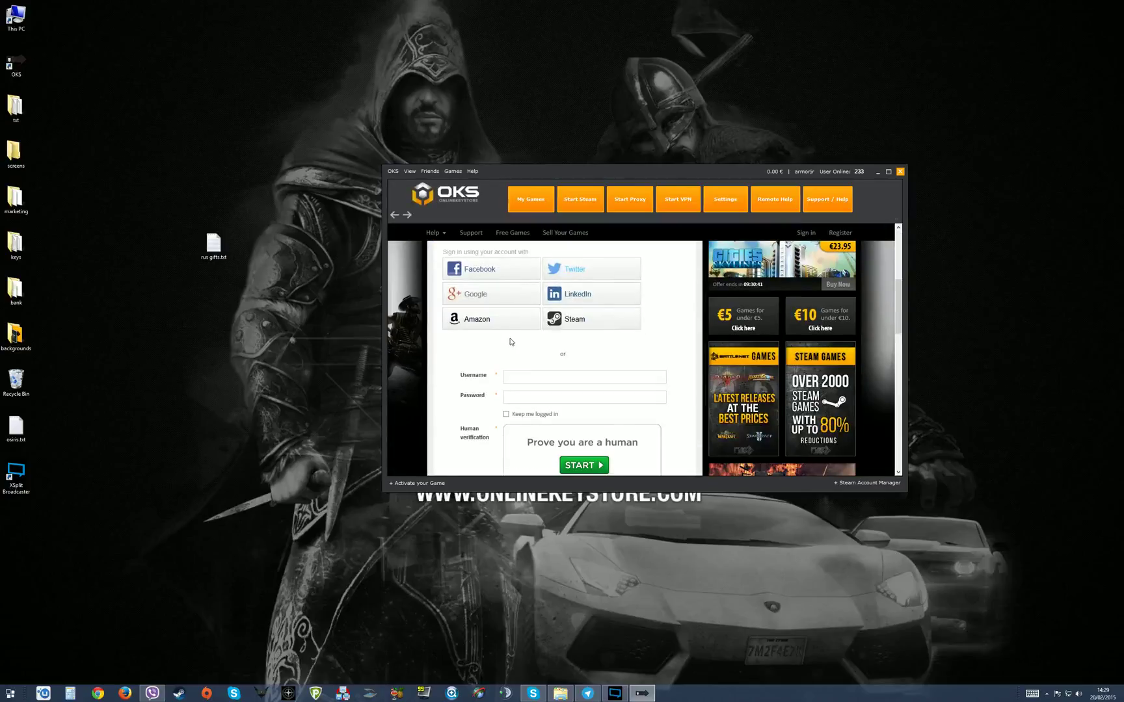
Log in with a Twitter username and password, tick Remember me, and authorize the app.
{"action": "left_click", "coordinate": [574, 269]}
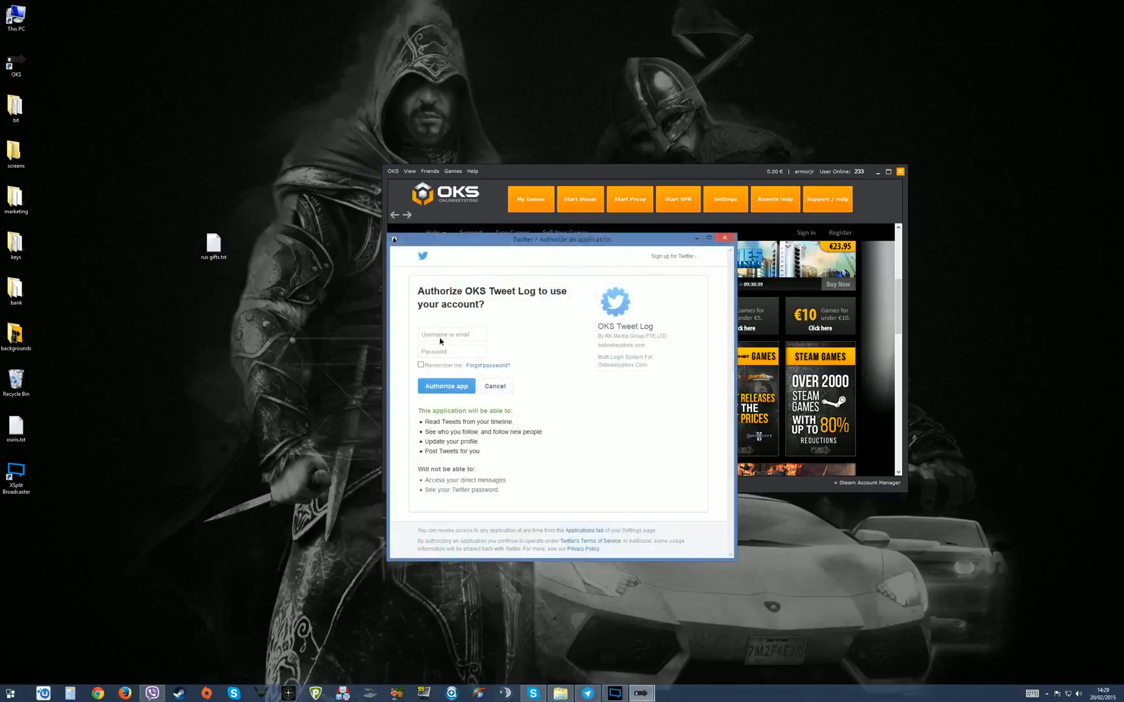
{"action": "type", "text": "onlinekeystore"}
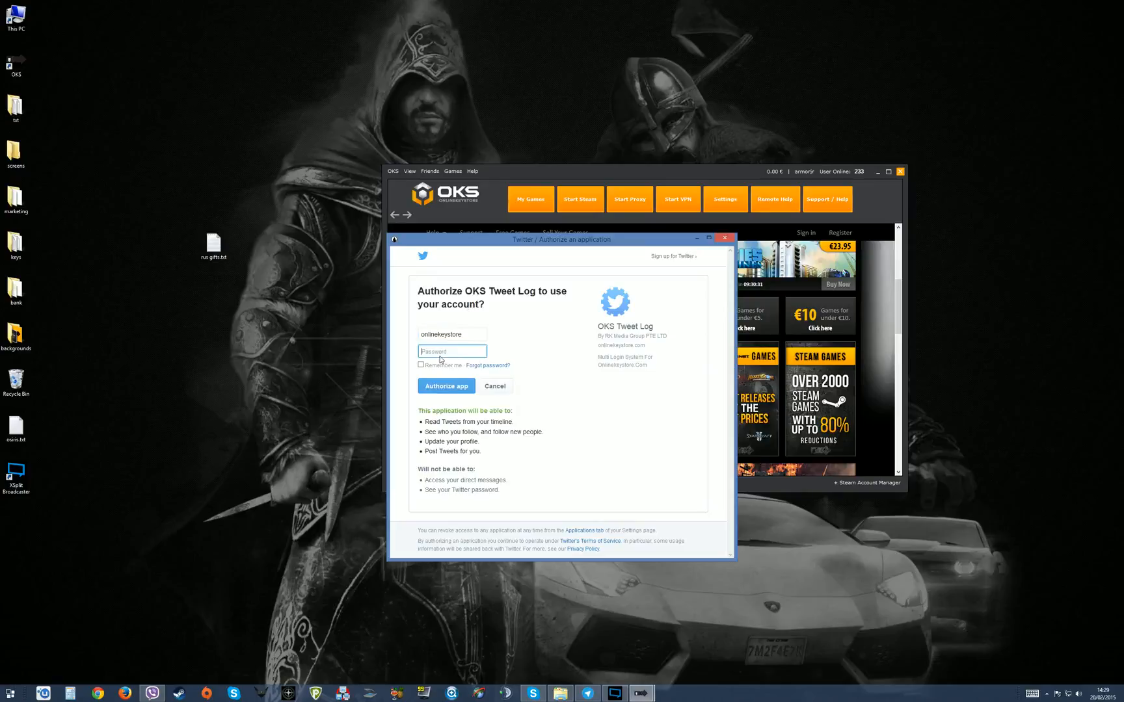
{"action": "type", "text": "••"}
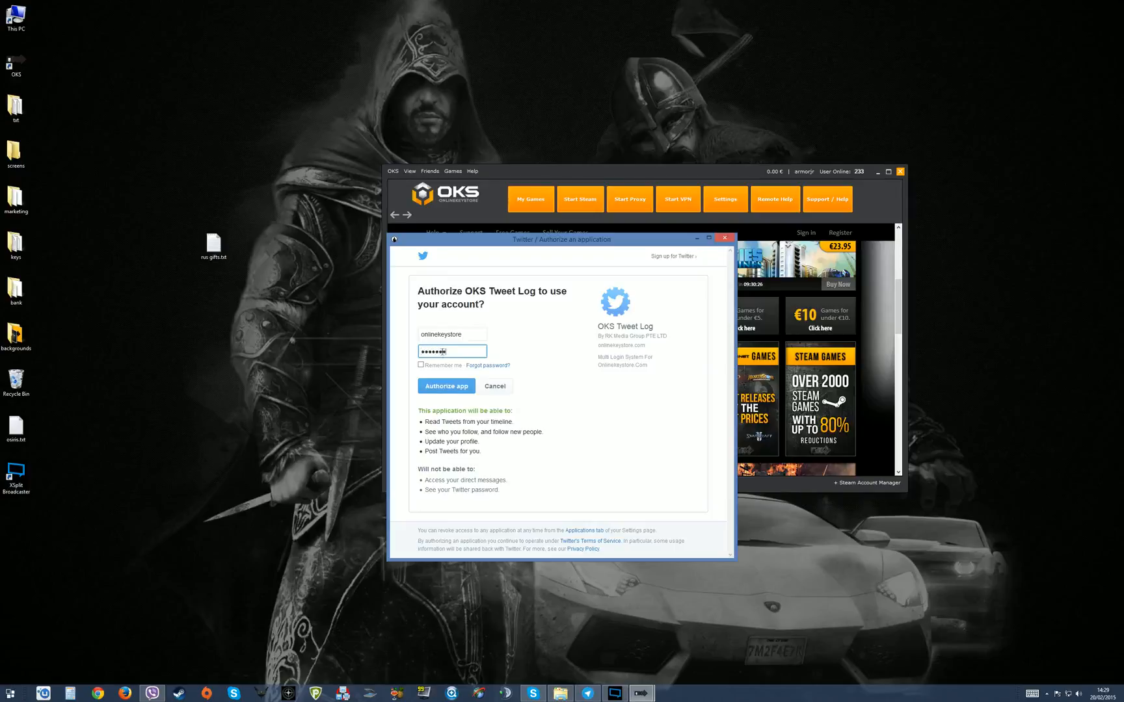
{"action": "left_click", "coordinate": [420, 365]}
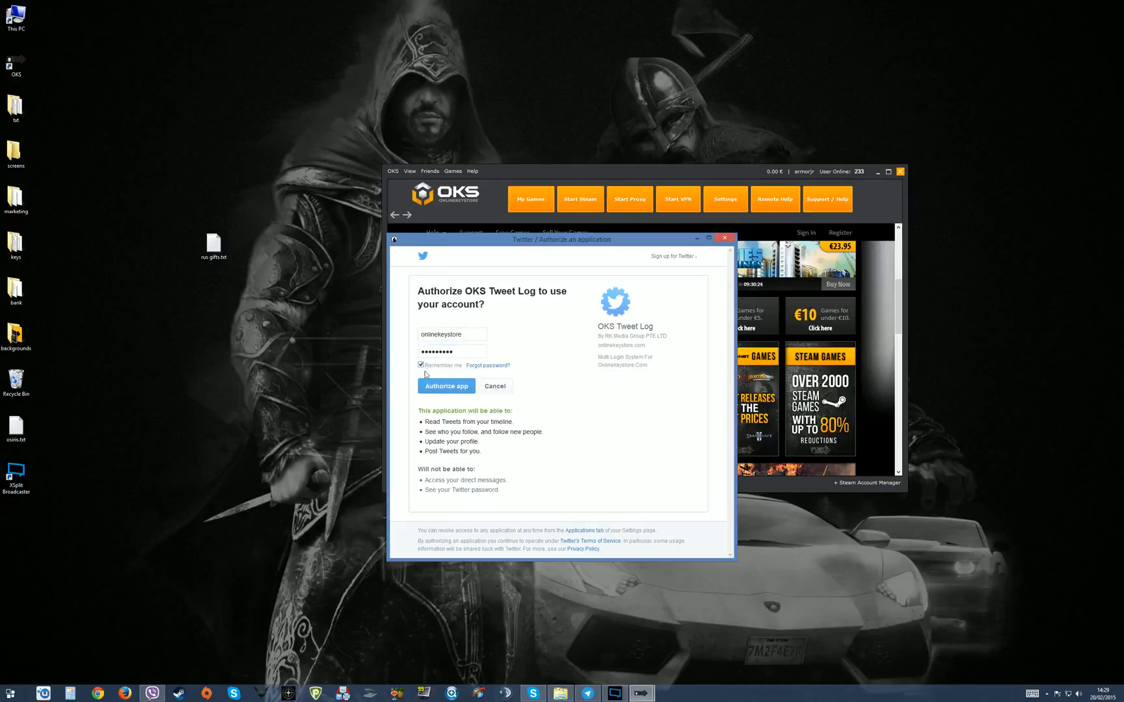
{"action": "left_click", "coordinate": [446, 386]}
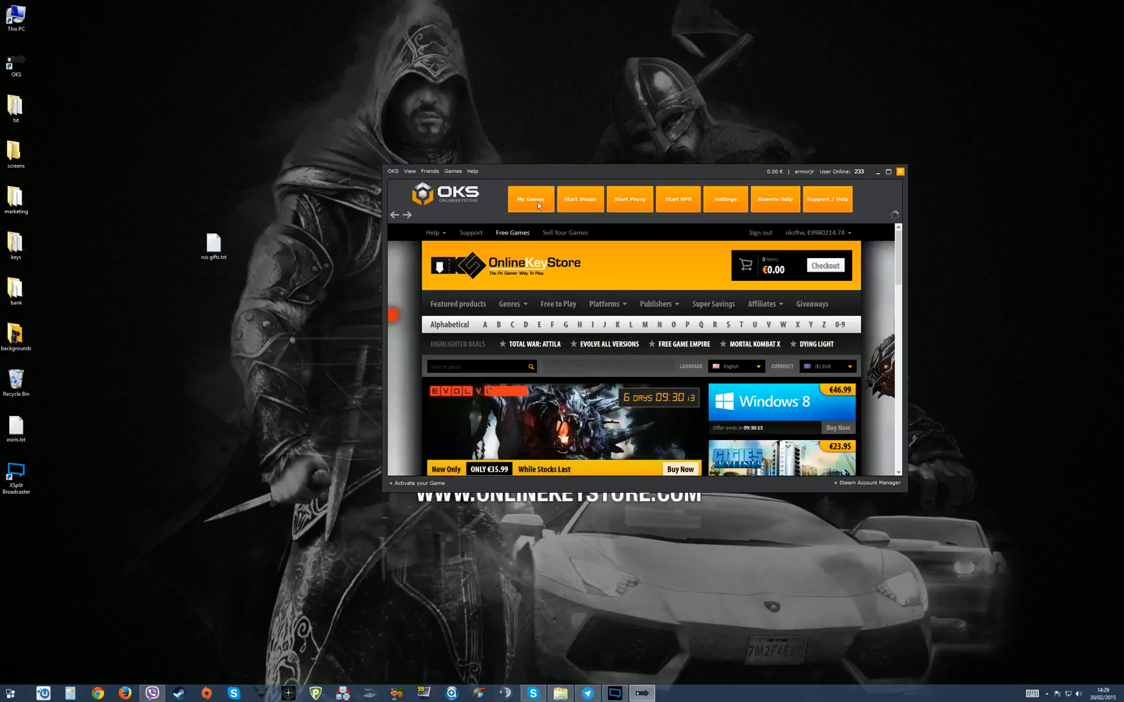
Browse My Games titles like H1Z1 and Lords of the Fallen, then show activation choices.
{"action": "left_click", "coordinate": [531, 199]}
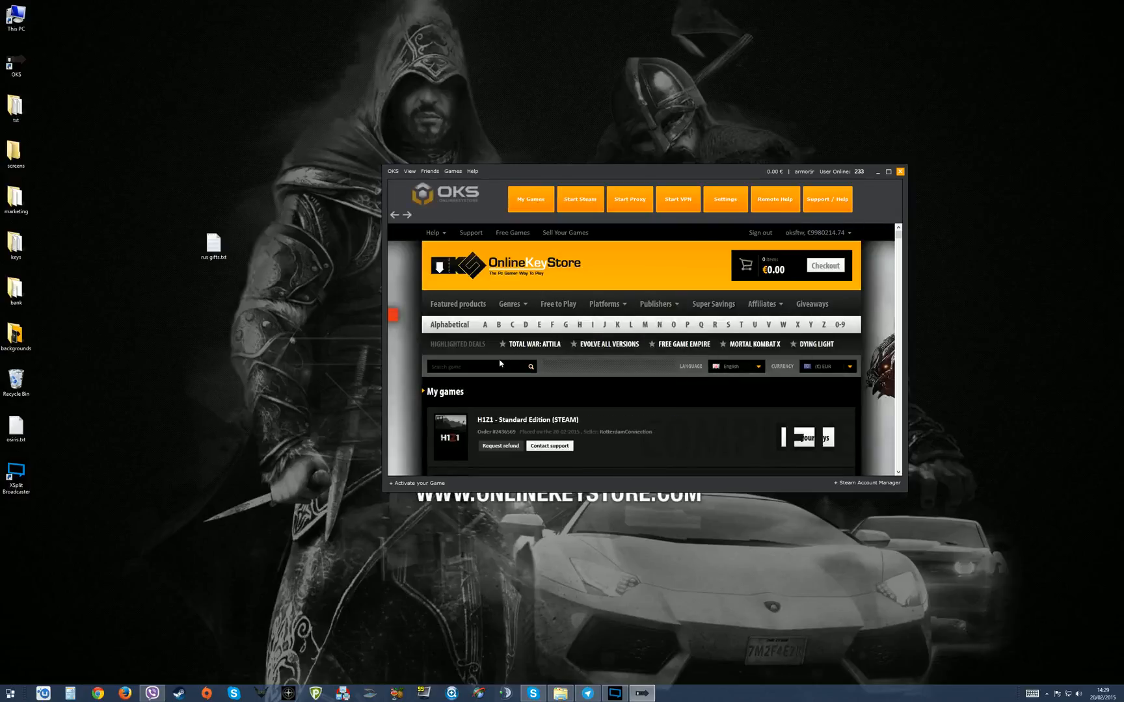
{"action": "scroll", "scroll_direction": "down", "scroll_amount": 3}
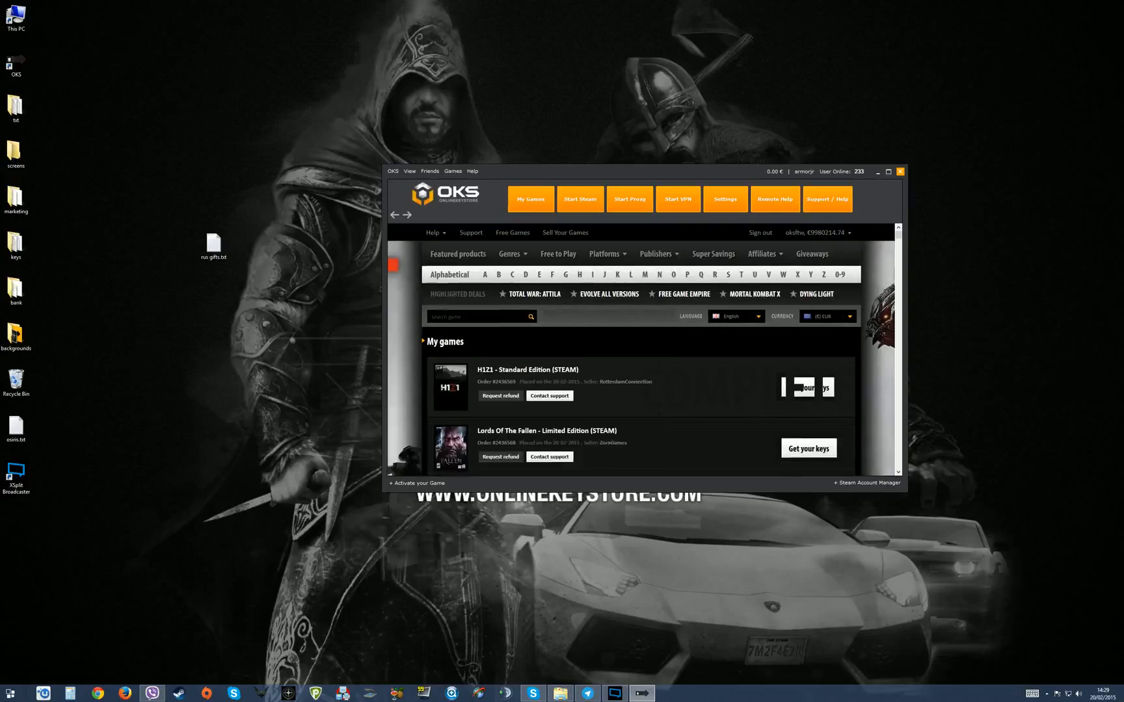
{"action": "scroll", "scroll_direction": "down", "scroll_amount": 3}
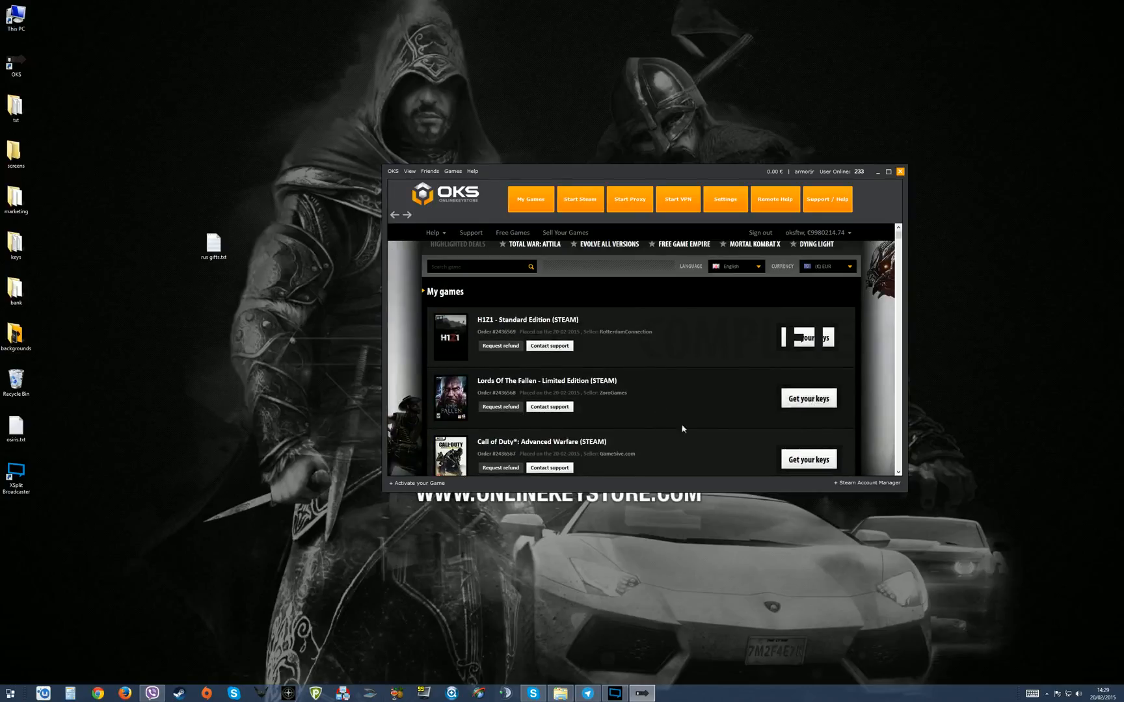
{"action": "scroll", "scroll_direction": "down", "scroll_amount": 3}
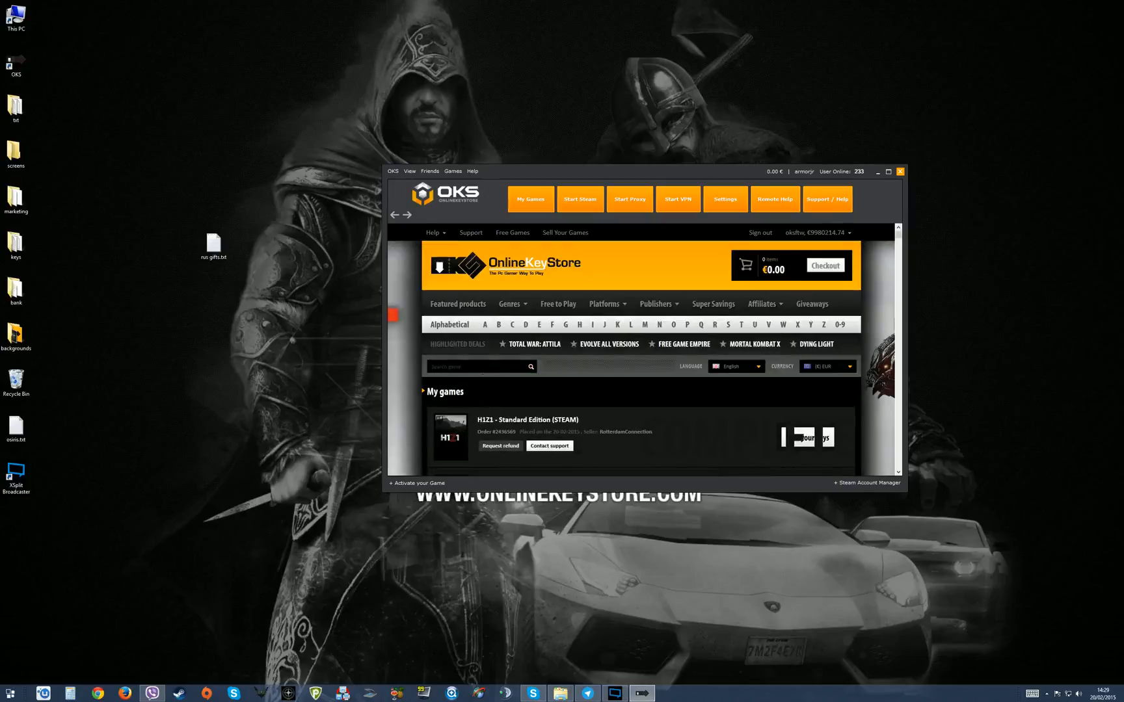
{"action": "mouse_move", "coordinate": [479, 454]}
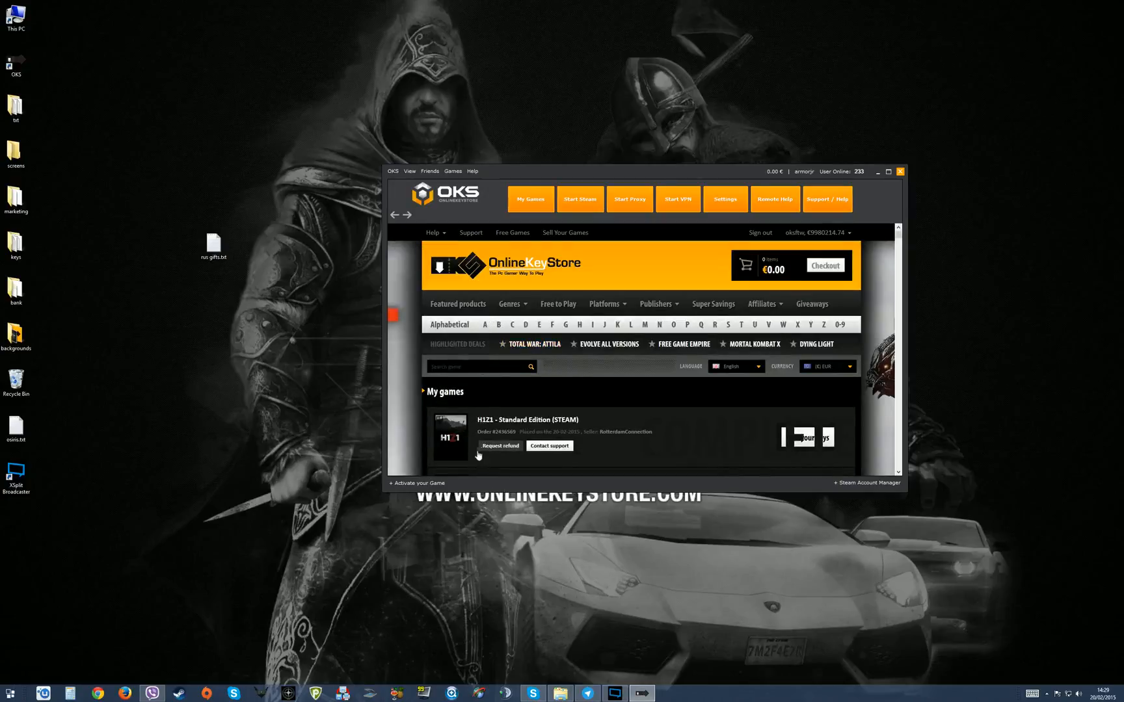
{"action": "left_click", "coordinate": [420, 483]}
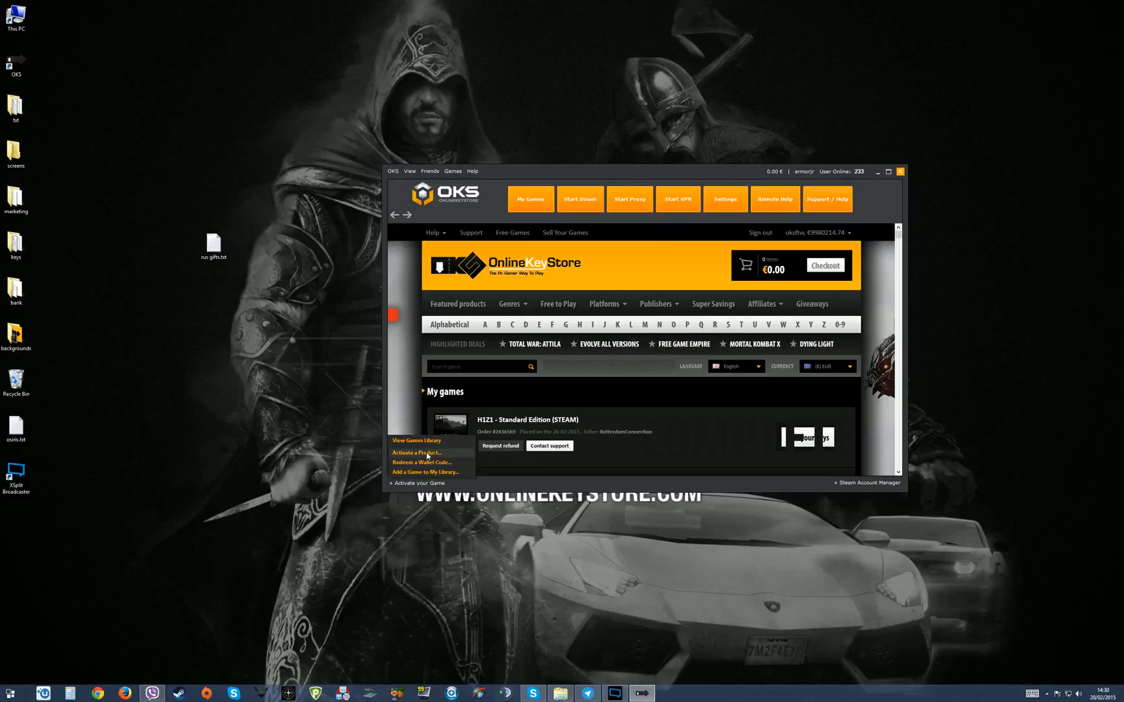
{"action": "left_click", "coordinate": [417, 453]}
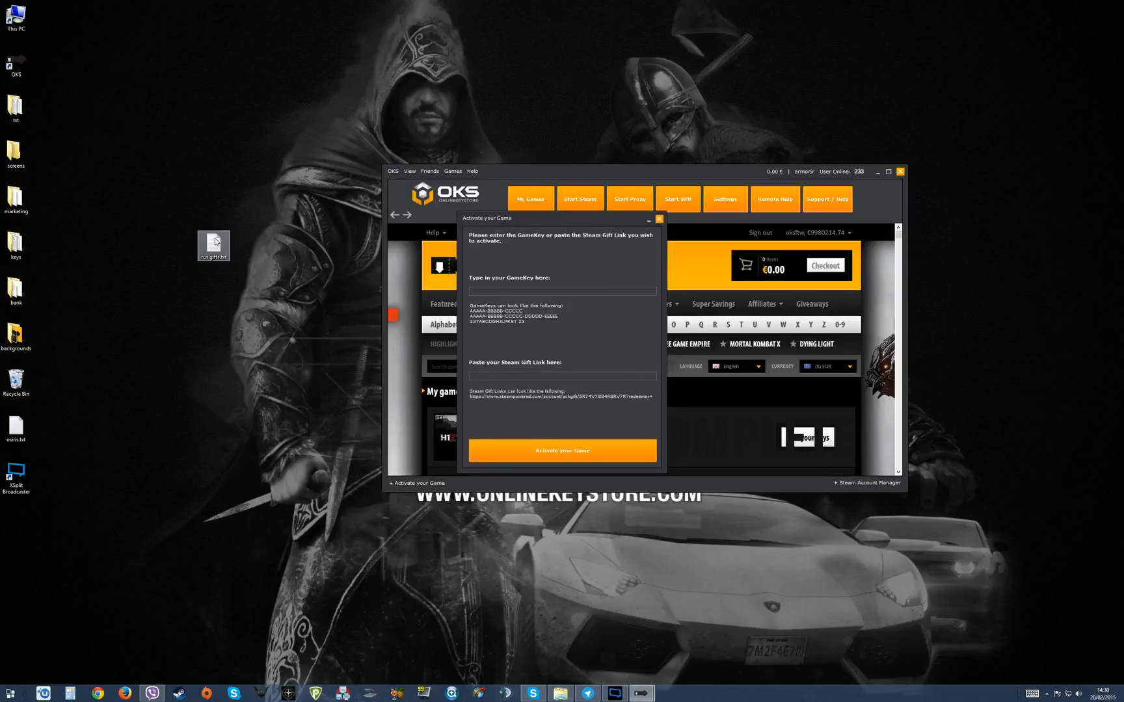
{"action": "double_click", "coordinate": [213, 245]}
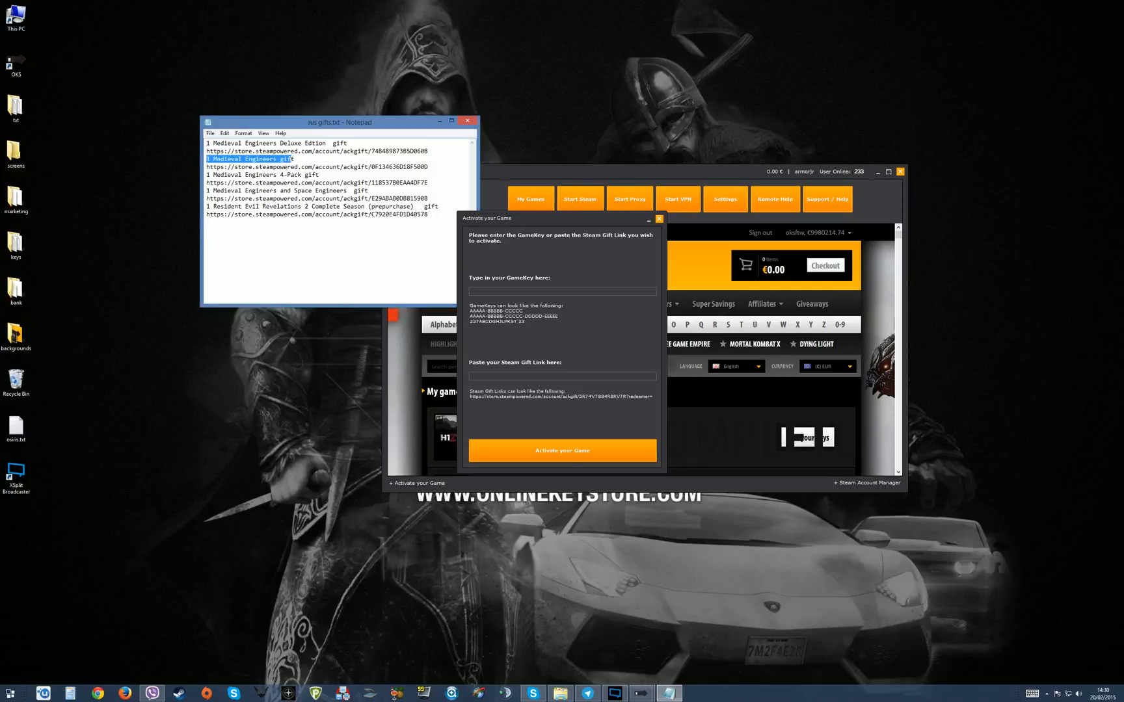
{"action": "right_click", "coordinate": [321, 151]}
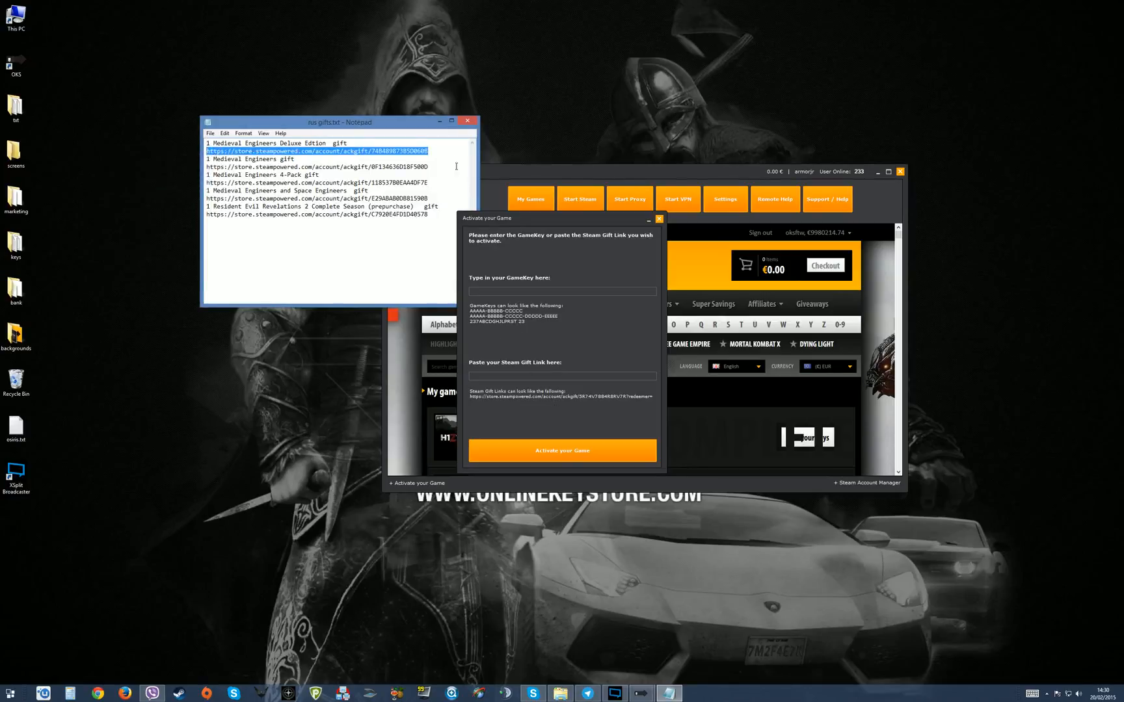
{"action": "left_click", "coordinate": [467, 122]}
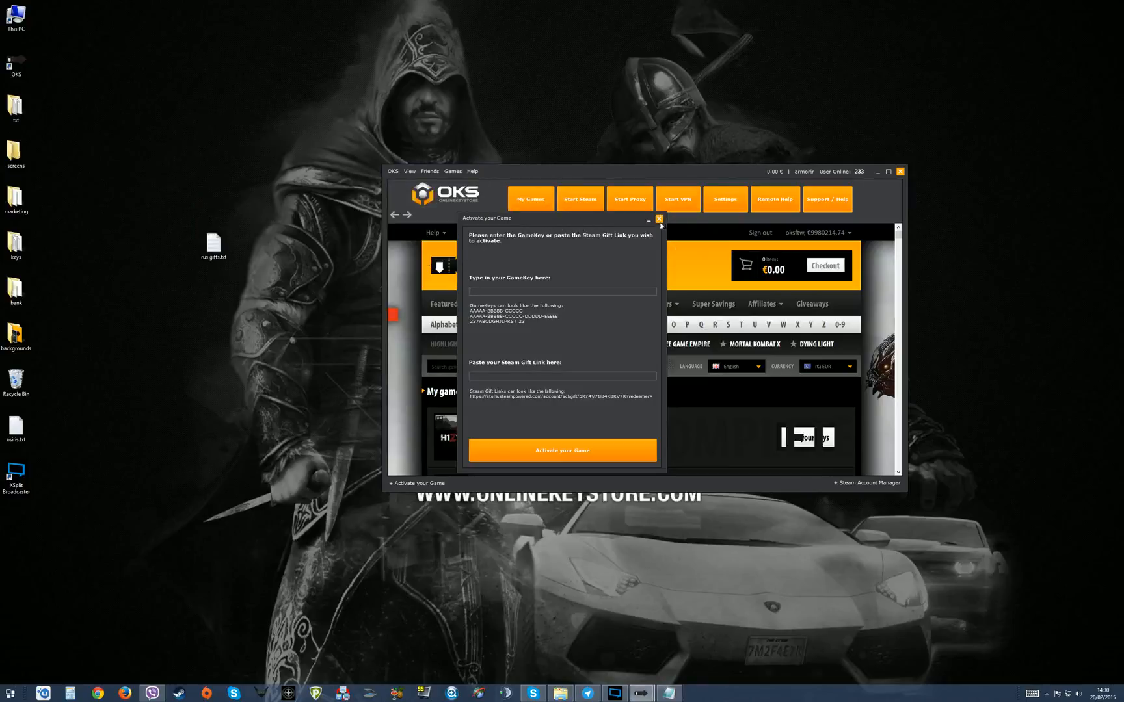
{"action": "left_click", "coordinate": [659, 218]}
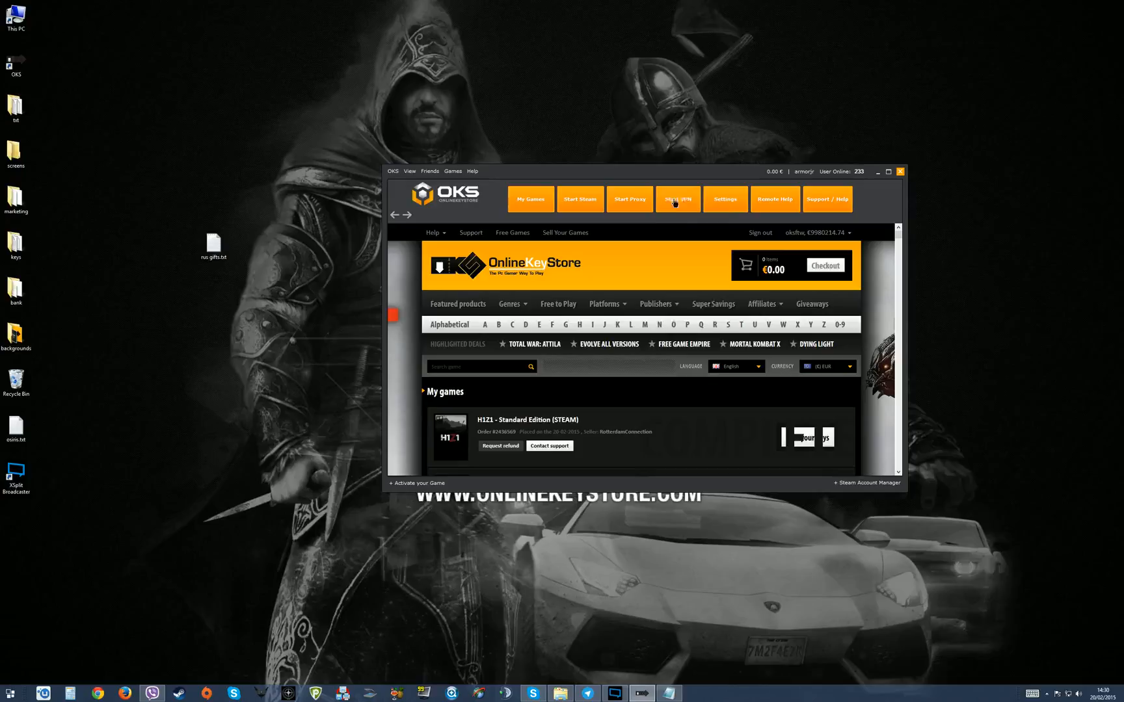
Switch on the OKS VPN until it shows Close VPN, then bring up Chrome.
{"action": "left_click", "coordinate": [677, 199]}
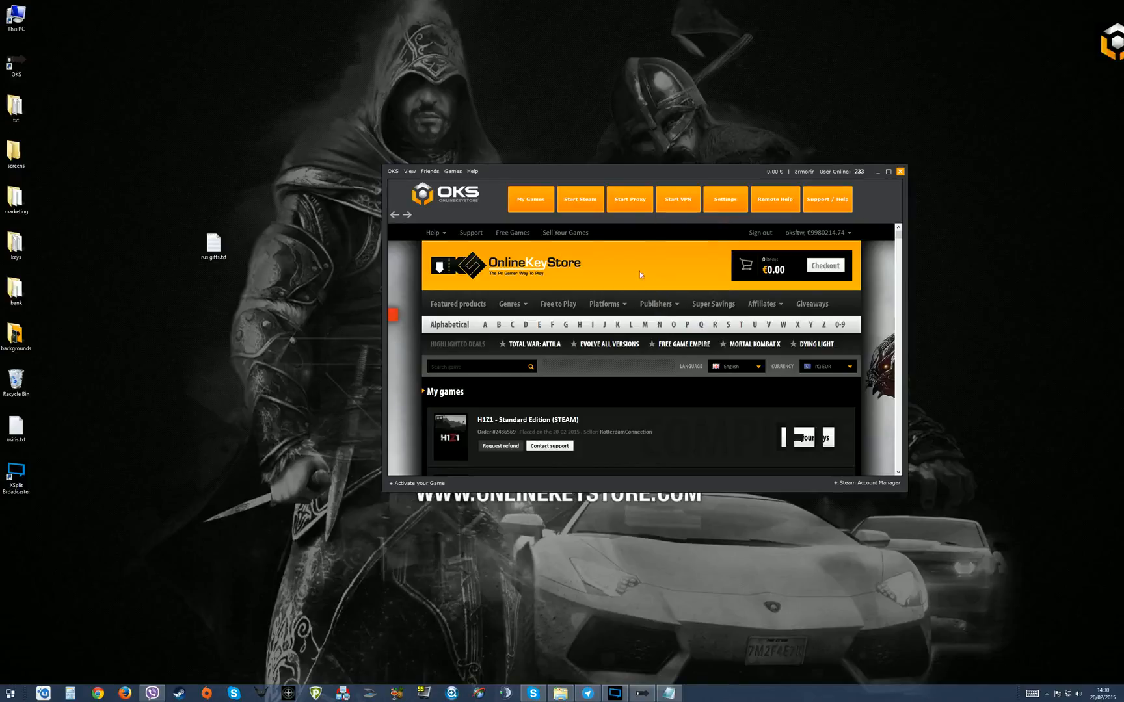
{"action": "left_click", "coordinate": [677, 199]}
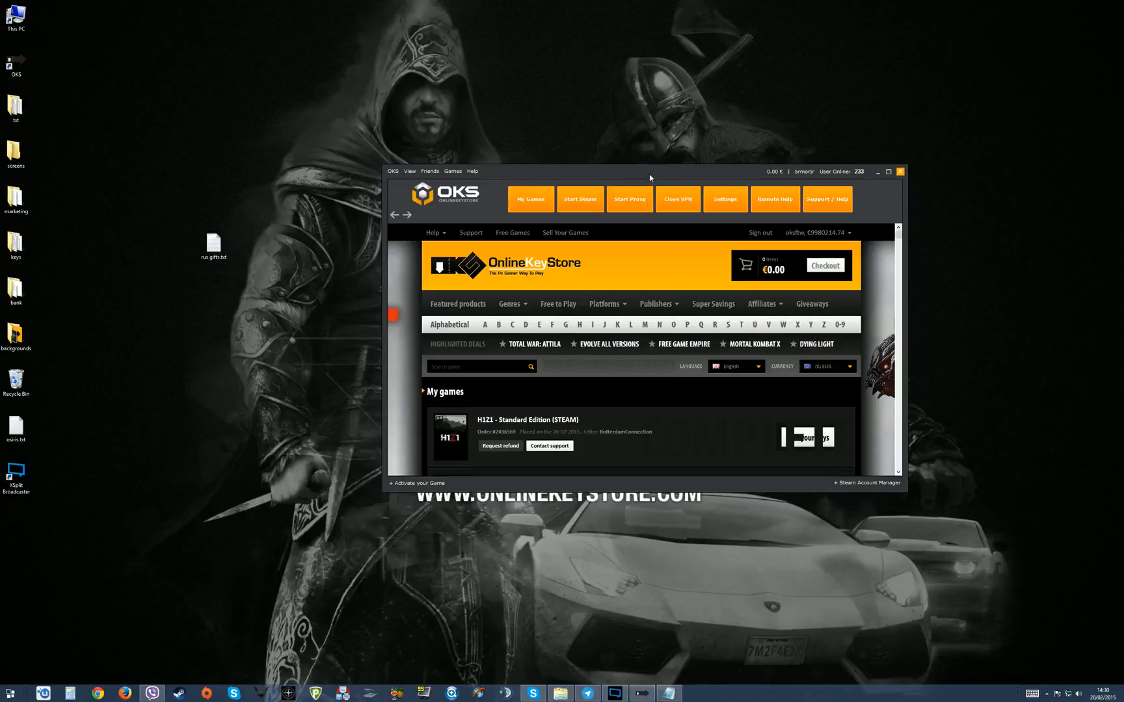
{"action": "left_click", "coordinate": [100, 692]}
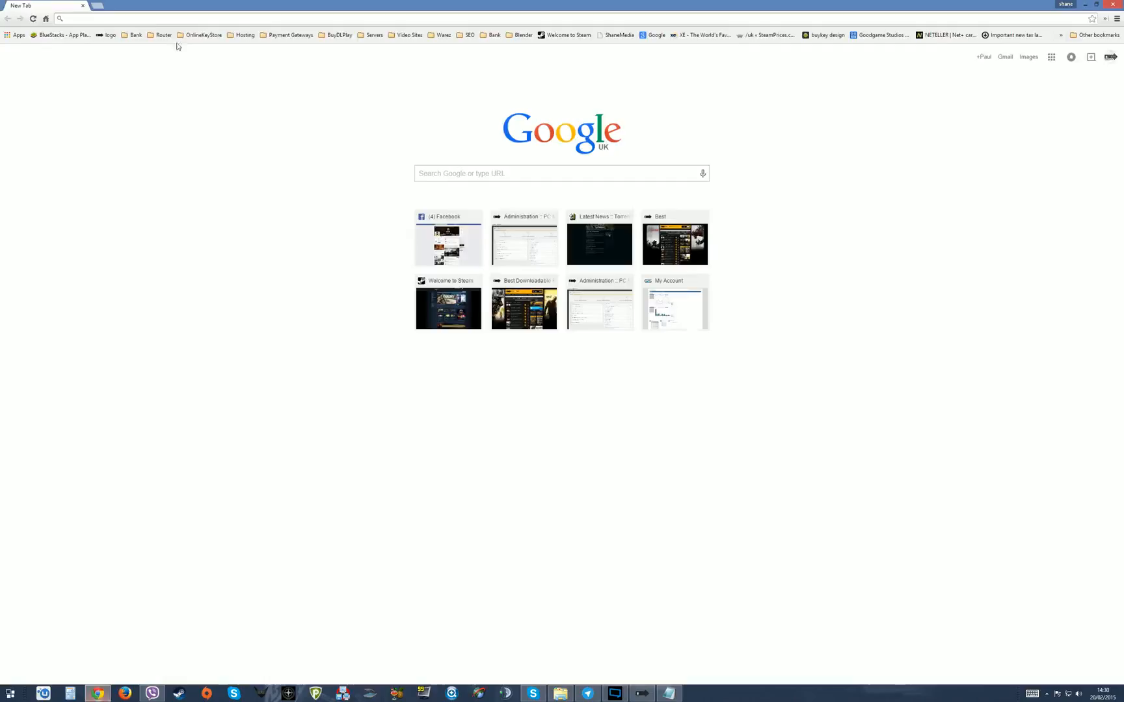
{"action": "mouse_move", "coordinate": [171, 21]}
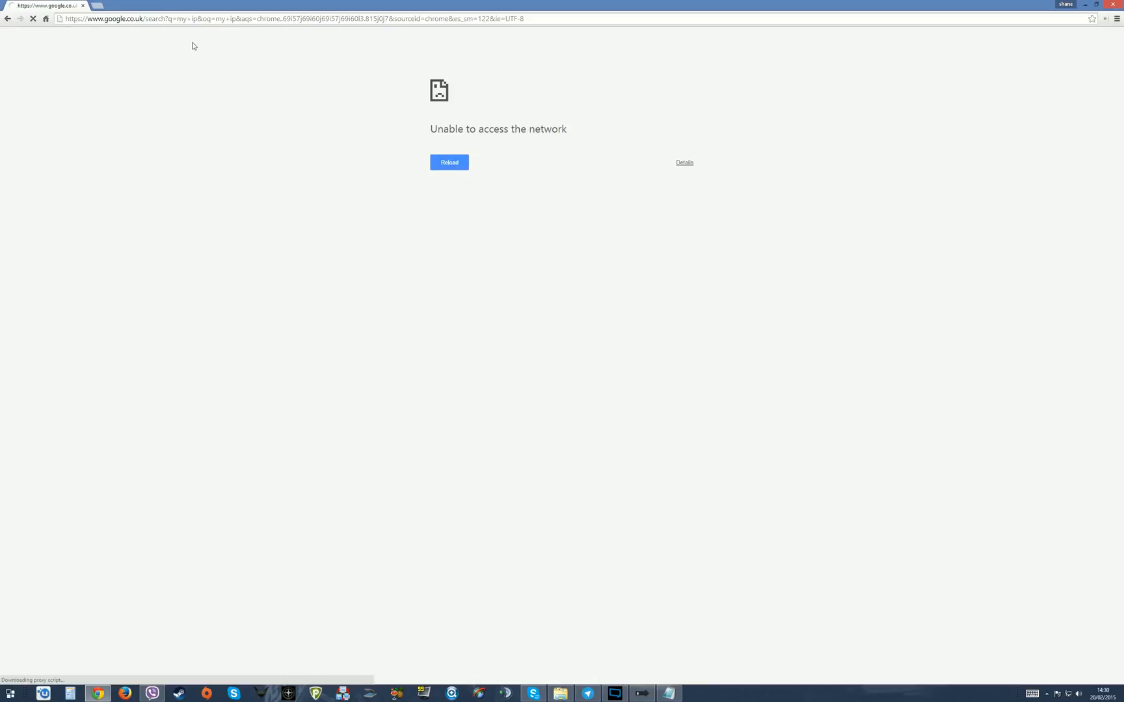
Reload the 'my ip' search, confirm whatismyip.com reports Moscow, RU, and restore OKS.
{"action": "left_click", "coordinate": [449, 163]}
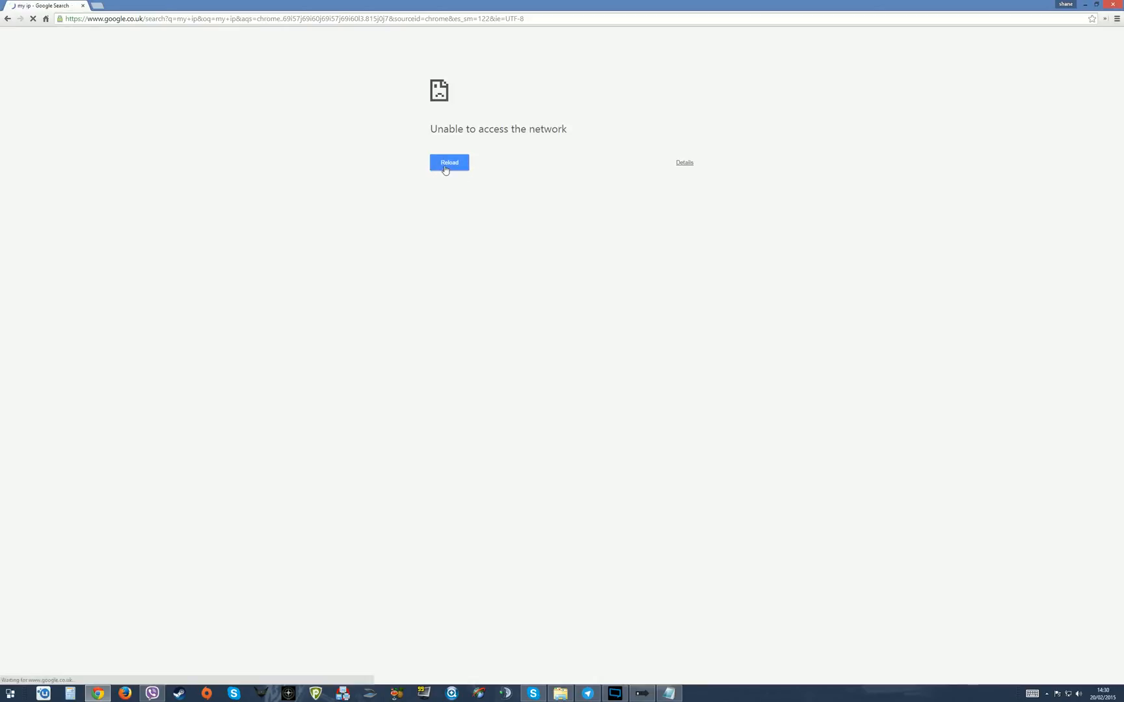
{"action": "left_click", "coordinate": [449, 162]}
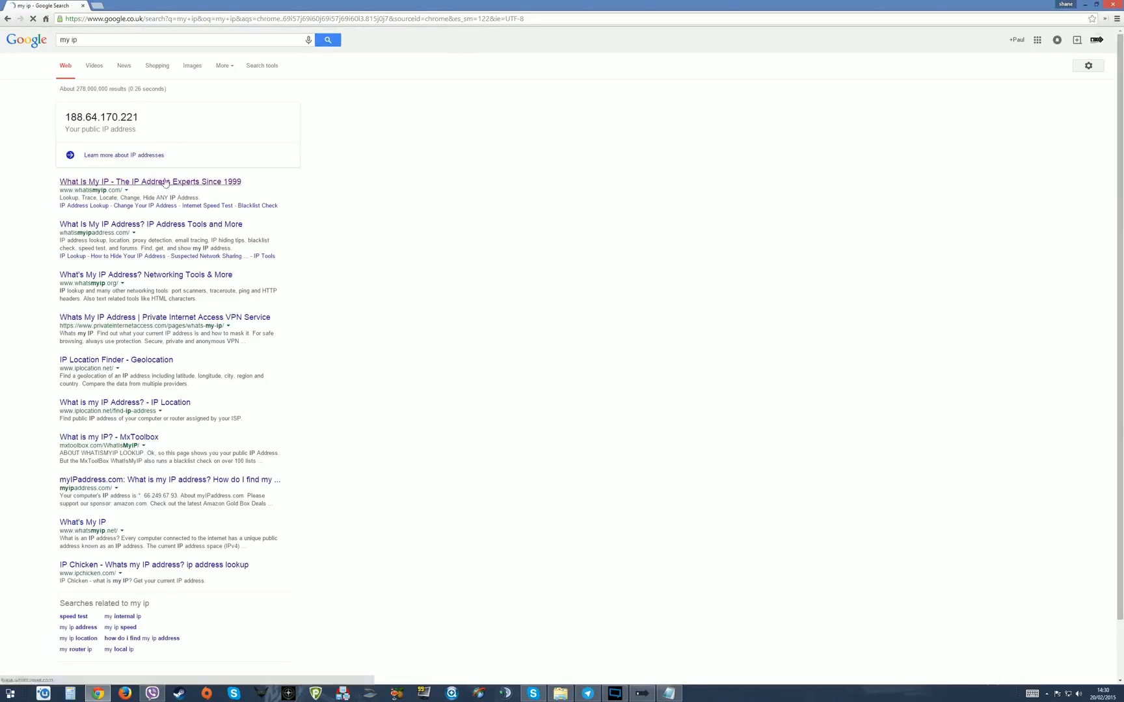
{"action": "left_click", "coordinate": [149, 181]}
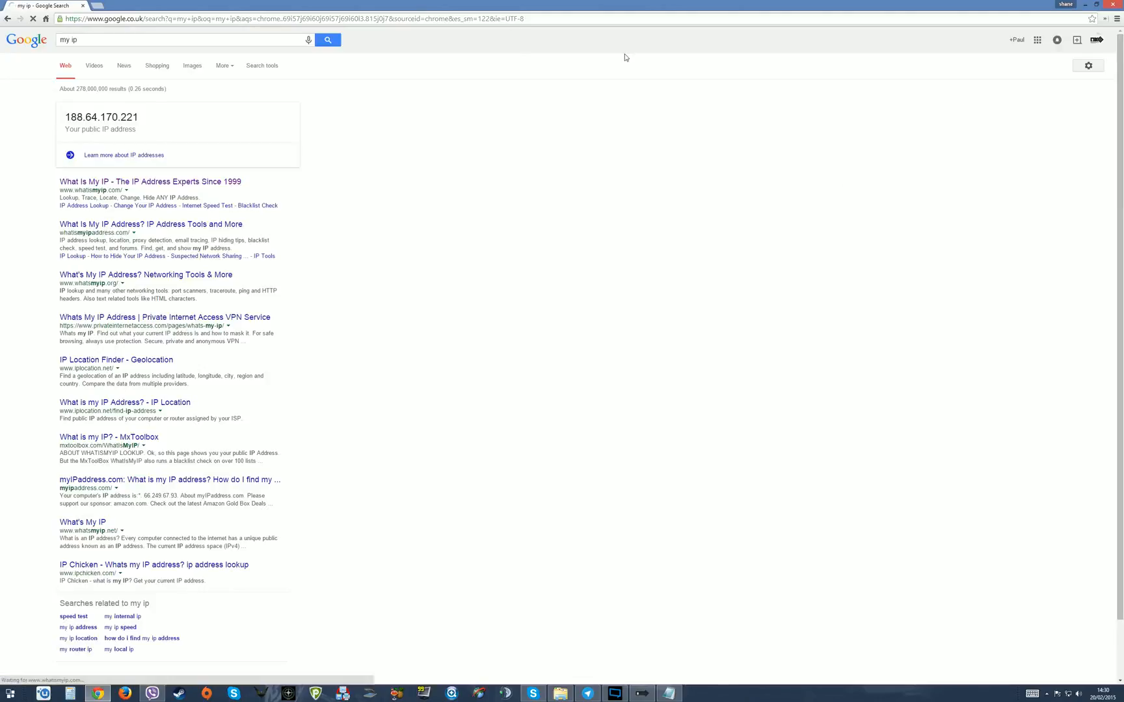
{"action": "mouse_move", "coordinate": [144, 182]}
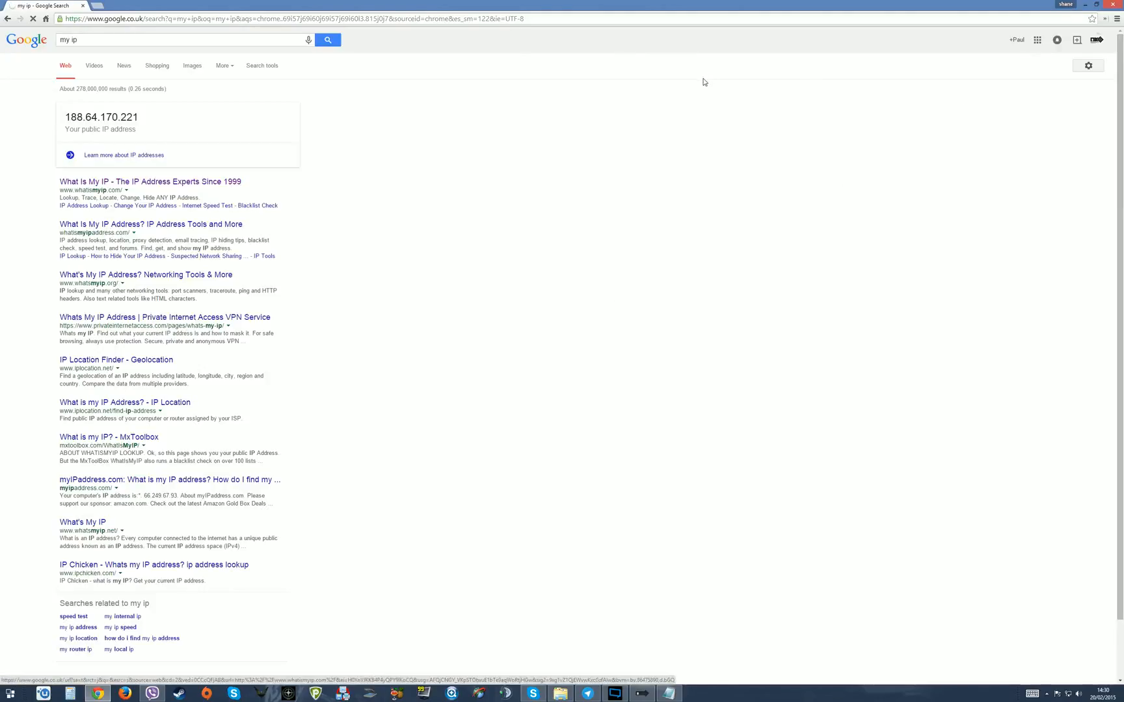
{"action": "mouse_move", "coordinate": [689, 90]}
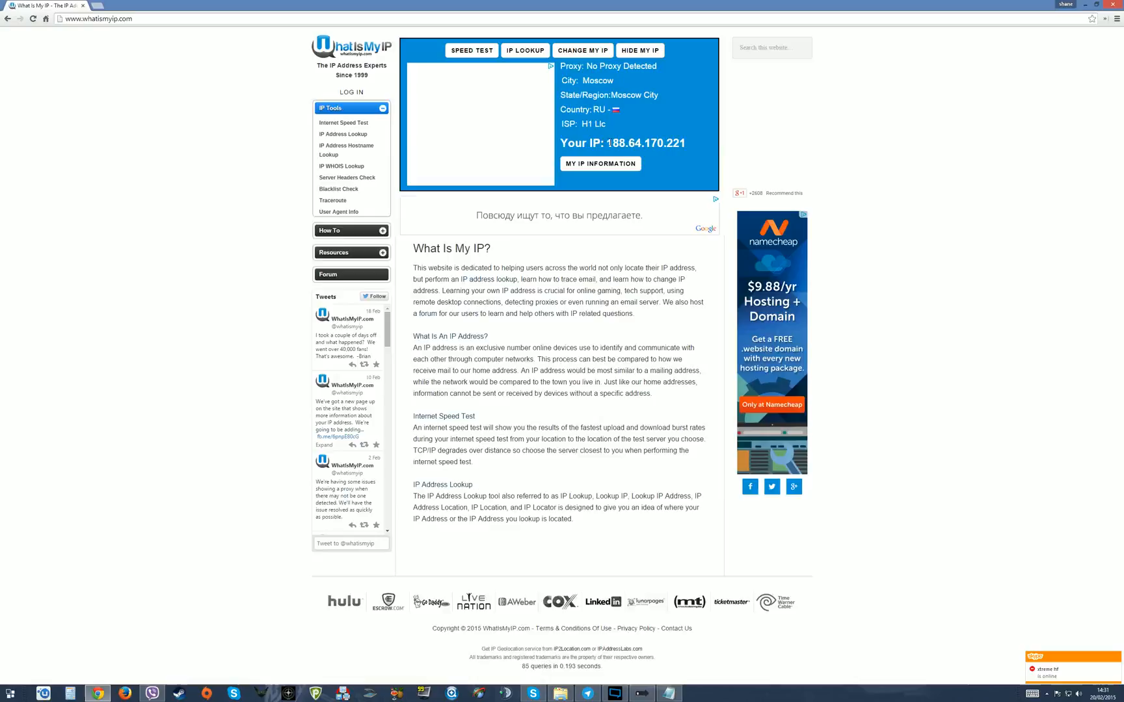
{"action": "double_click", "coordinate": [648, 143]}
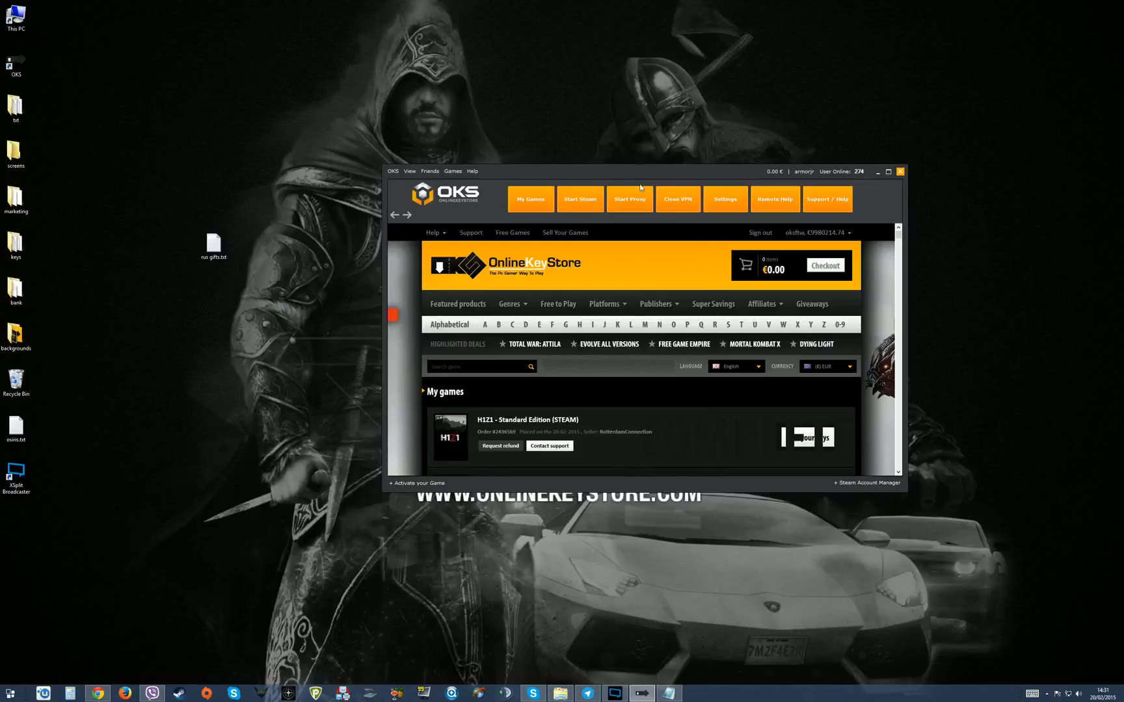
Reposition the OKS window and open the Activate your Game dialog from the bottom-left menu.
{"action": "left_click_drag", "start_coordinate": [640, 170], "coordinate": [652, 161]}
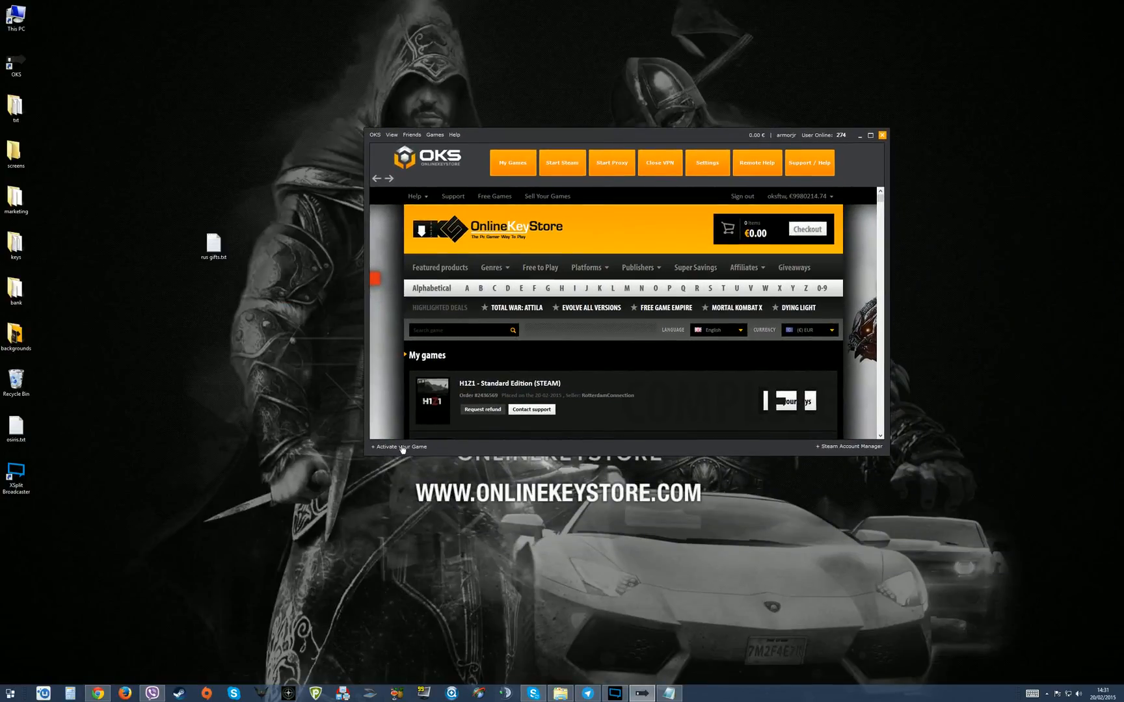
{"action": "left_click", "coordinate": [399, 447]}
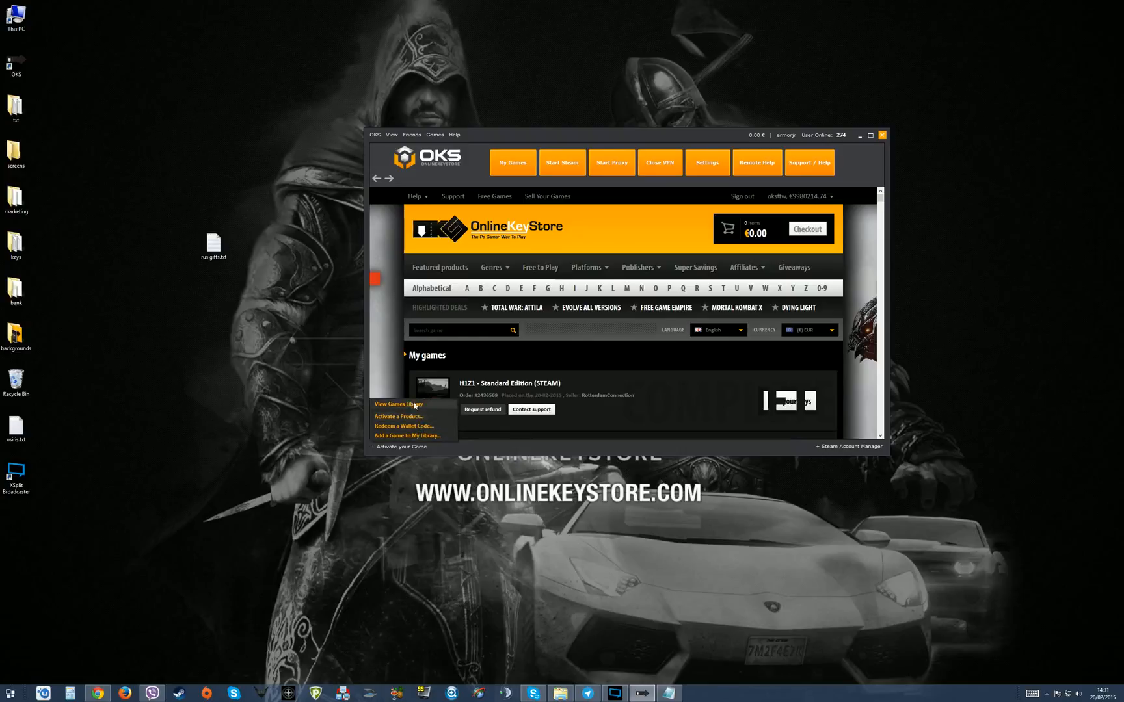
{"action": "left_click", "coordinate": [399, 416]}
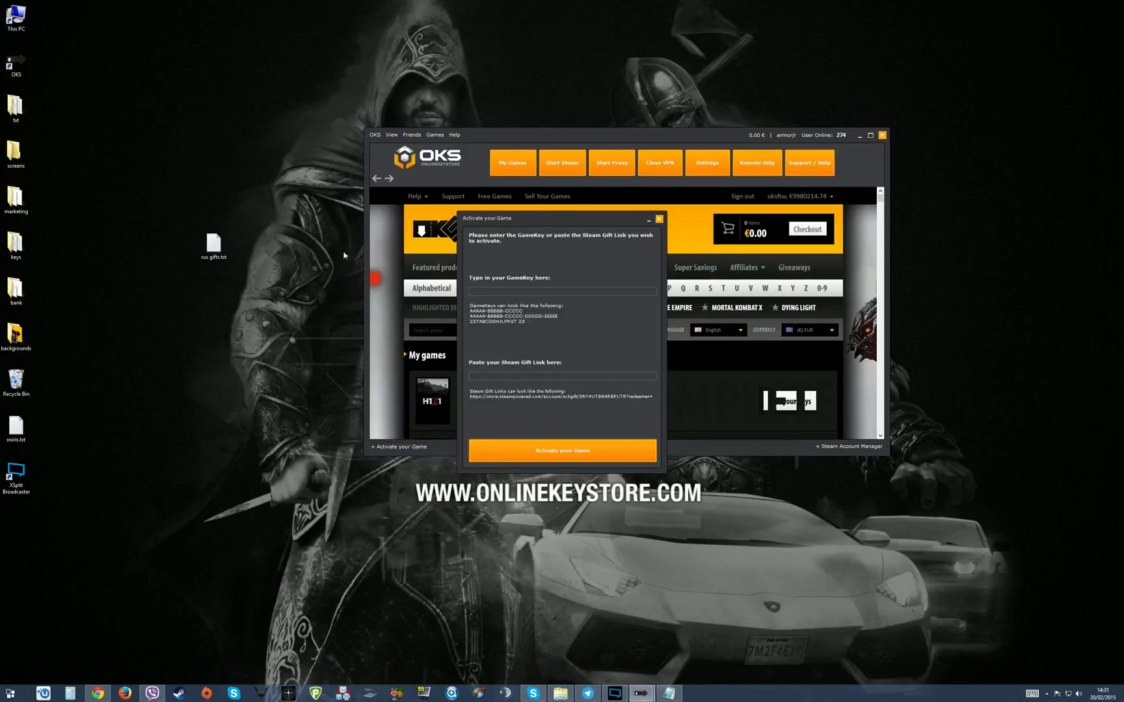
{"action": "left_click", "coordinate": [214, 245]}
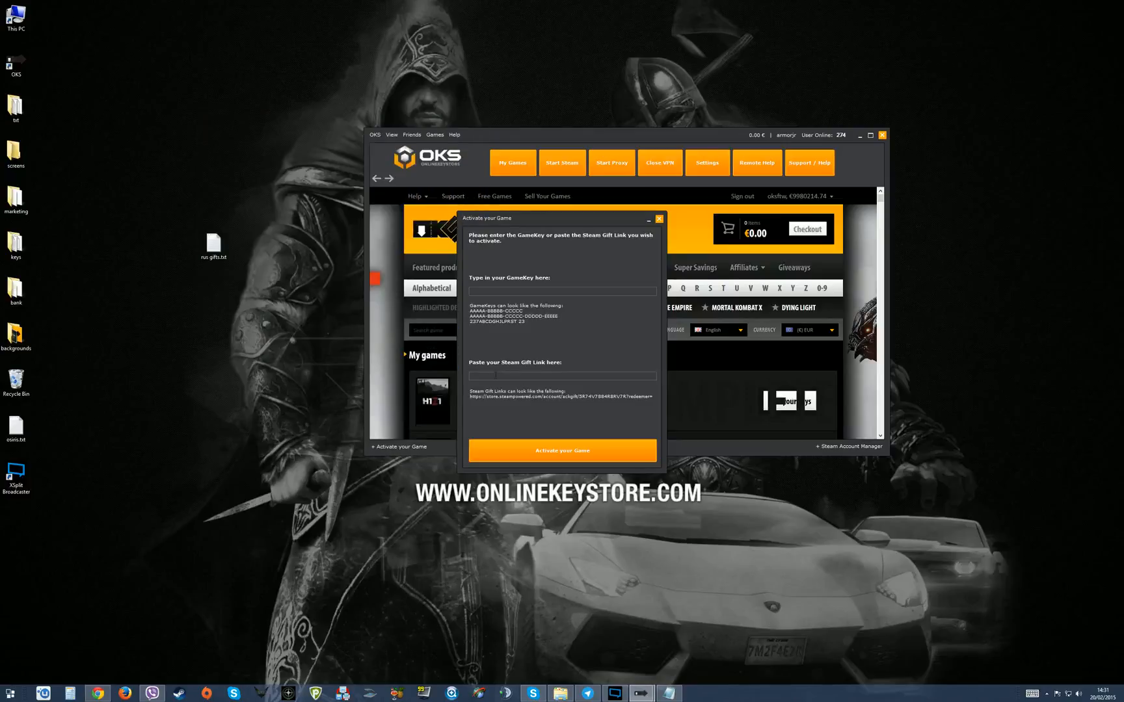
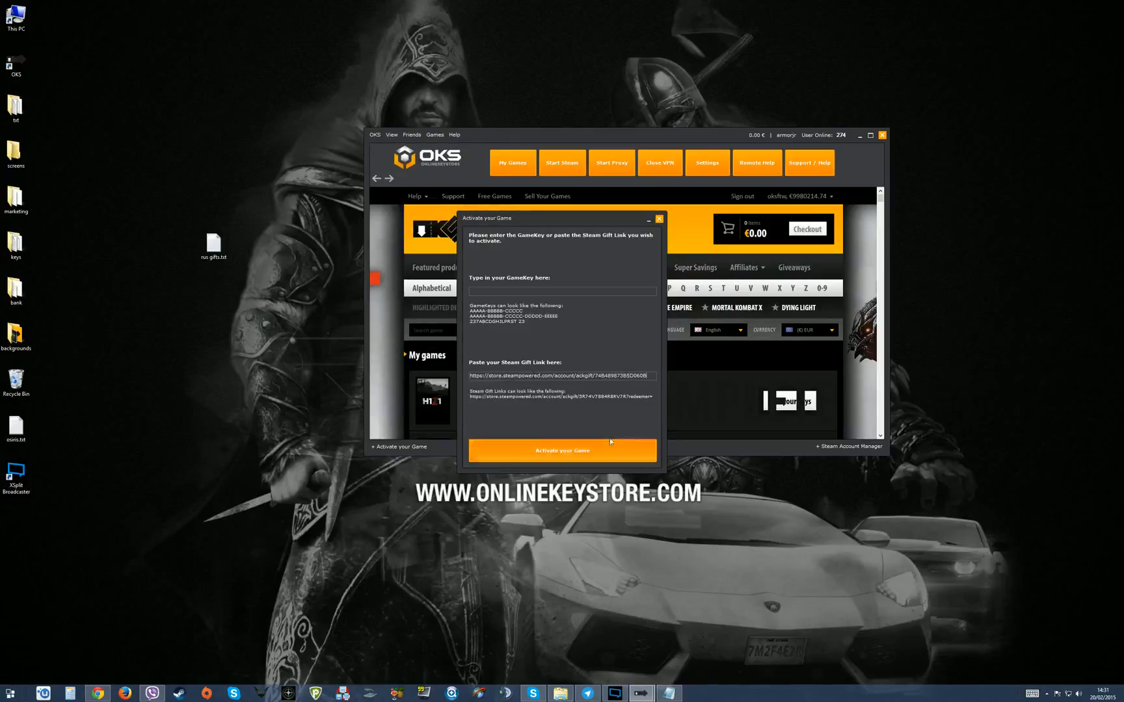
{"action": "left_click", "coordinate": [562, 451]}
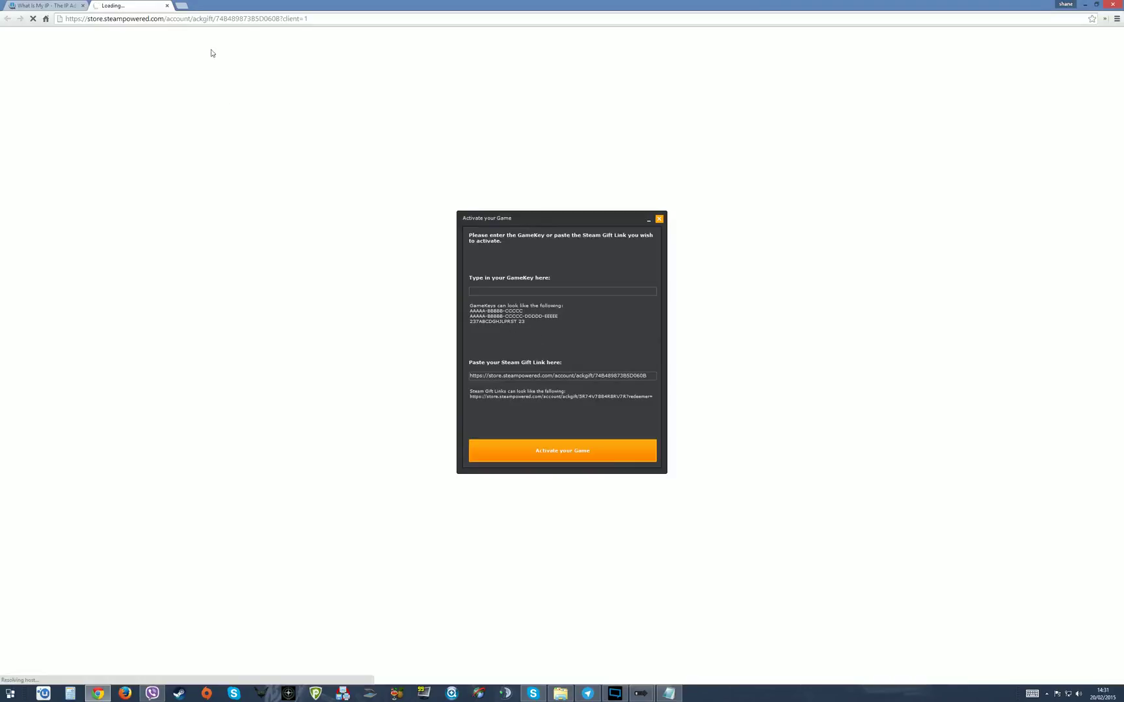
{"action": "mouse_move", "coordinate": [242, 74]}
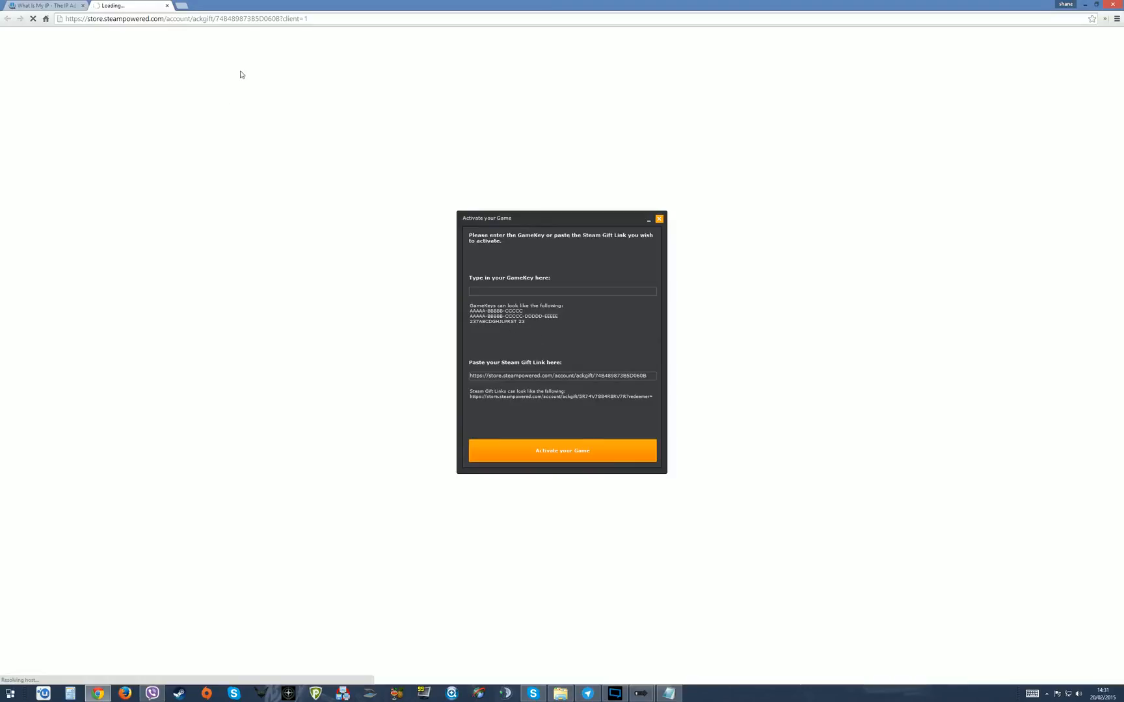
{"action": "mouse_move", "coordinate": [366, 74]}
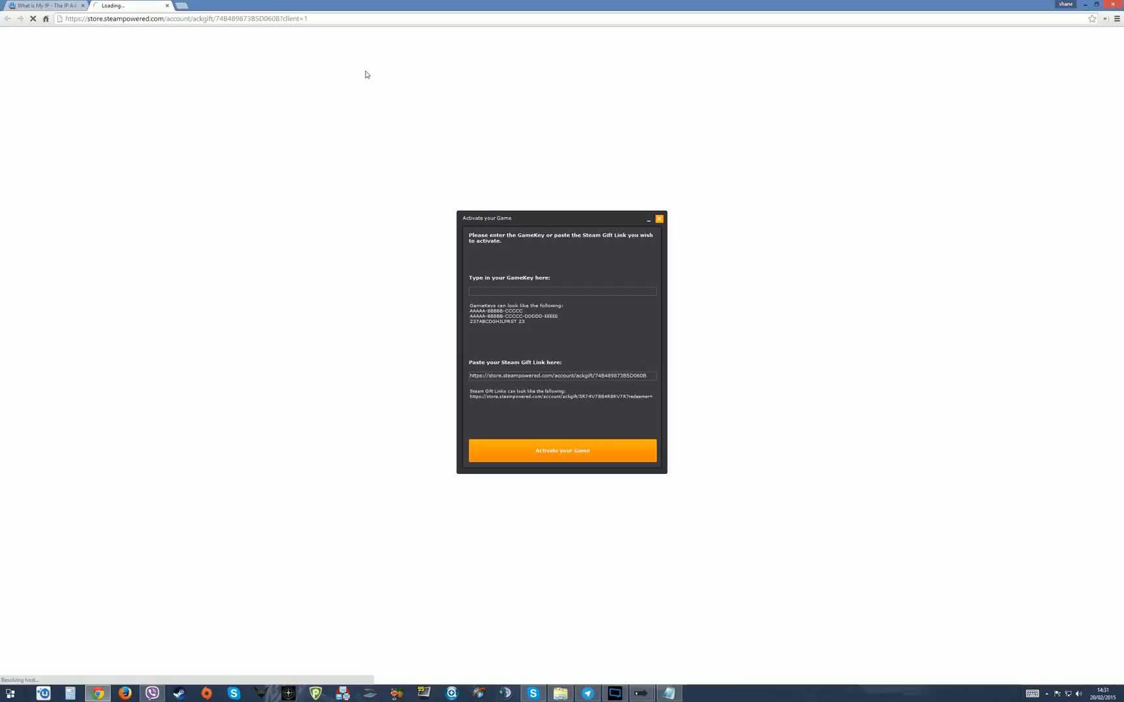
{"action": "mouse_move", "coordinate": [273, 276]}
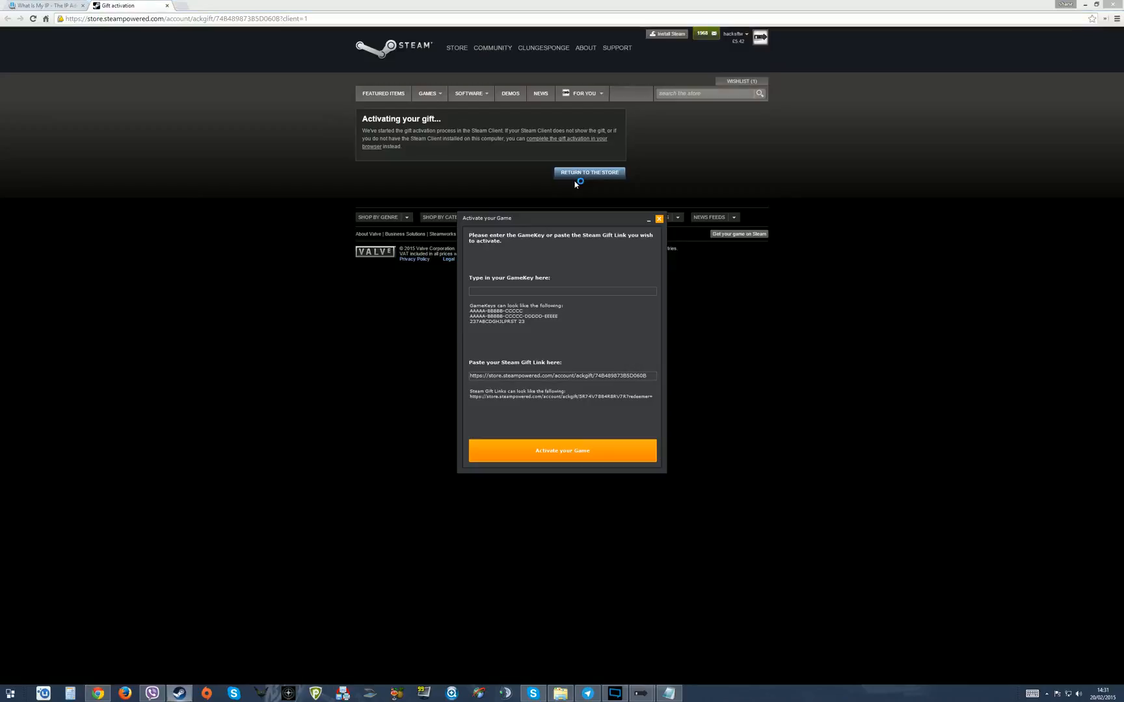
{"action": "mouse_move", "coordinate": [545, 141]}
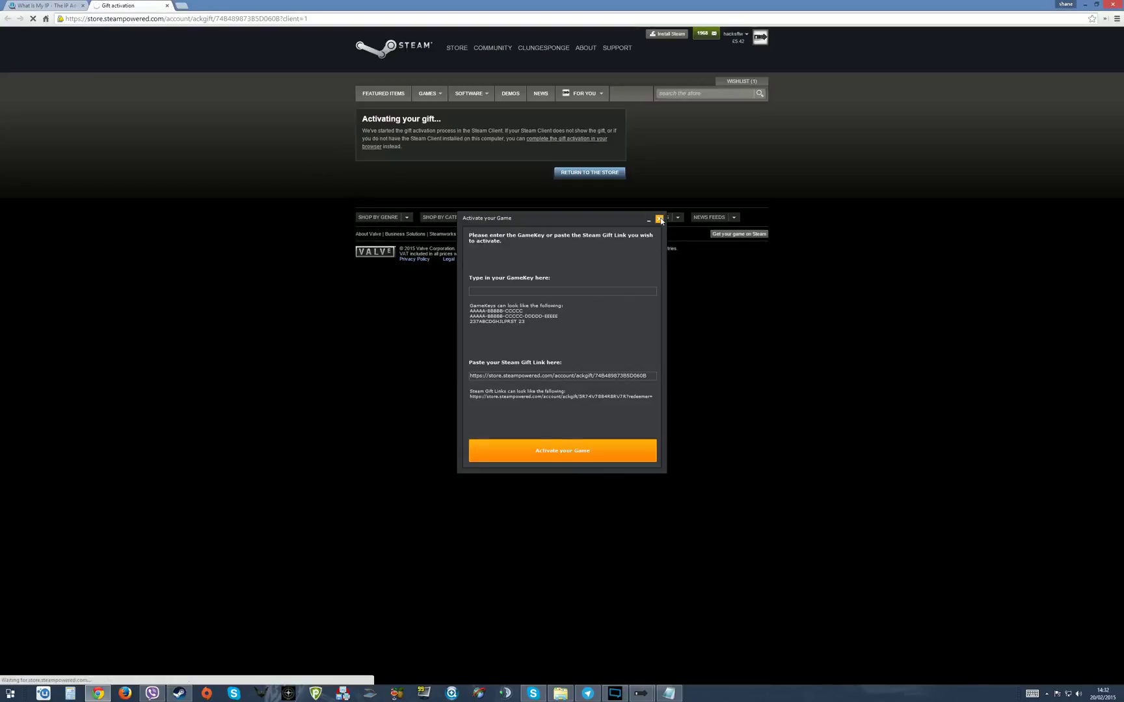
{"action": "left_click", "coordinate": [659, 217]}
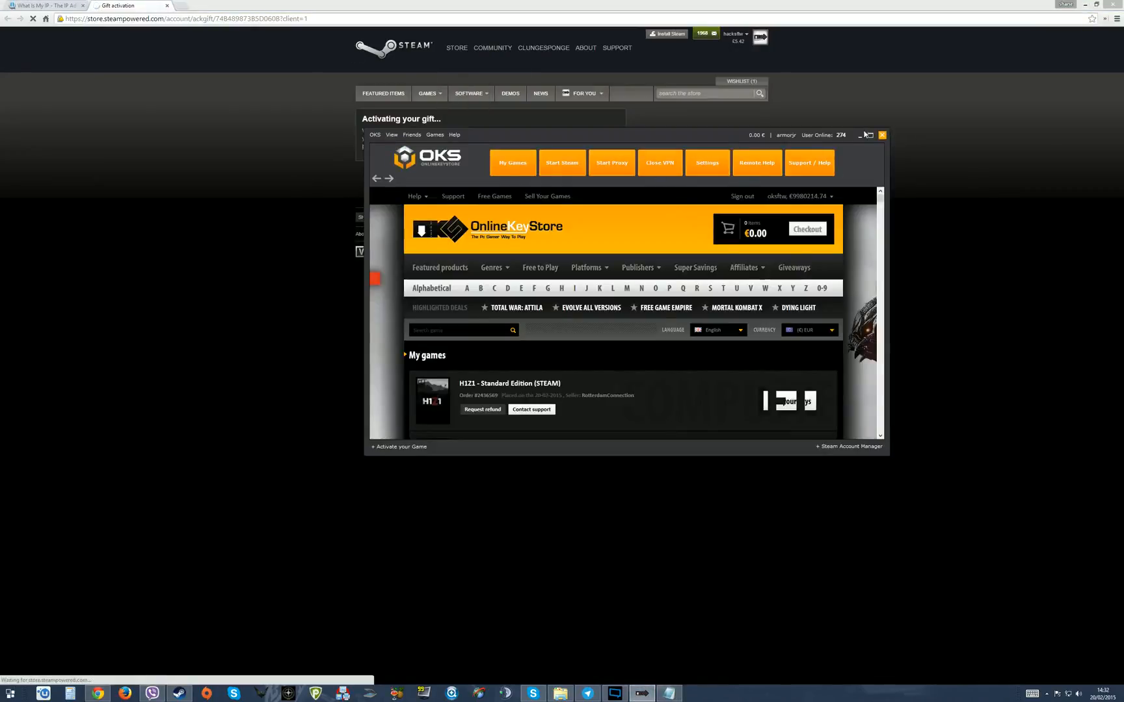
Hide OKS, highlight the region restriction notice, and accept the Medieval Engineers gift.
{"action": "left_click", "coordinate": [881, 135]}
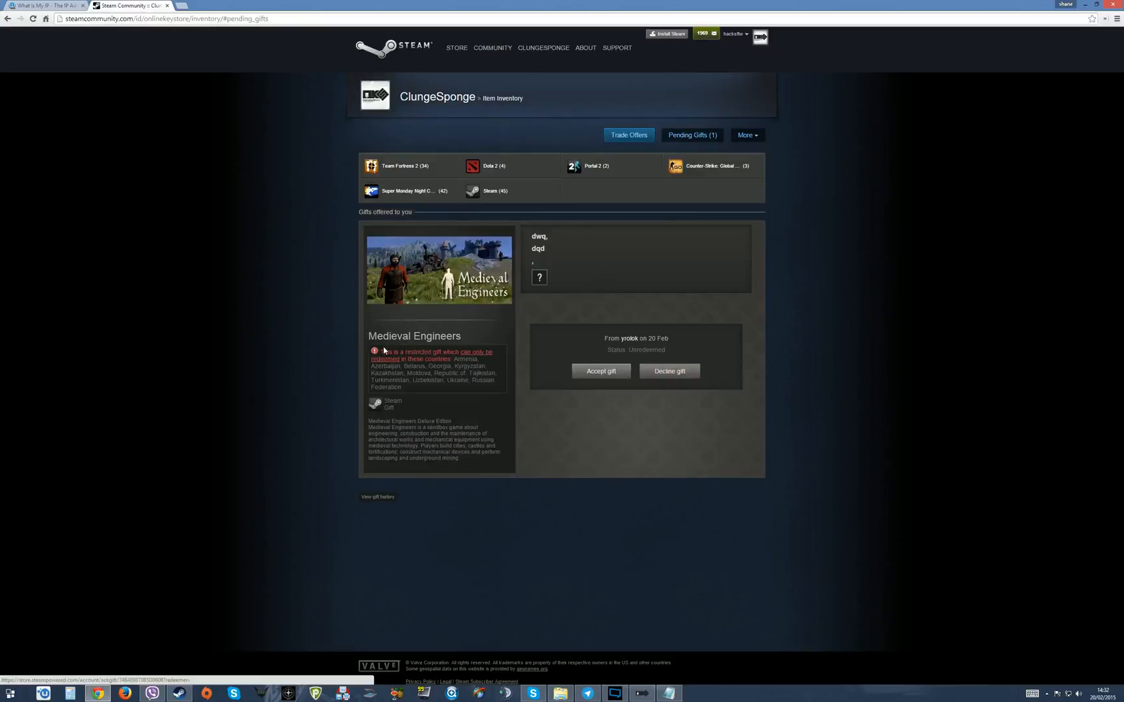
{"action": "left_click_drag", "start_coordinate": [371, 352], "coordinate": [469, 359]}
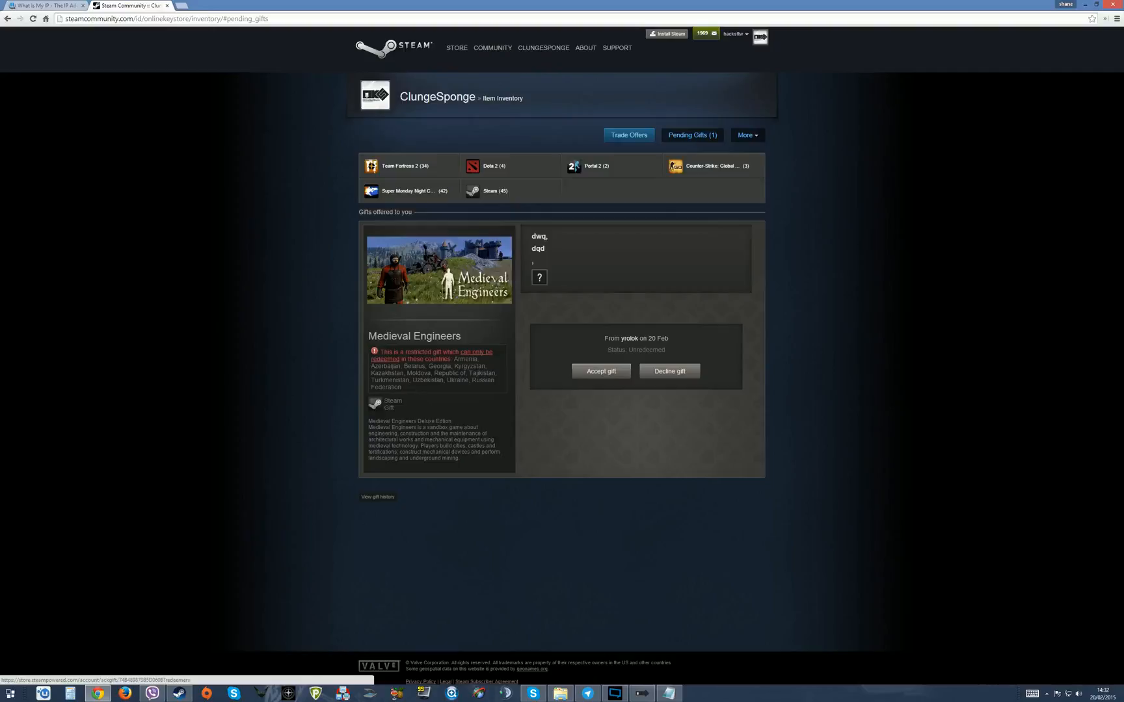
{"action": "left_click", "coordinate": [601, 371]}
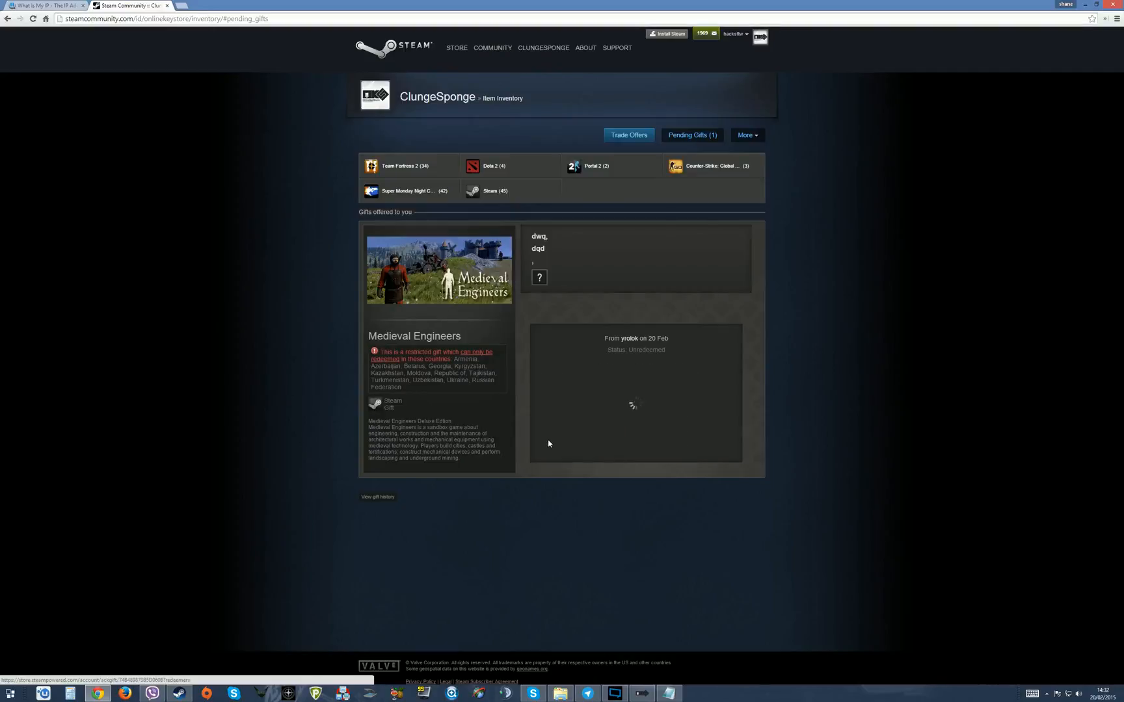
{"action": "mouse_move", "coordinate": [547, 439]}
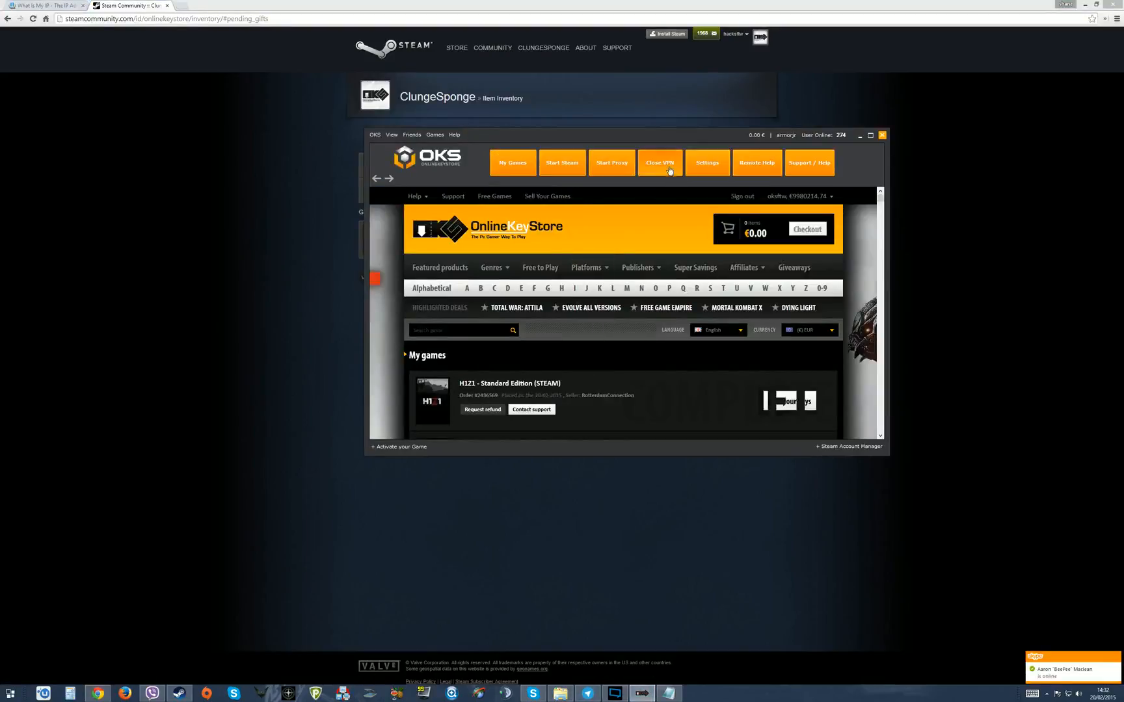
Close the OKS VPN and check the Medieval Engineers gift-added message.
{"action": "left_click", "coordinate": [660, 162]}
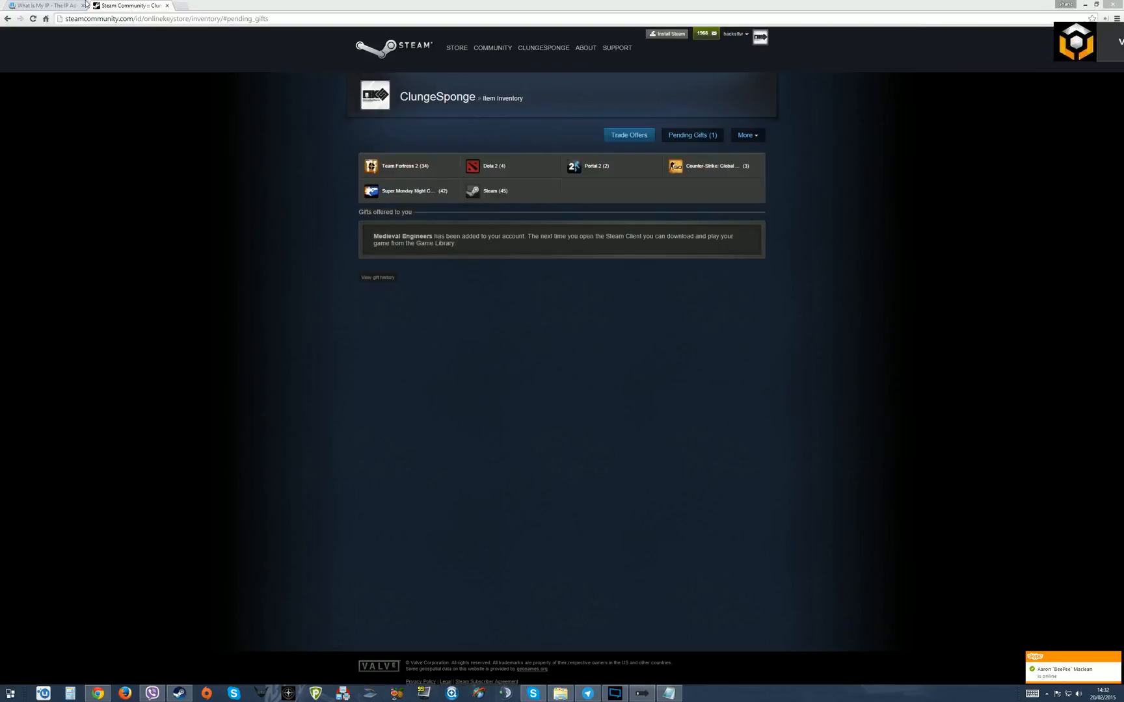
{"action": "left_click", "coordinate": [42, 6]}
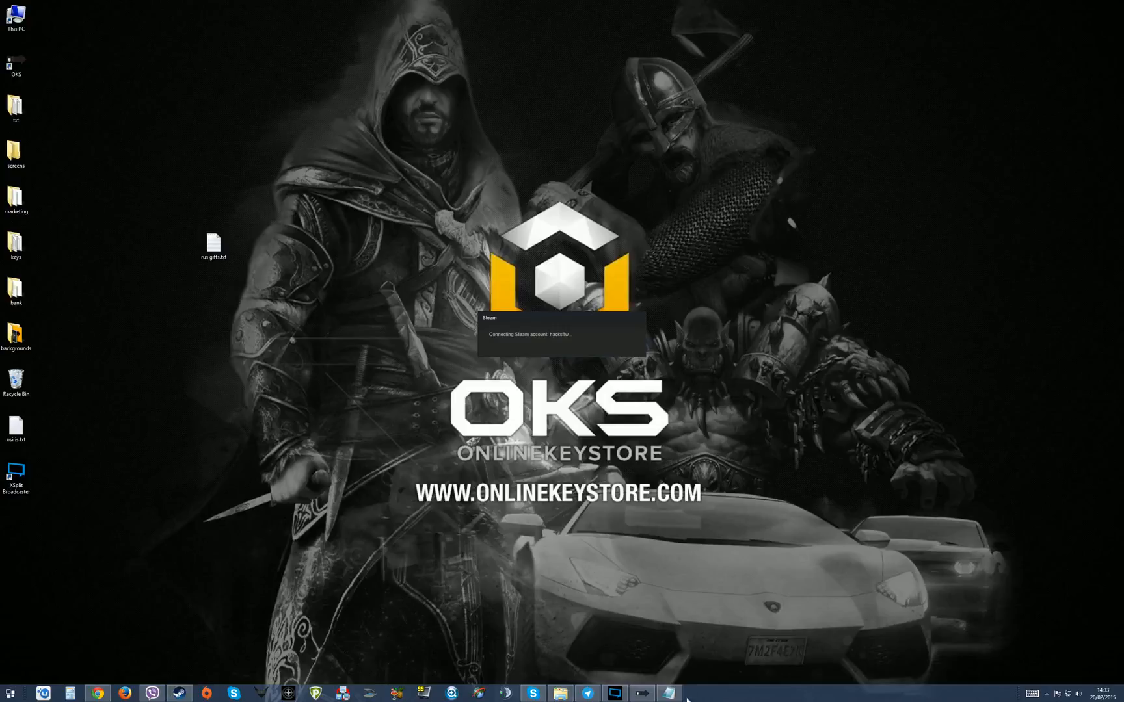
Find Medieval Engineers via 'medi' in the Steam library, clear the search, and start installing.
{"action": "double_click", "coordinate": [214, 244]}
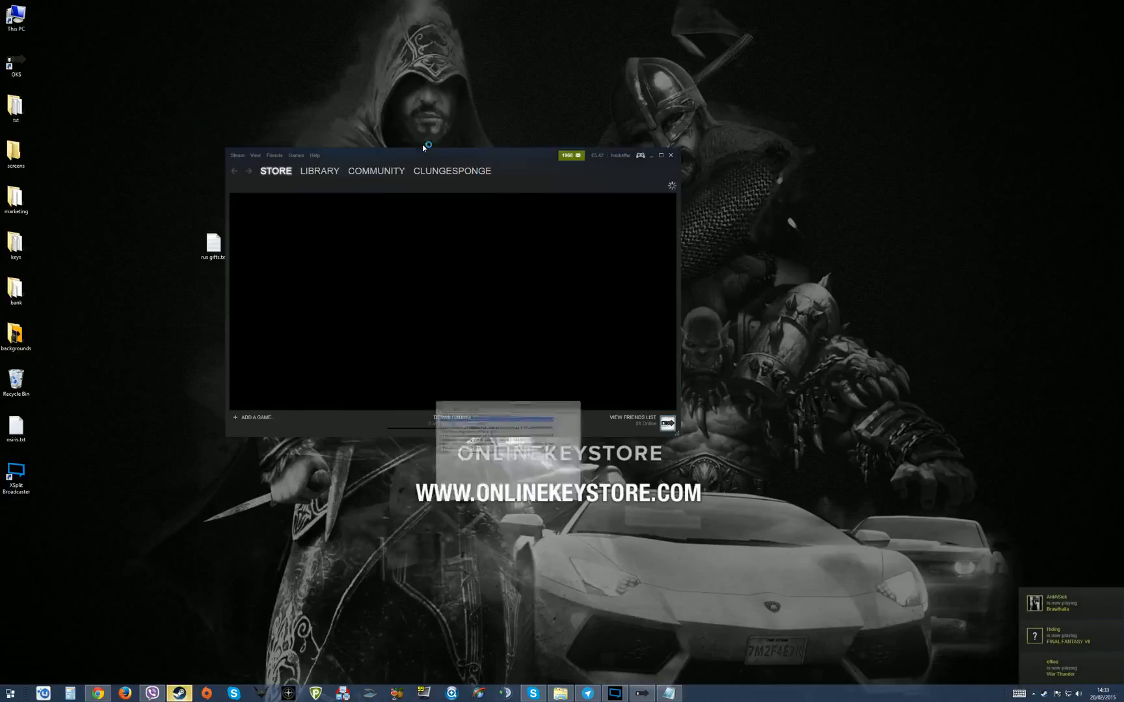
{"action": "left_click", "coordinate": [320, 170]}
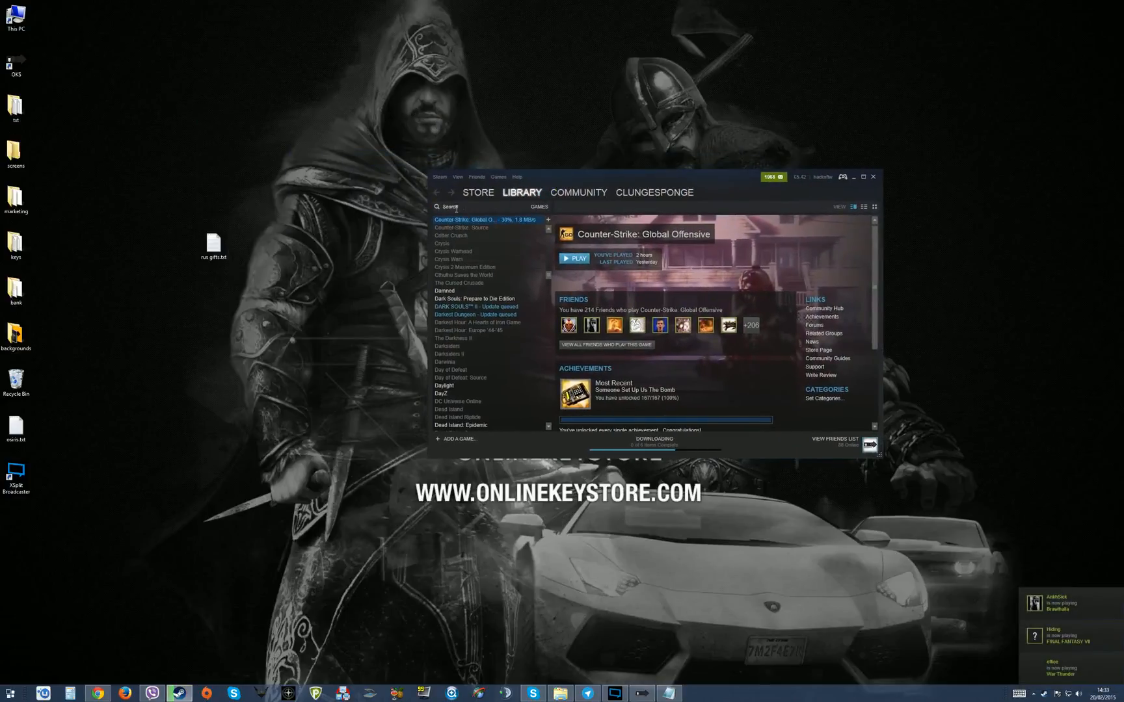
{"action": "type", "text": "medi"}
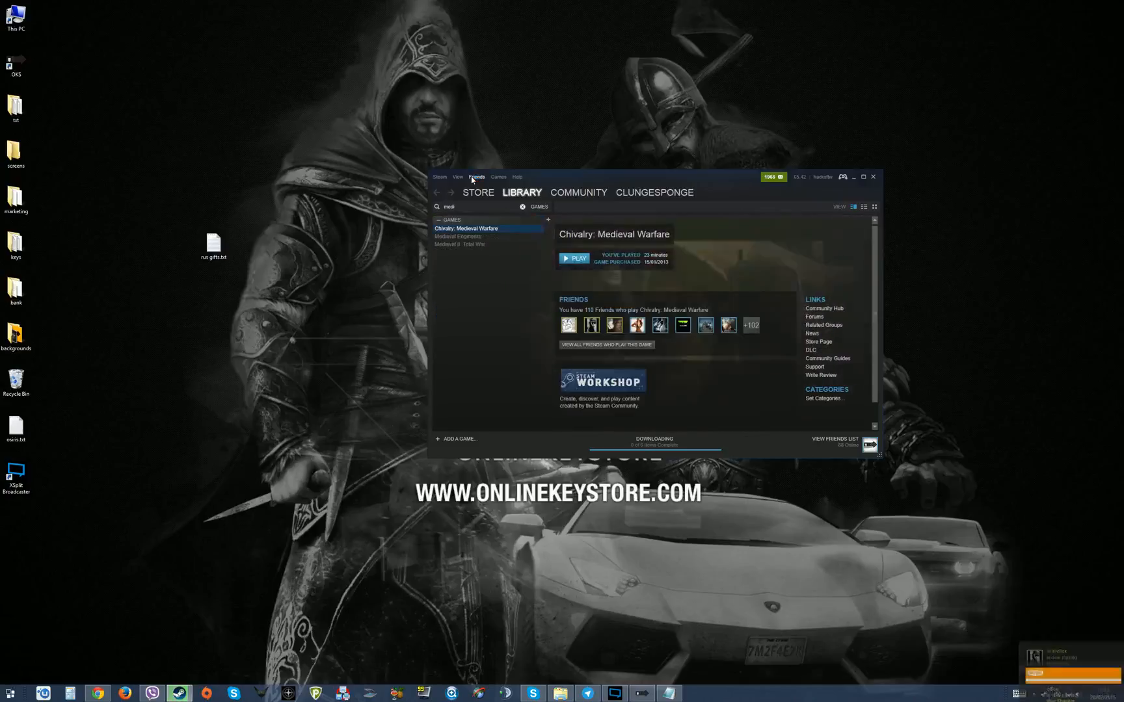
{"action": "right_click", "coordinate": [463, 236]}
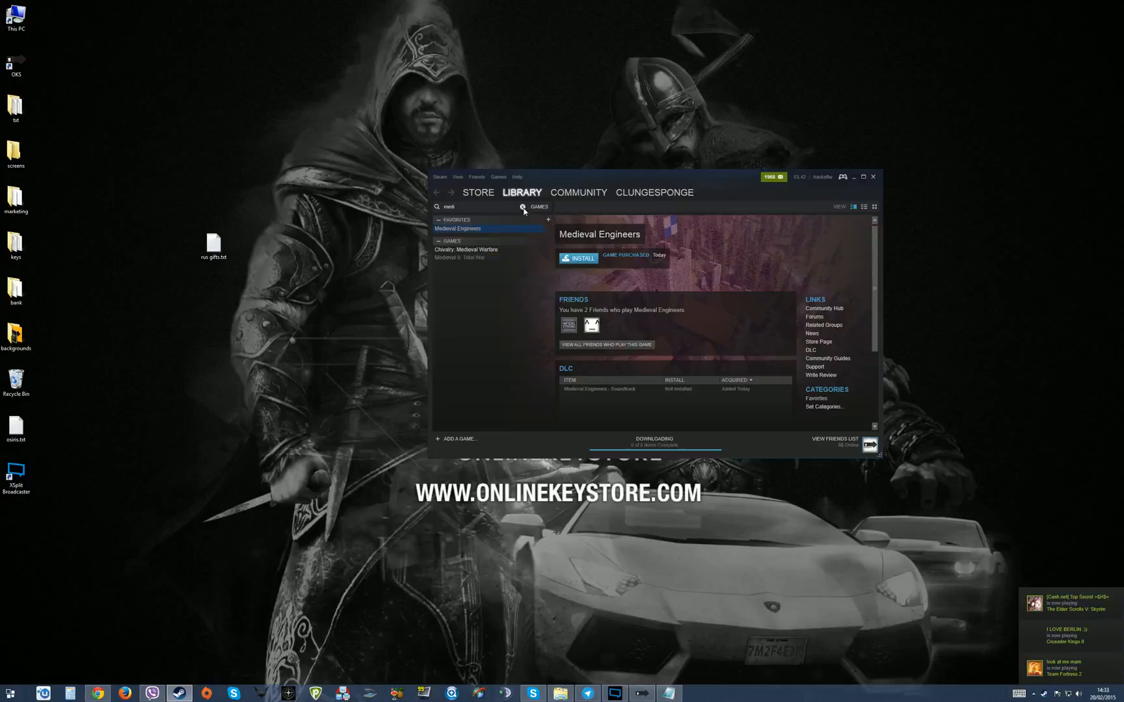
{"action": "left_click", "coordinate": [524, 207]}
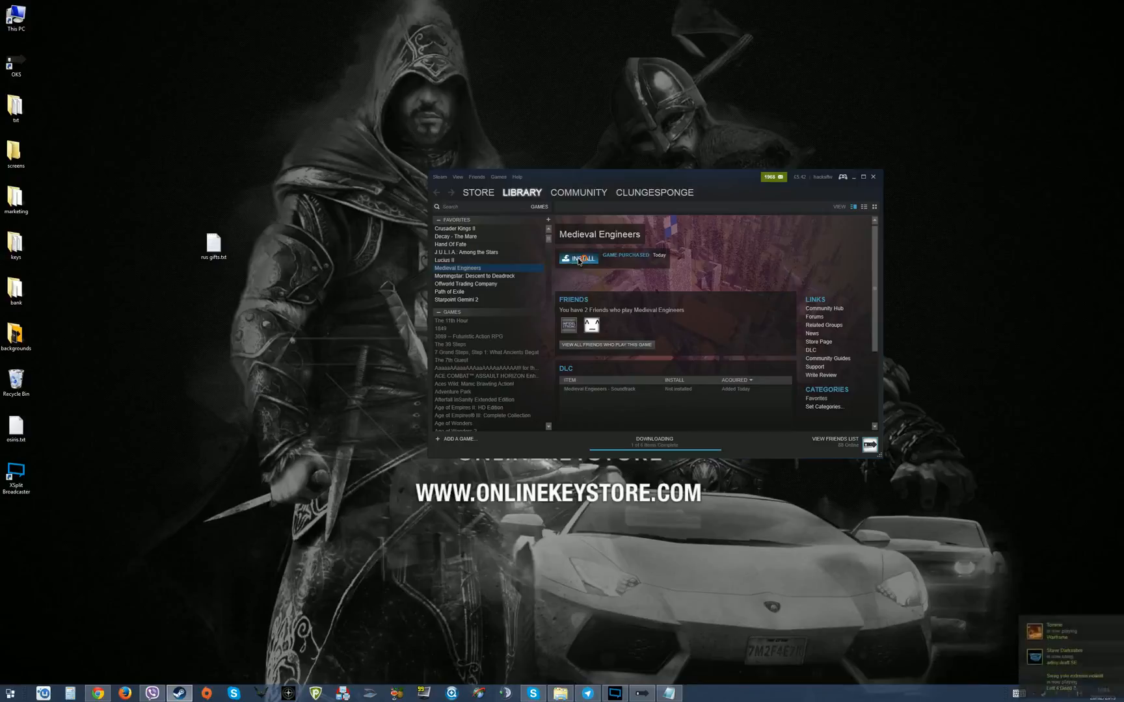
{"action": "left_click", "coordinate": [579, 258]}
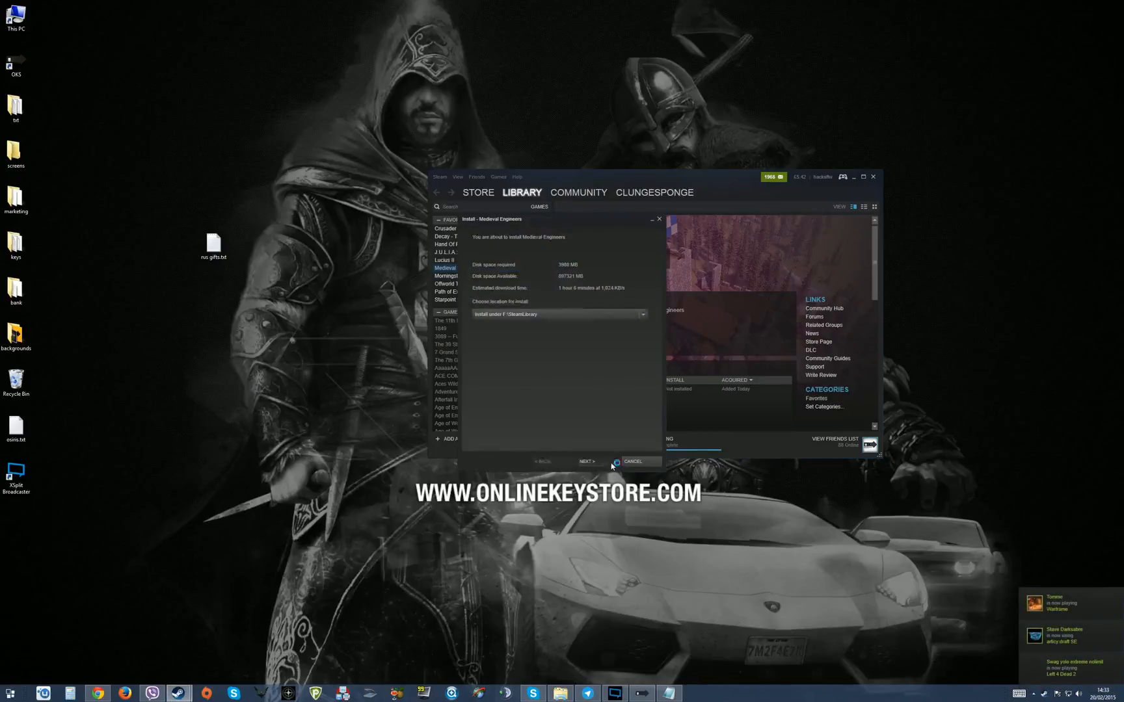
Complete the Medieval Engineers install wizard so it starts downloading, then open OKS Settings.
{"action": "left_click", "coordinate": [586, 461]}
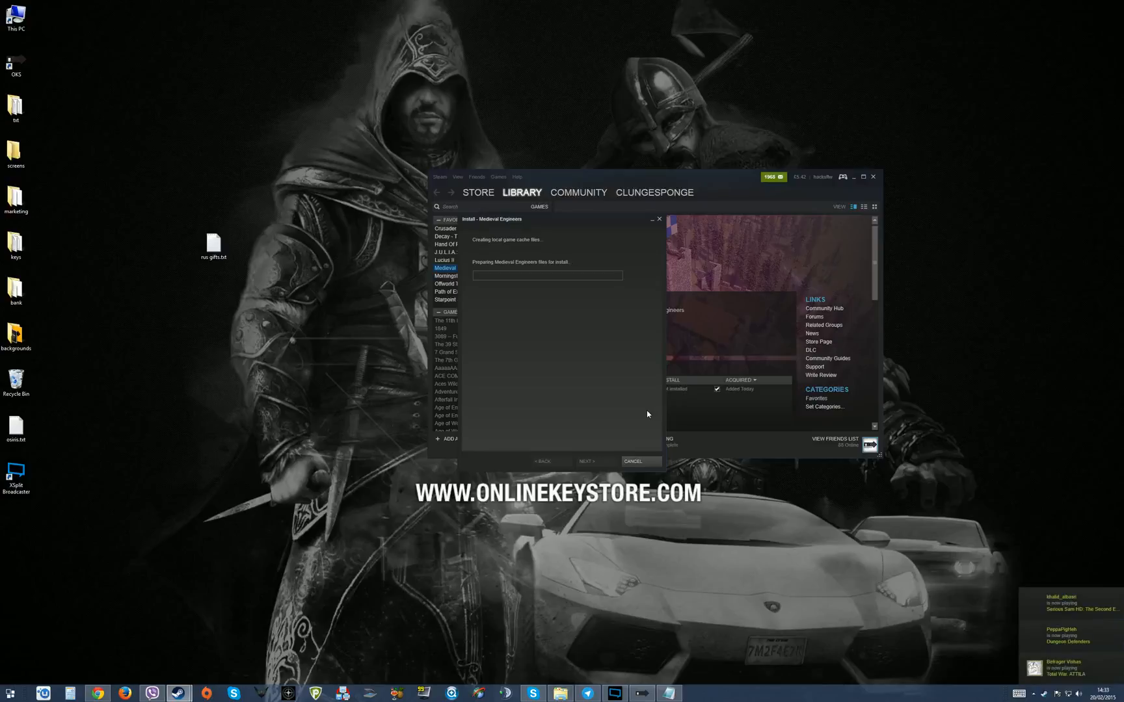
{"action": "left_click", "coordinate": [586, 461]}
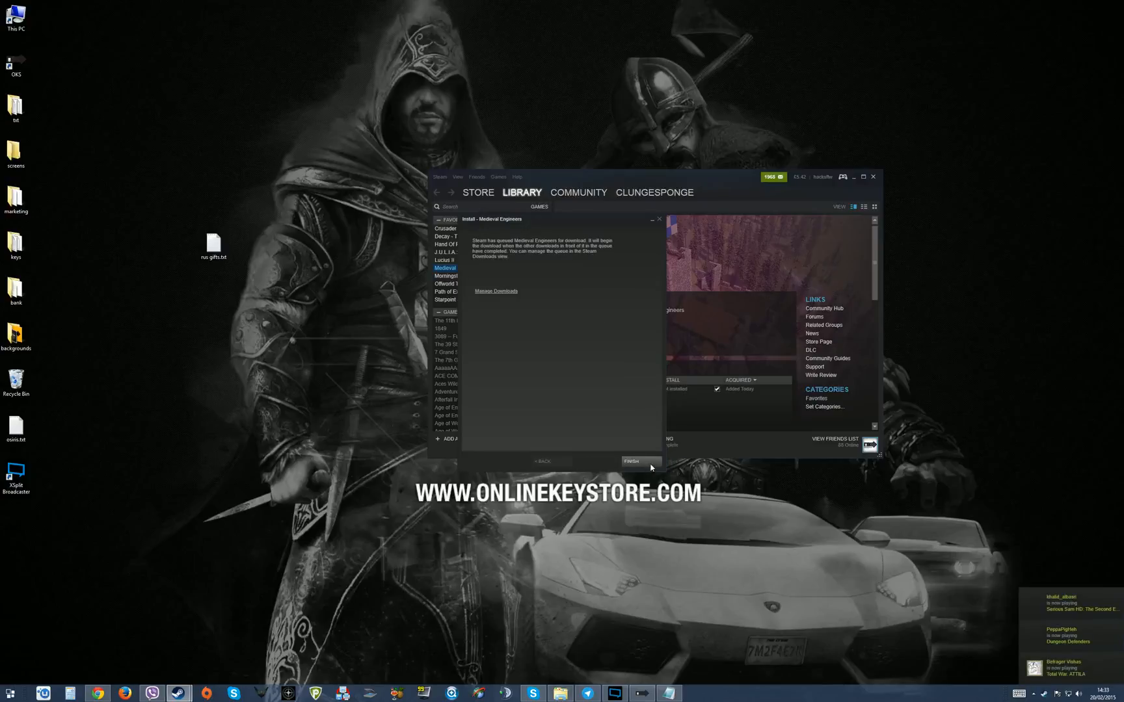
{"action": "left_click", "coordinate": [632, 461]}
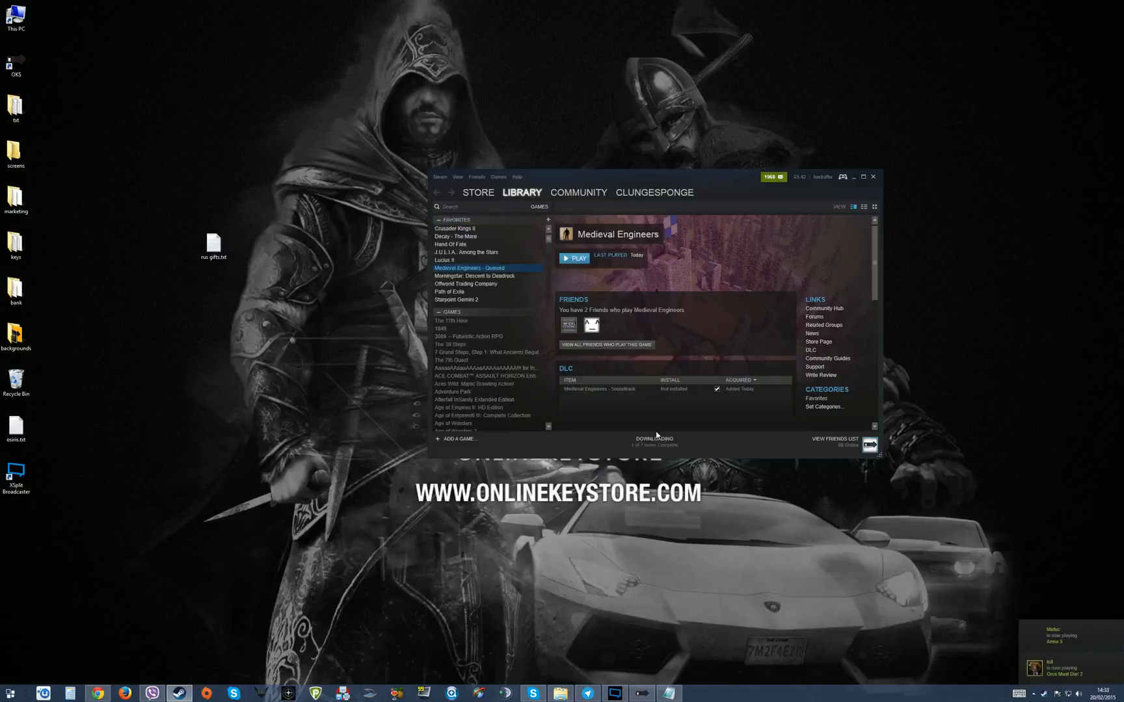
{"action": "left_click", "coordinate": [654, 440]}
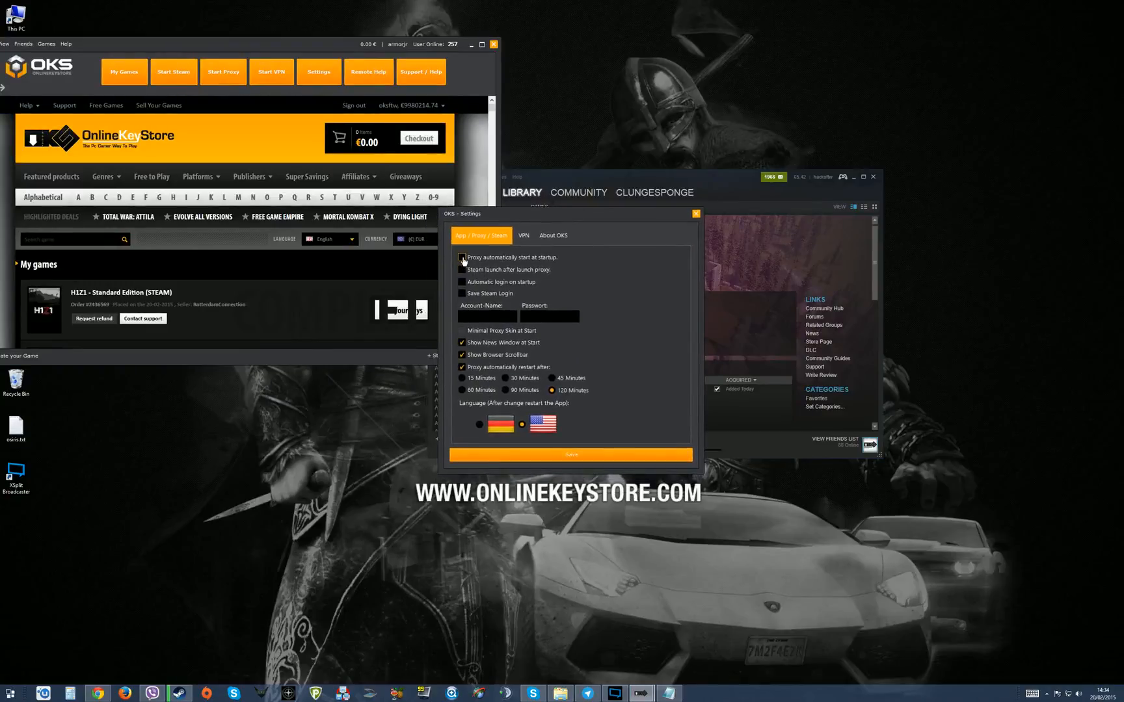
Toggle proxy auto-start at startup and view VPN settings: OpenVPN type, TCP protocol.
{"action": "left_click", "coordinate": [461, 258]}
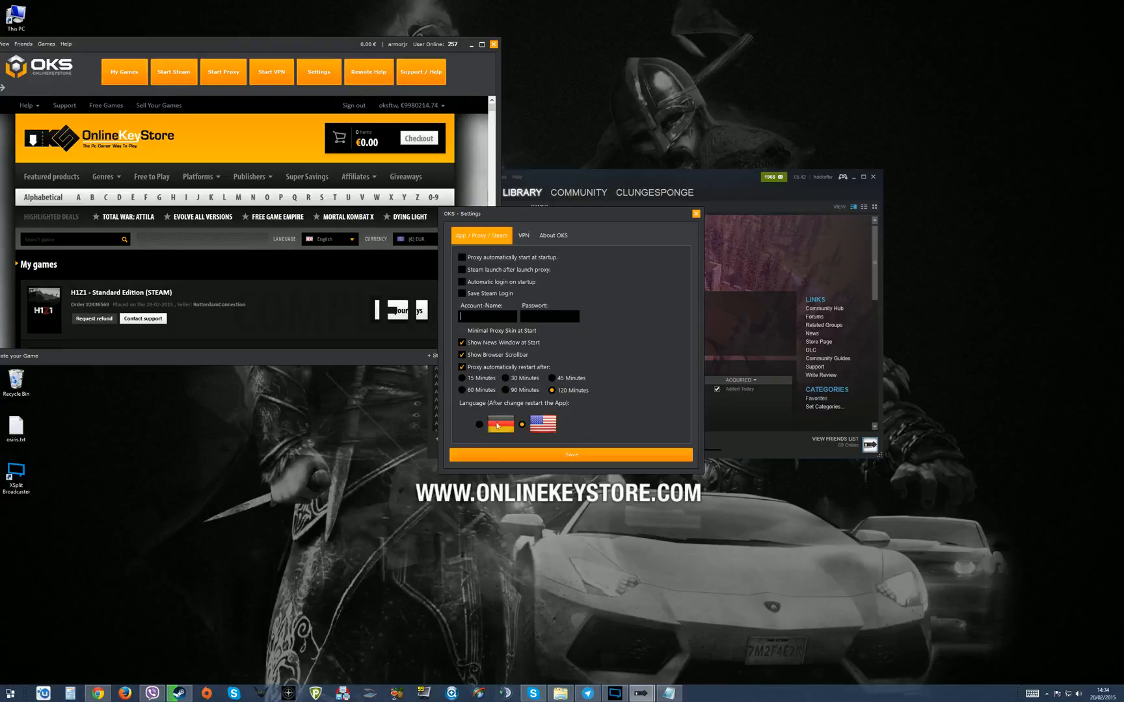
{"action": "mouse_move", "coordinate": [512, 247]}
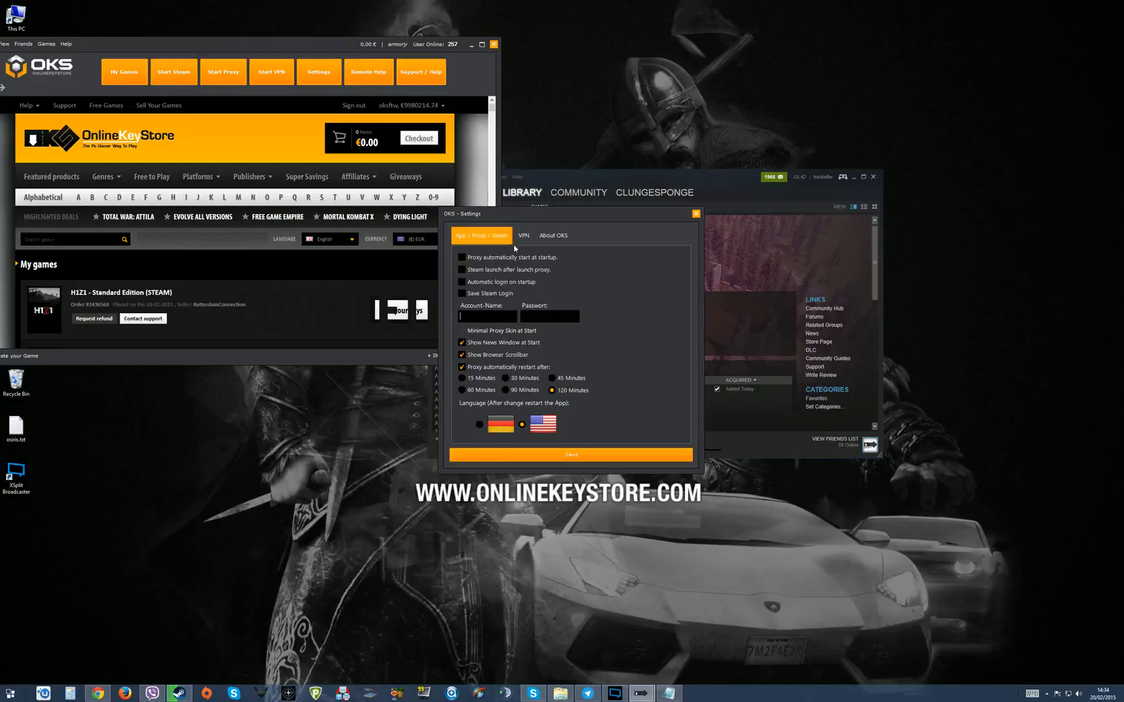
{"action": "left_click", "coordinate": [524, 235]}
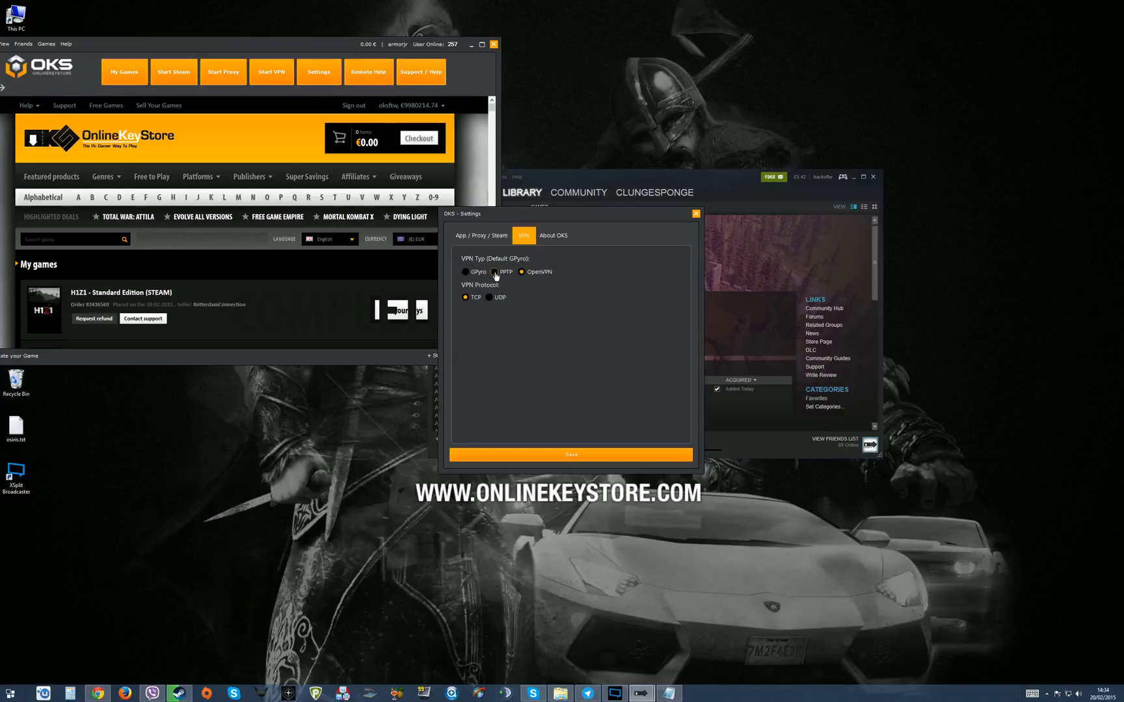
View About OKS (version 4.5.9), close Settings, and open the System Informations page.
{"action": "left_click", "coordinate": [521, 272]}
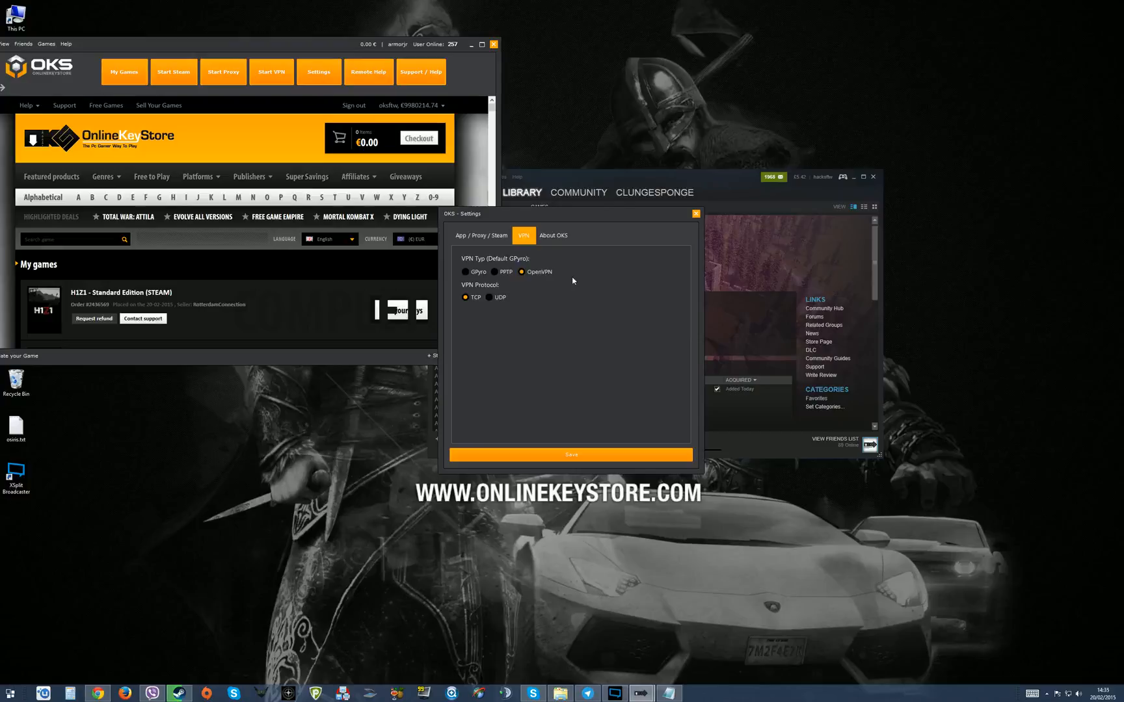
{"action": "mouse_move", "coordinate": [497, 312]}
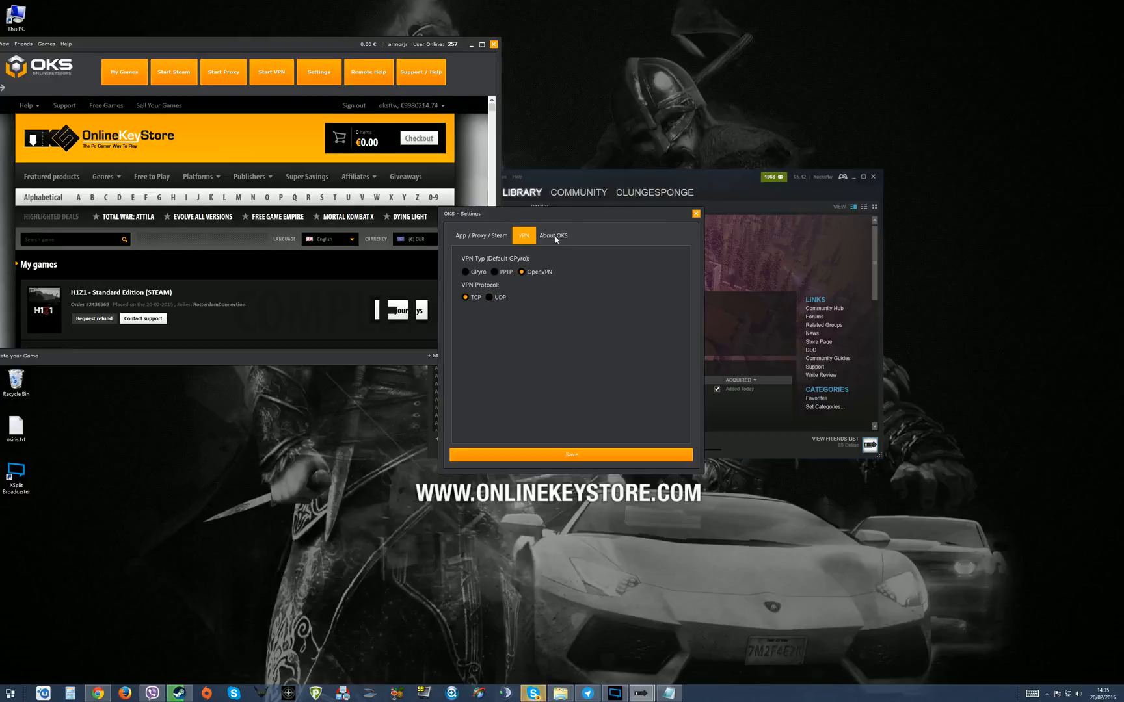
{"action": "left_click", "coordinate": [553, 236]}
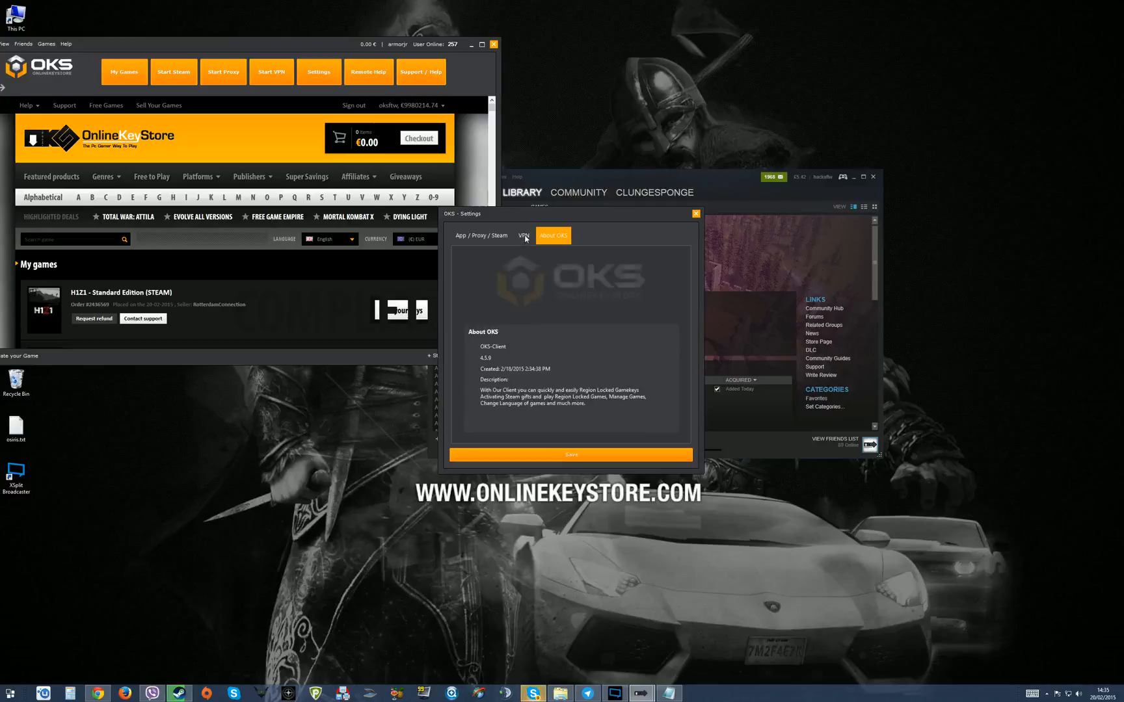
{"action": "left_click", "coordinate": [696, 213]}
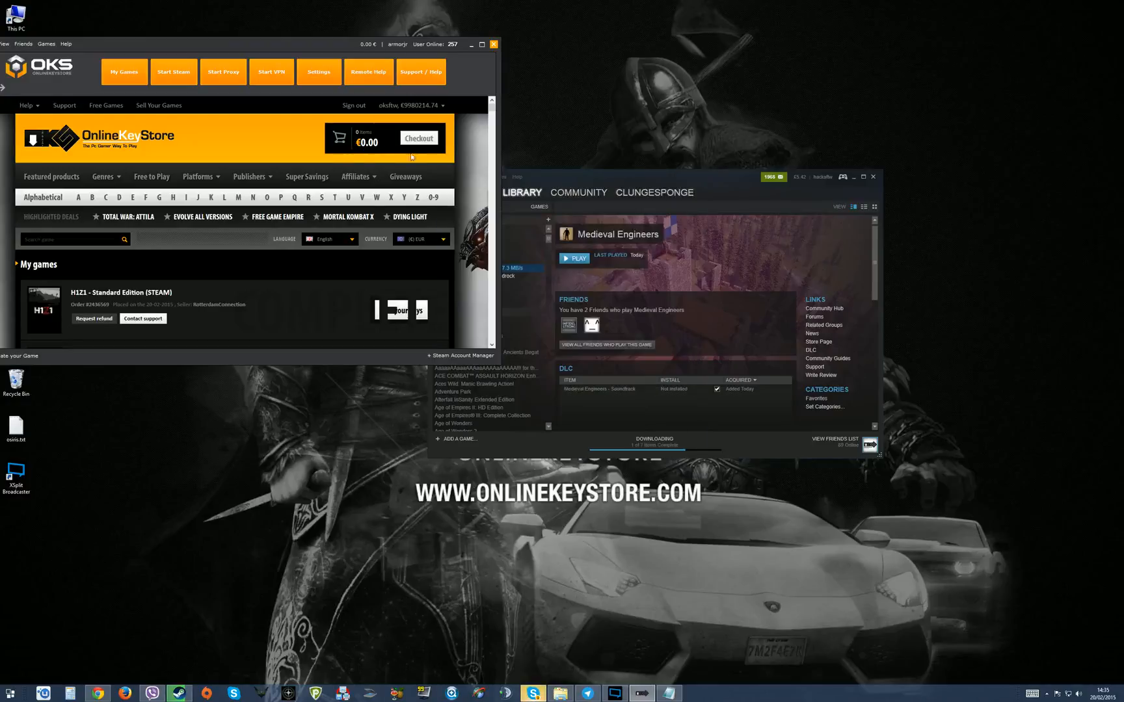
{"action": "left_click", "coordinate": [318, 72]}
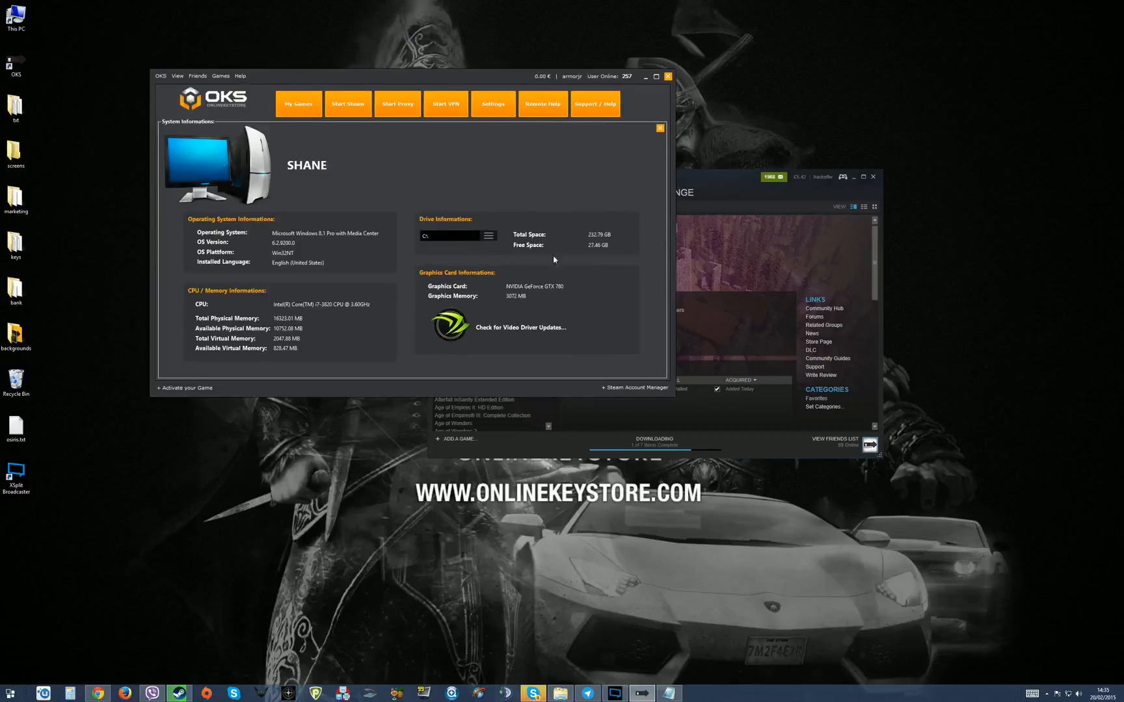
Show drive C: details and check for video driver updates.
{"action": "left_click", "coordinate": [488, 235]}
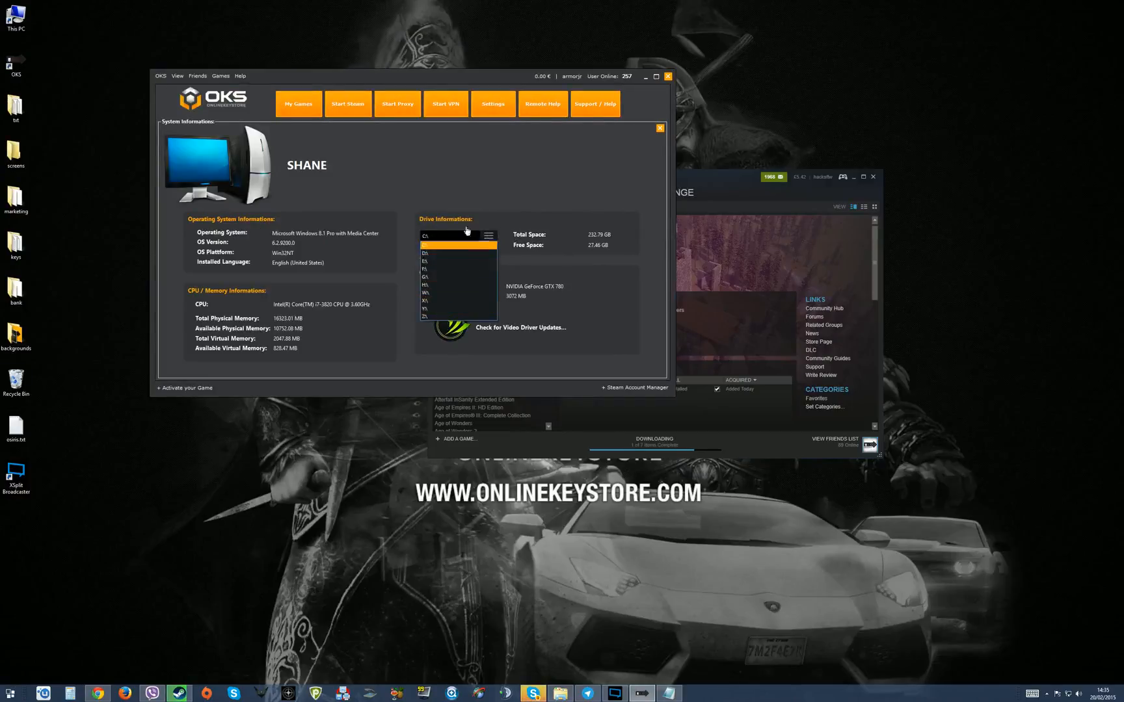
{"action": "left_click", "coordinate": [455, 245]}
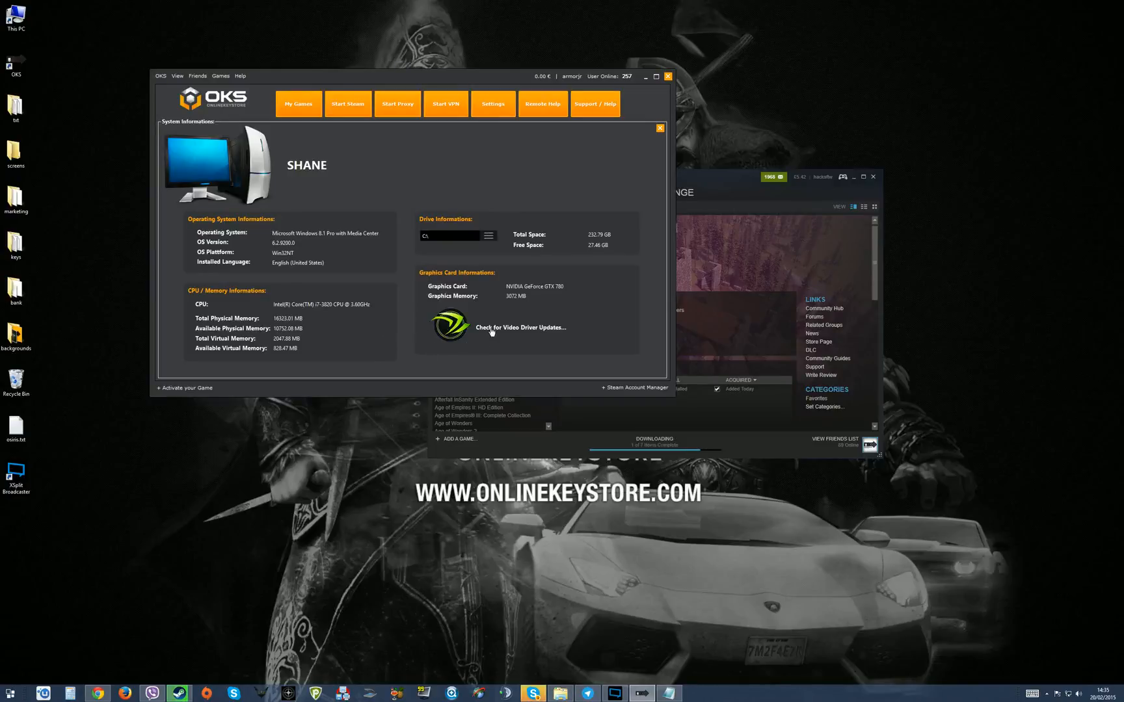
{"action": "left_click", "coordinate": [520, 327]}
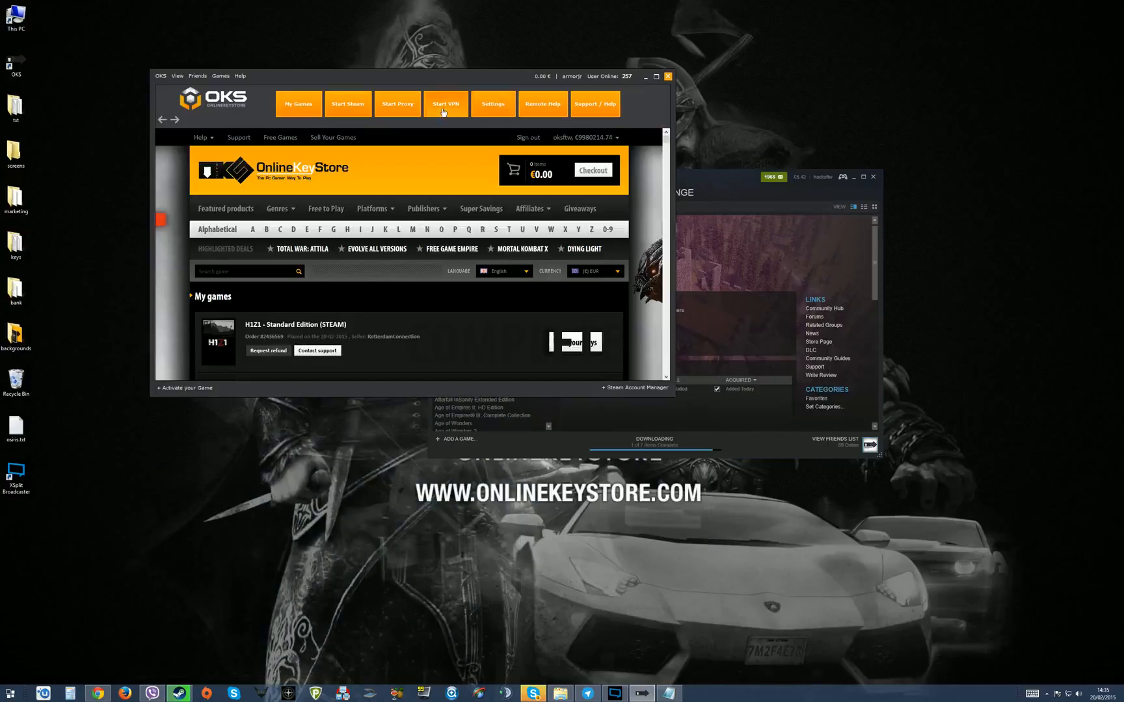
{"action": "mouse_move", "coordinate": [395, 109]}
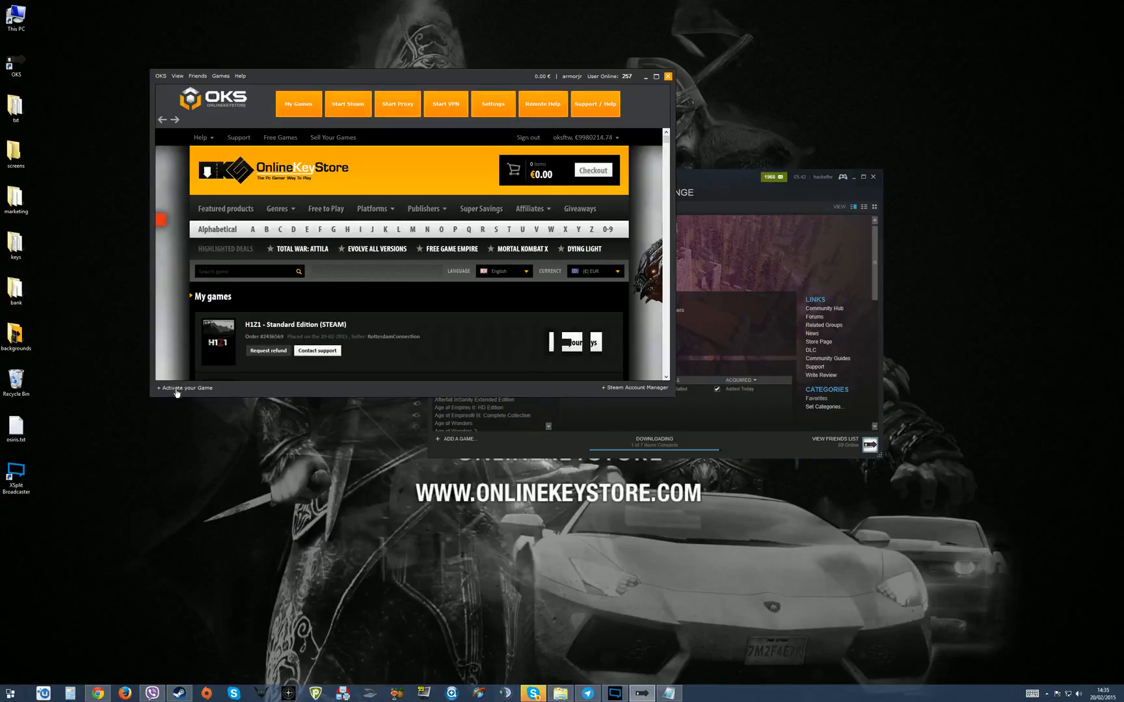
Open the Game Library and view Hearthstone, ACU and FarCry4 details.
{"action": "left_click", "coordinate": [185, 388]}
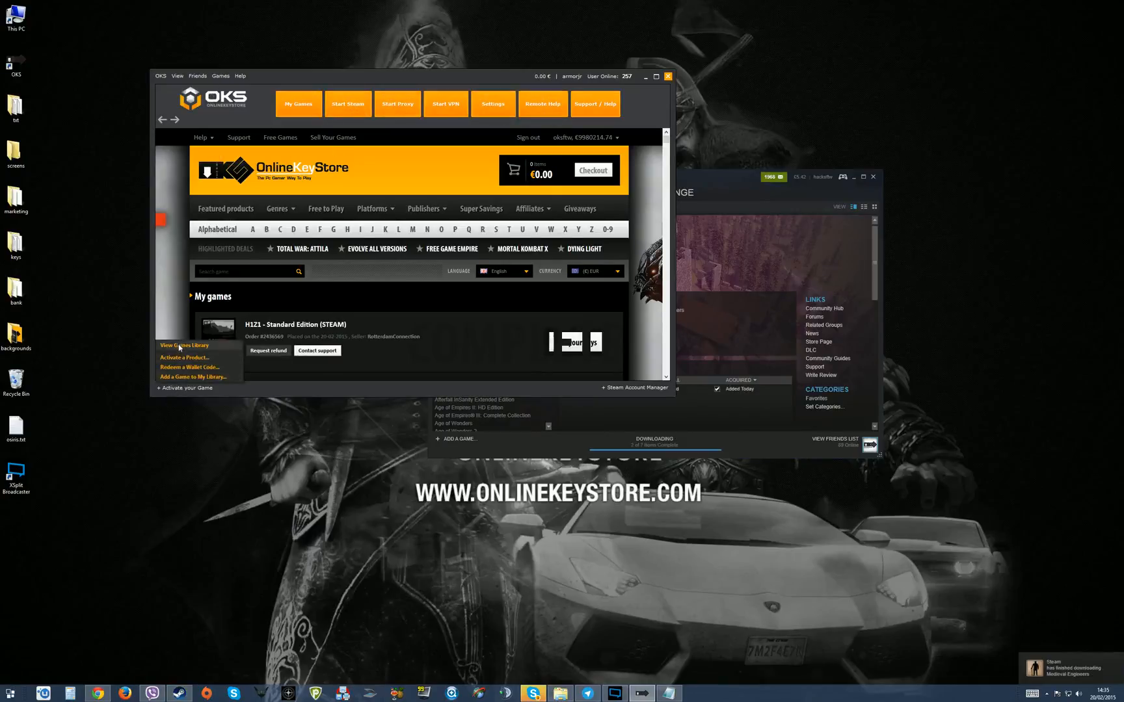
{"action": "left_click", "coordinate": [184, 345]}
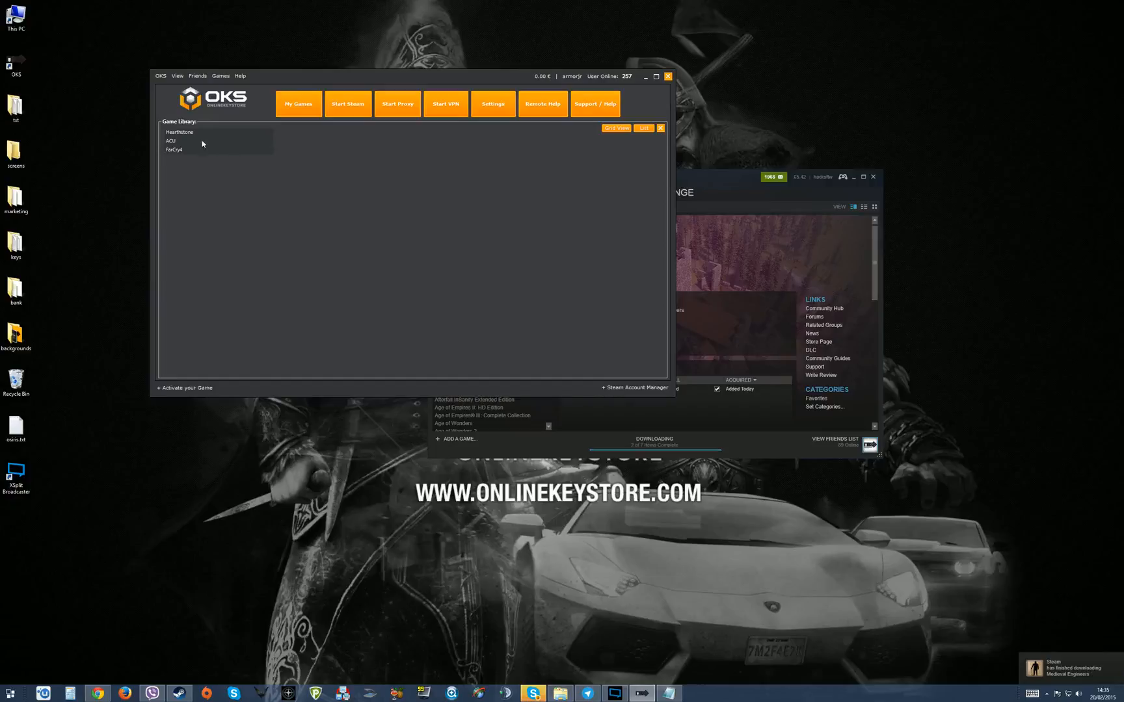
{"action": "left_click", "coordinate": [180, 132]}
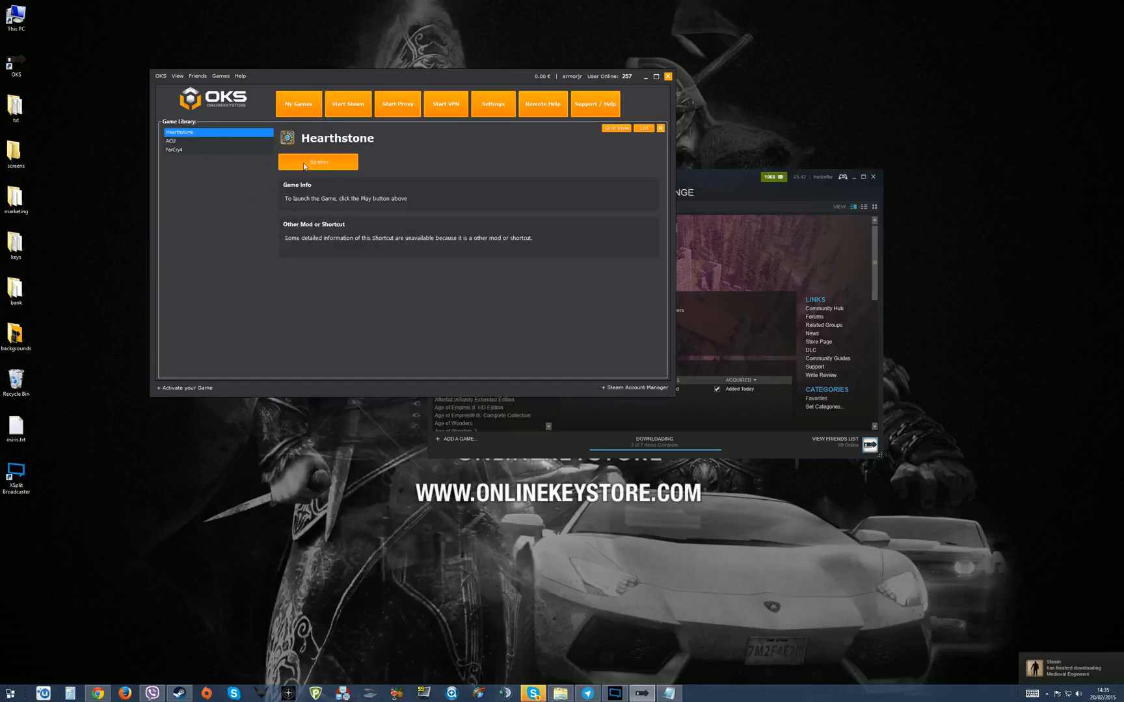
{"action": "left_click", "coordinate": [188, 140]}
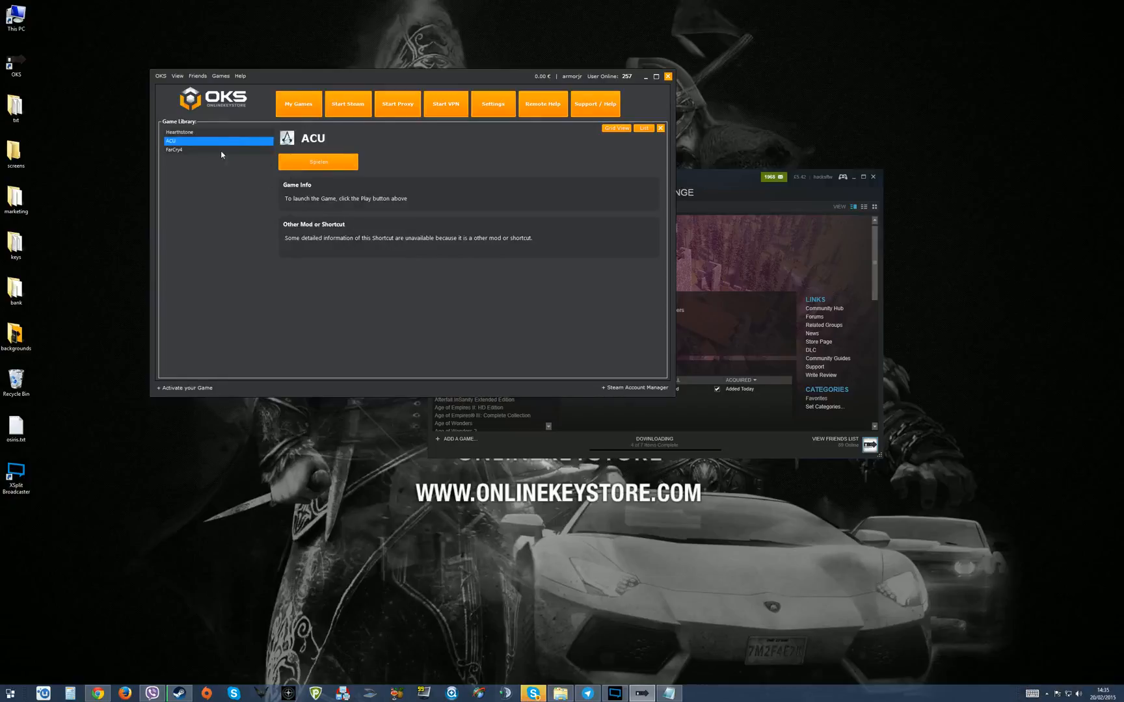
{"action": "left_click", "coordinate": [175, 149]}
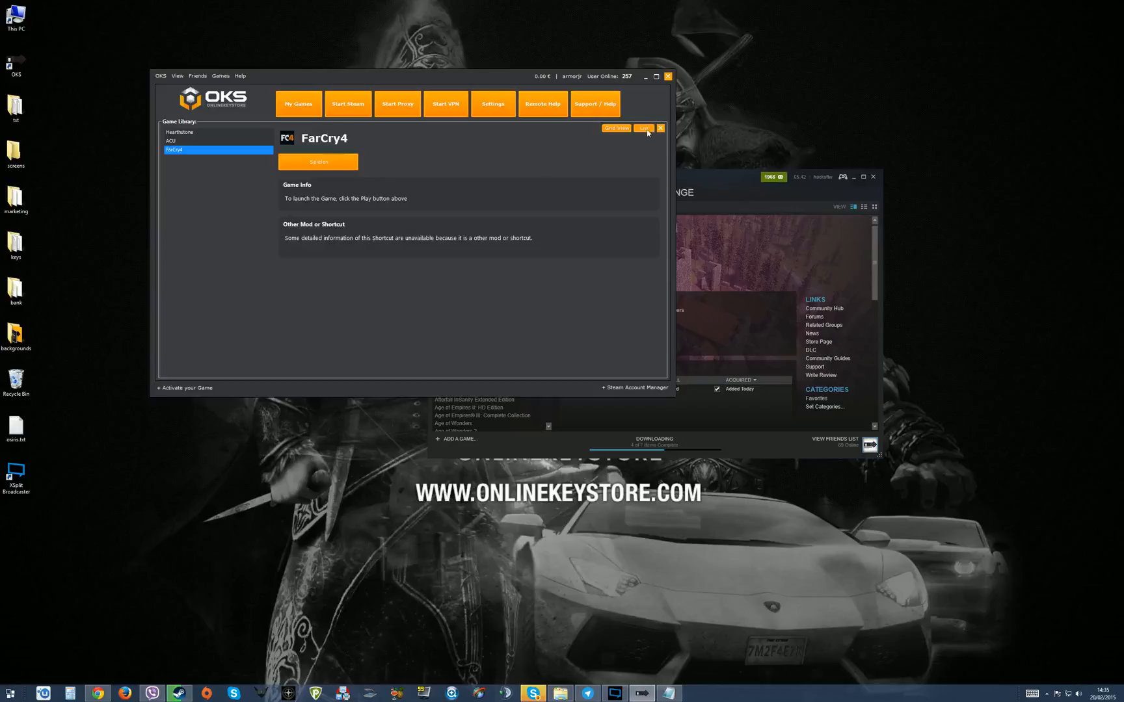
Switch the library to grid view, then list view, and reselect Hearthstone.
{"action": "left_click", "coordinate": [616, 128]}
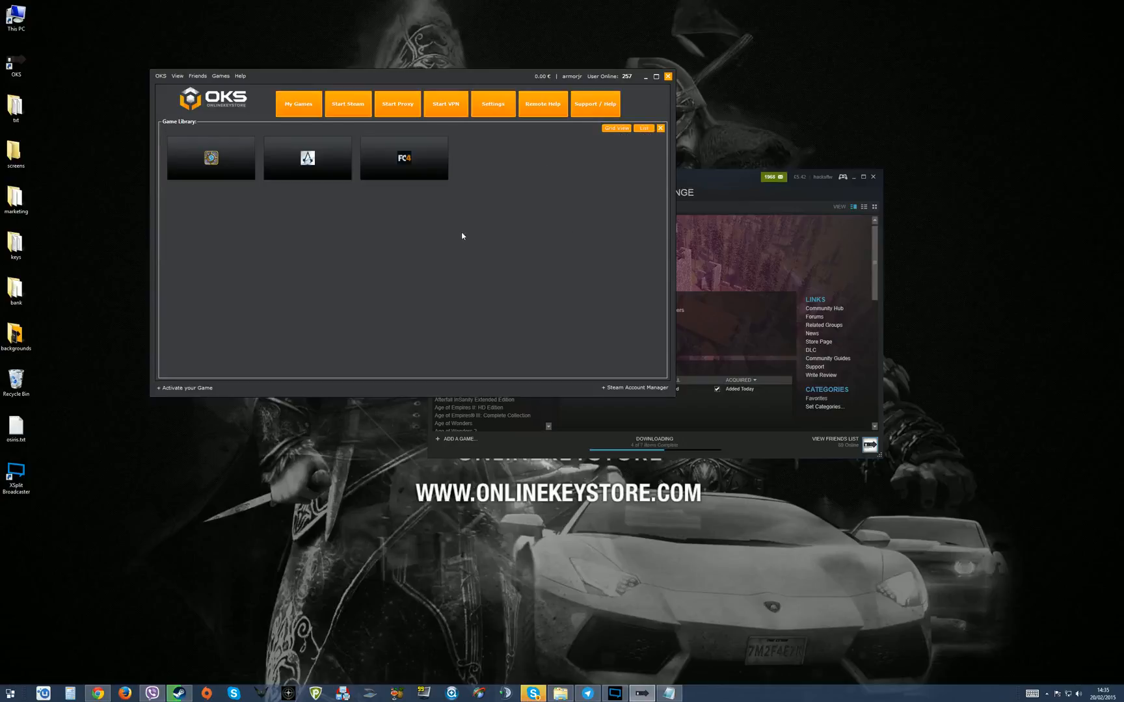
{"action": "mouse_move", "coordinate": [637, 119]}
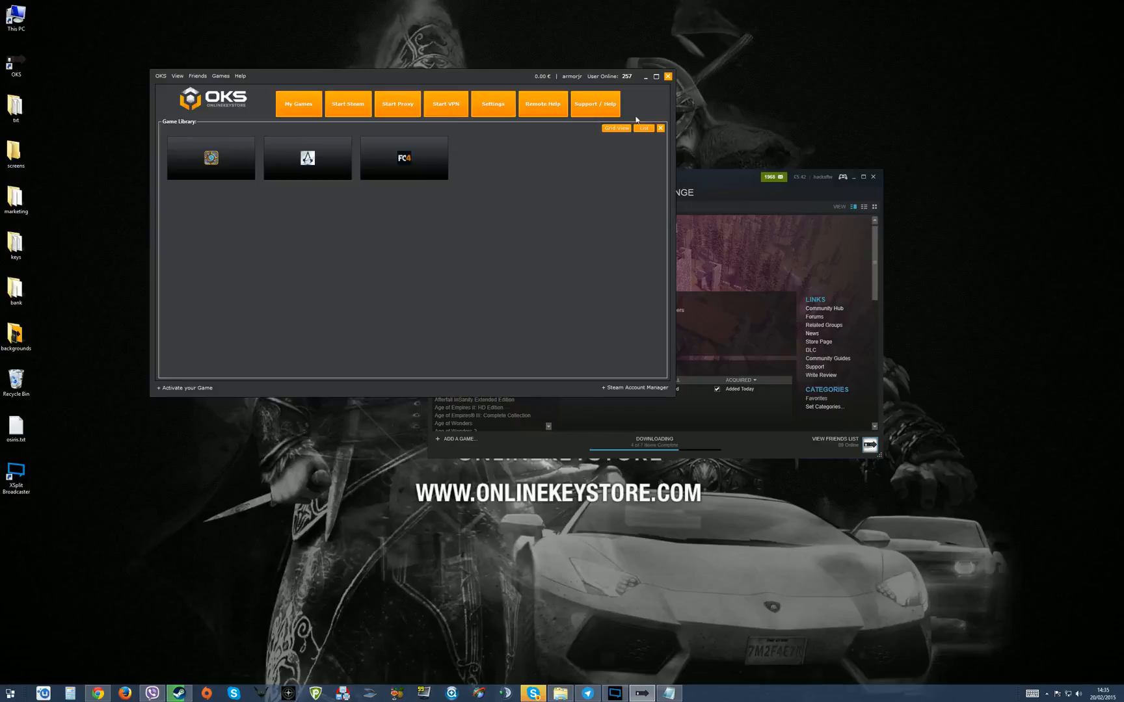
{"action": "left_click", "coordinate": [643, 127]}
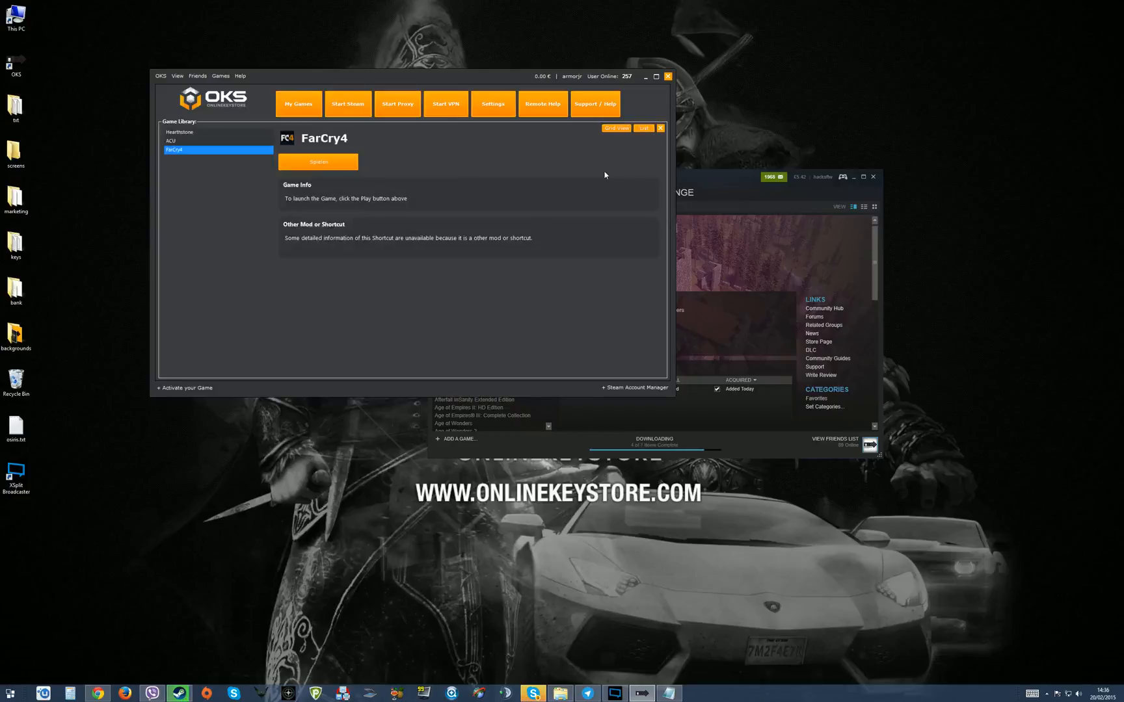
{"action": "mouse_move", "coordinate": [608, 171]}
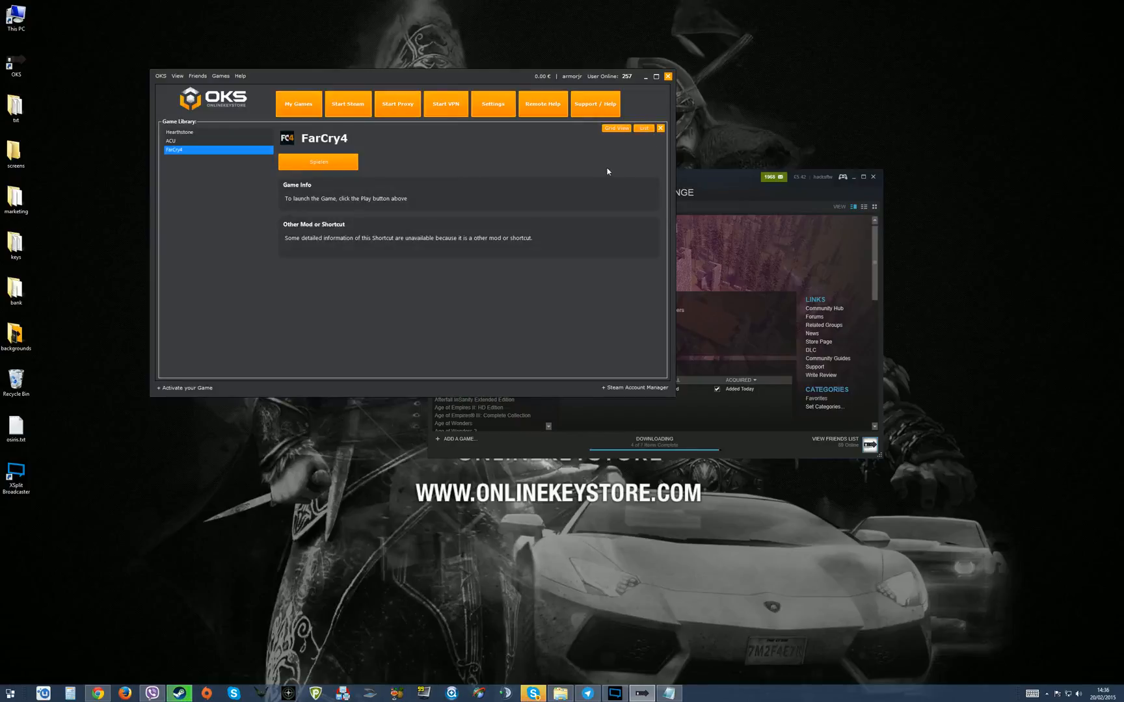
{"action": "mouse_move", "coordinate": [610, 175]}
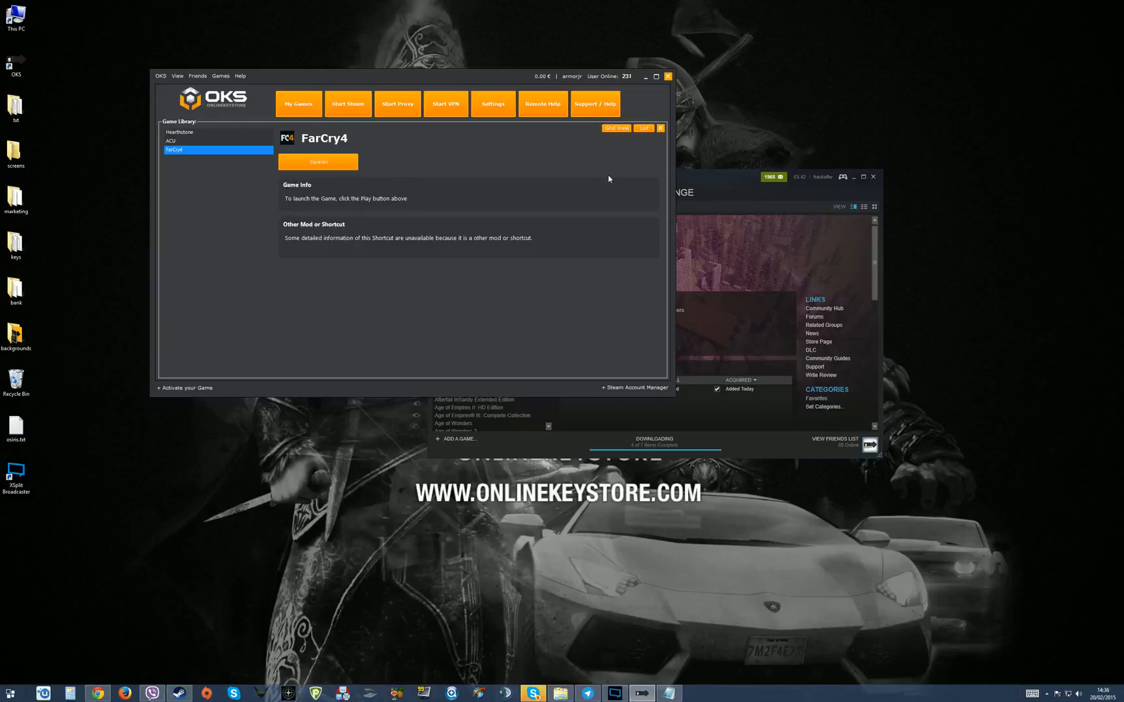
{"action": "mouse_move", "coordinate": [524, 208]}
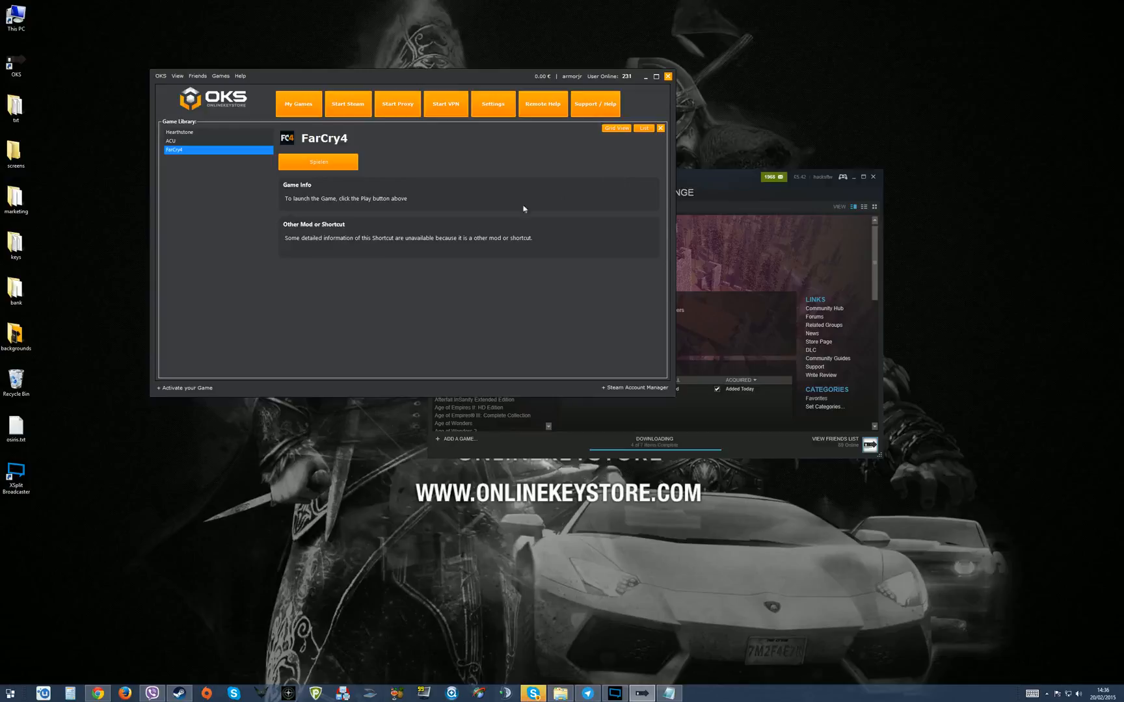
{"action": "left_click", "coordinate": [180, 132]}
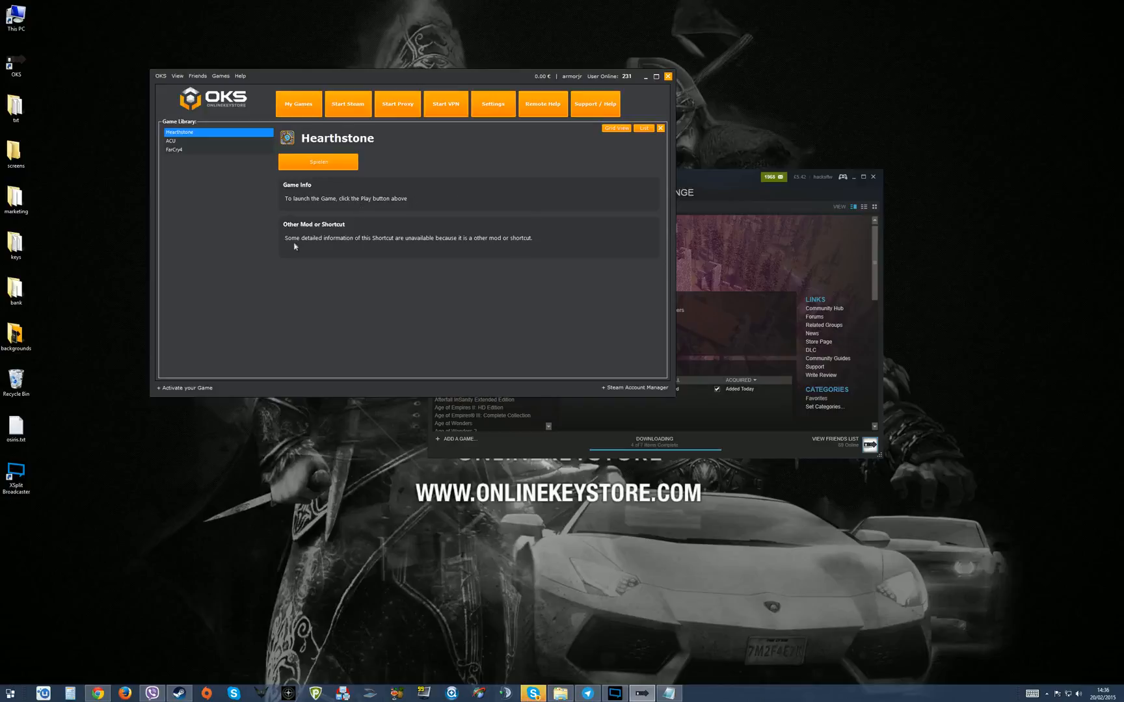
{"action": "mouse_move", "coordinate": [661, 130]}
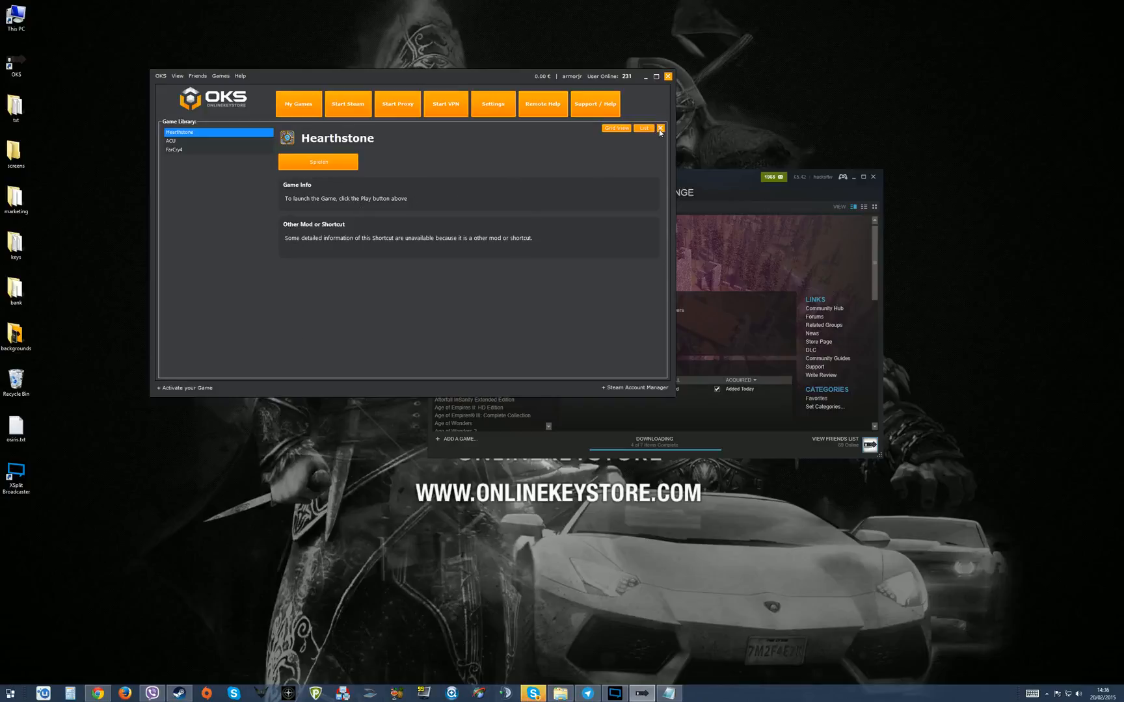
Close the Game Library panel, returning to the My games page listing H1Z1.
{"action": "left_click", "coordinate": [661, 128]}
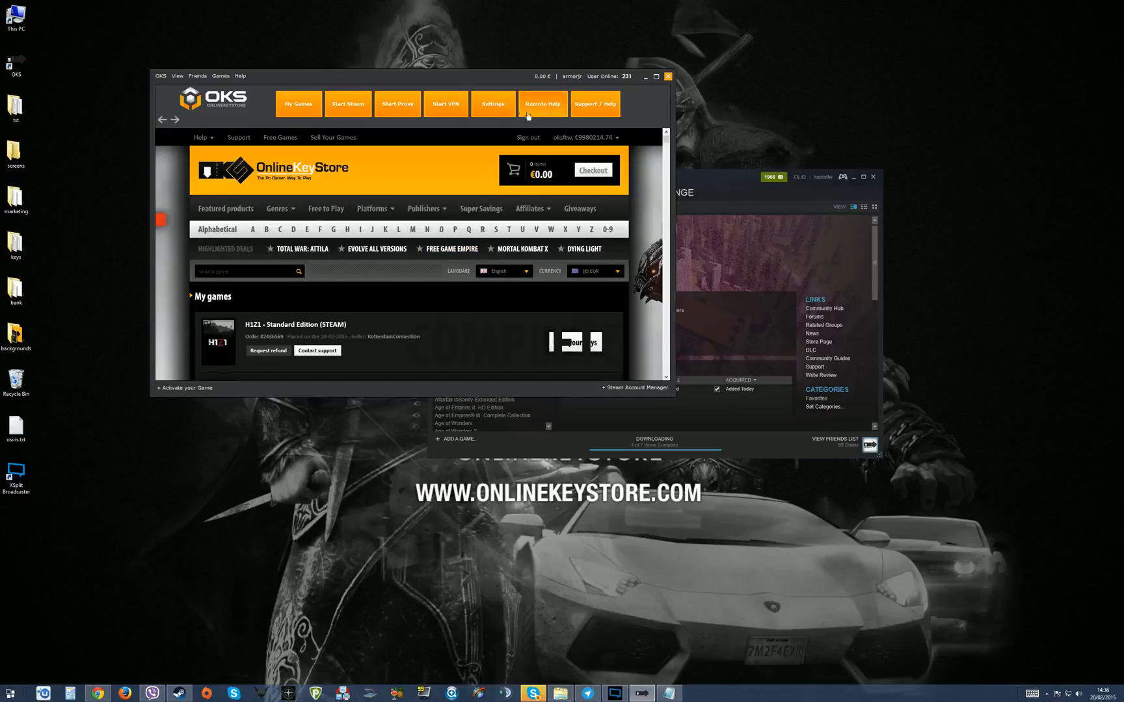
{"action": "mouse_move", "coordinate": [196, 395]}
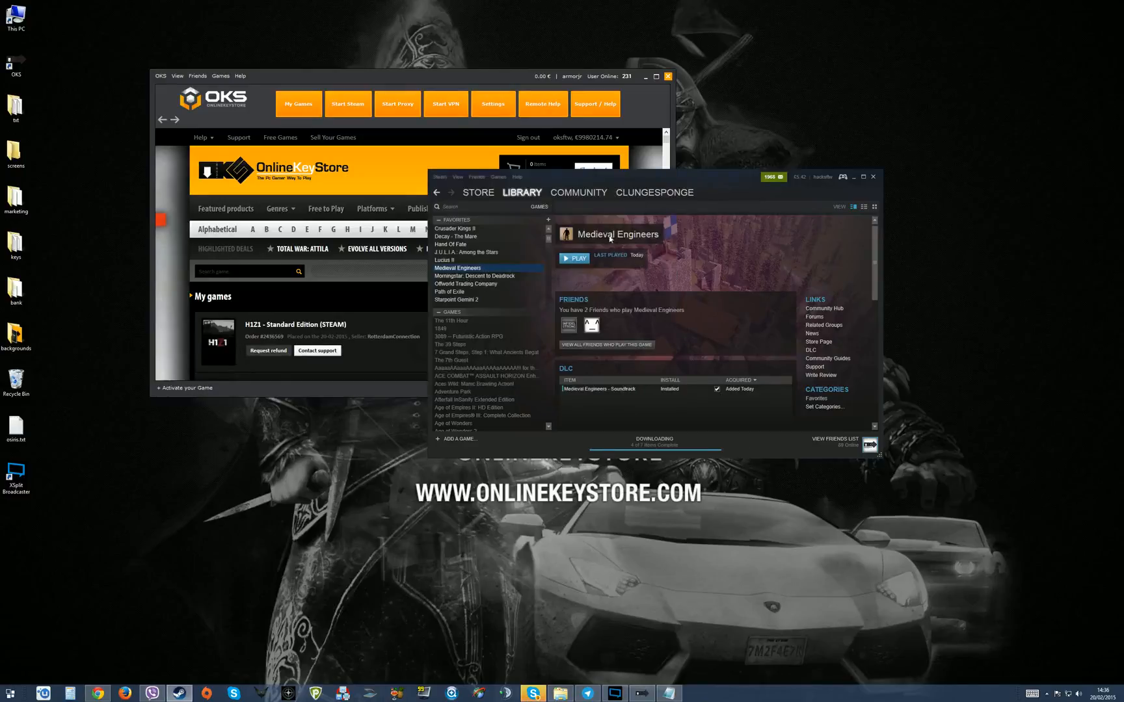
Launch Medieval Engineers from Steam, then end the running game process.
{"action": "left_click", "coordinate": [575, 258]}
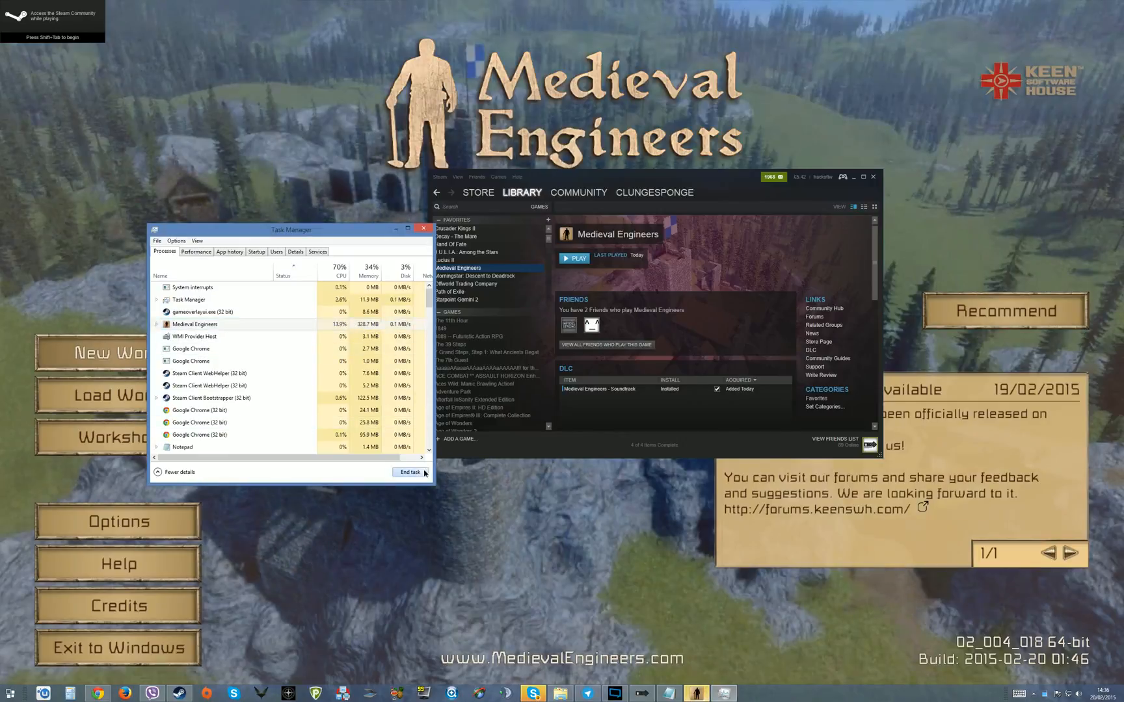
{"action": "left_click", "coordinate": [409, 472]}
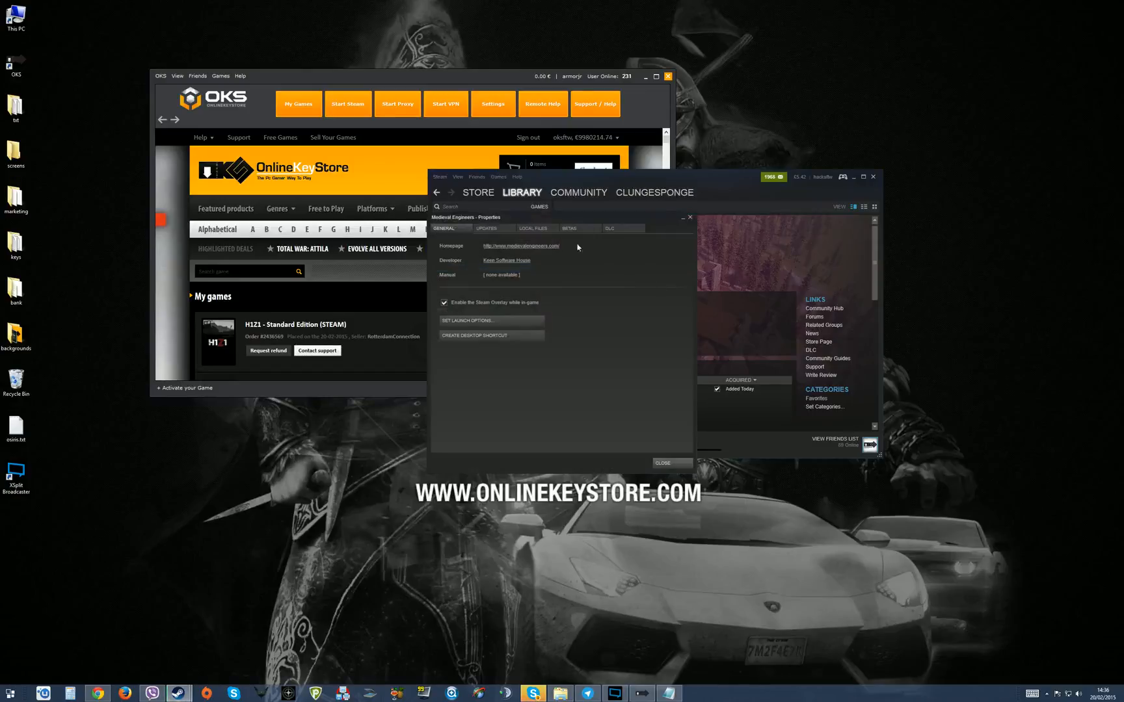
Open Properties for Hand of Fate, Lucius II, Morningstar and Path of Exile in turn.
{"action": "left_click", "coordinate": [609, 228]}
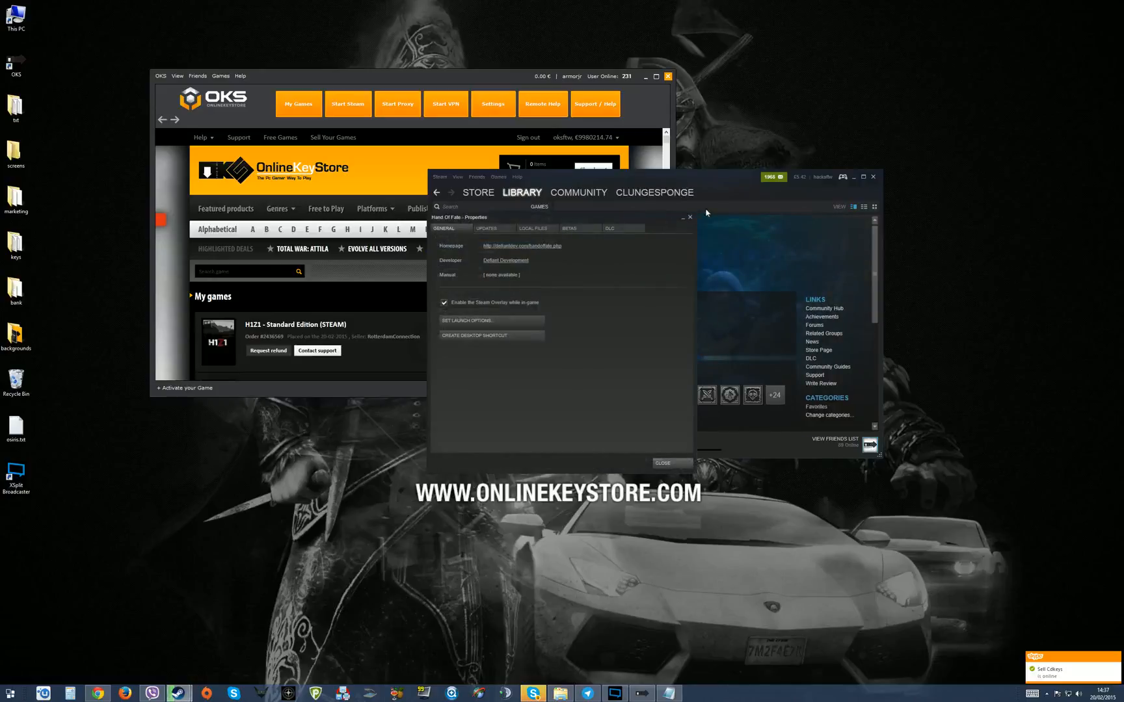
{"action": "left_click", "coordinate": [662, 463]}
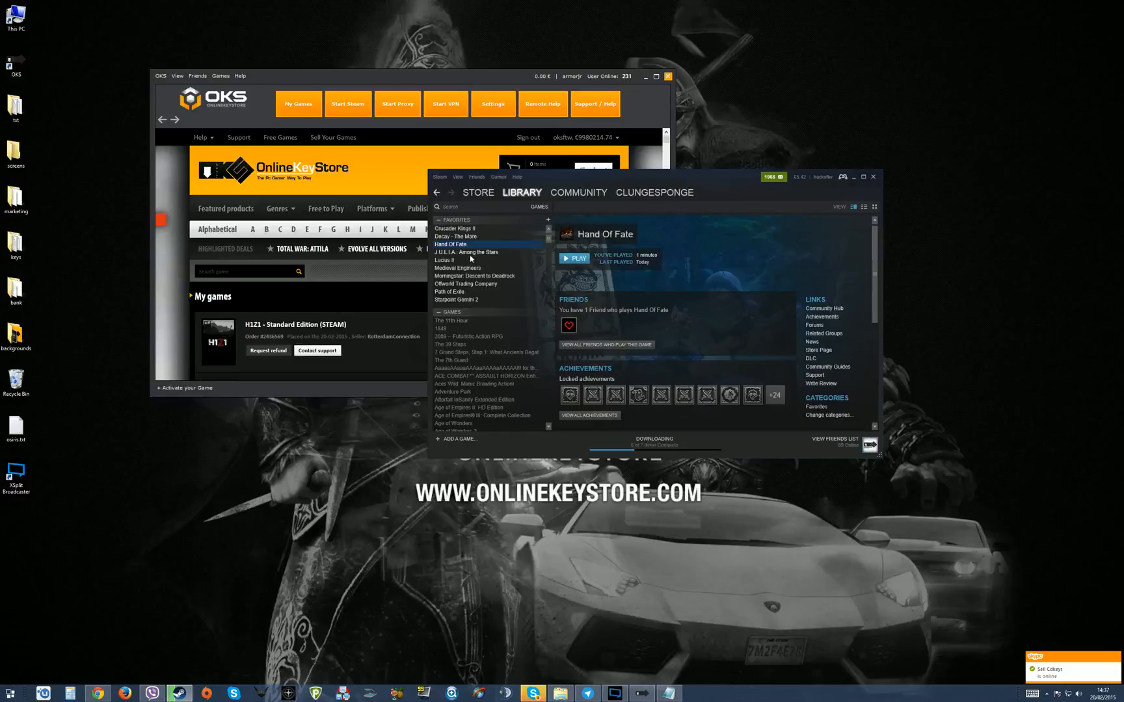
{"action": "right_click", "coordinate": [444, 259]}
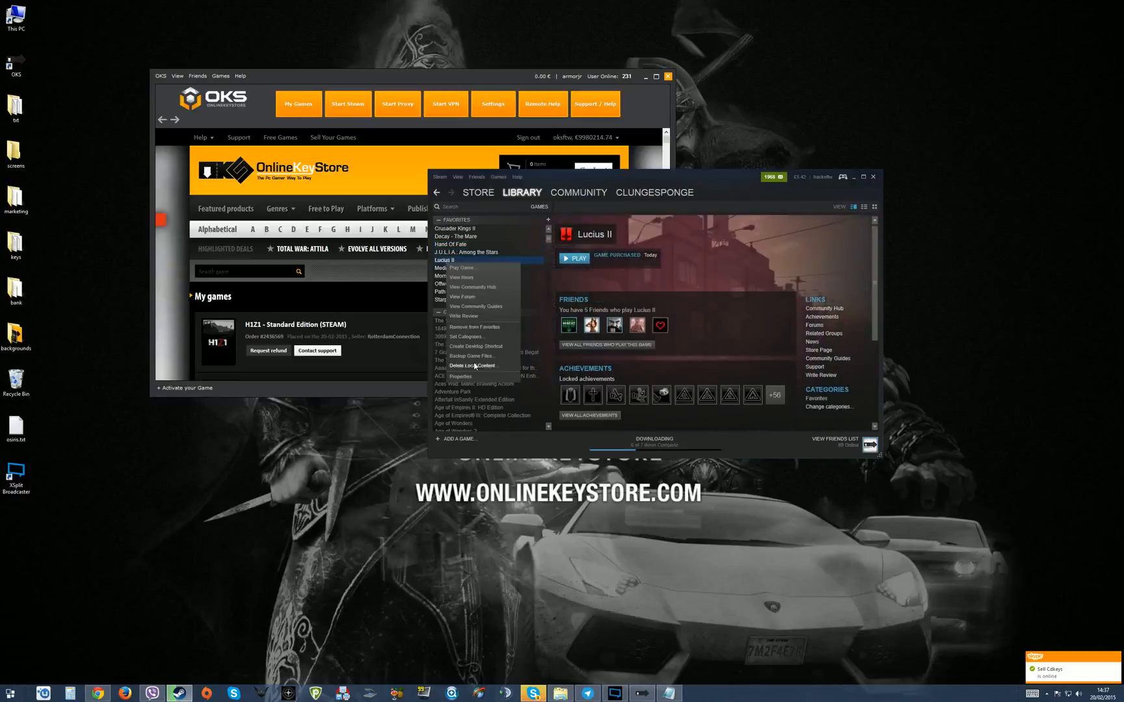
{"action": "left_click", "coordinate": [459, 377]}
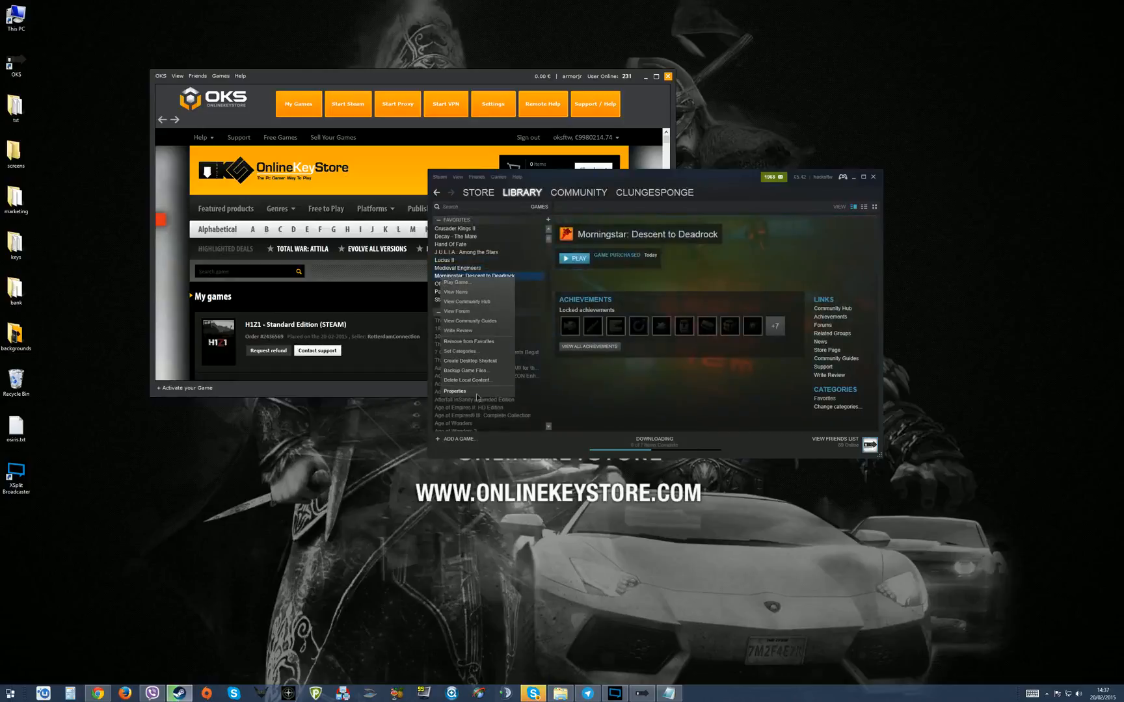
{"action": "left_click", "coordinate": [455, 391]}
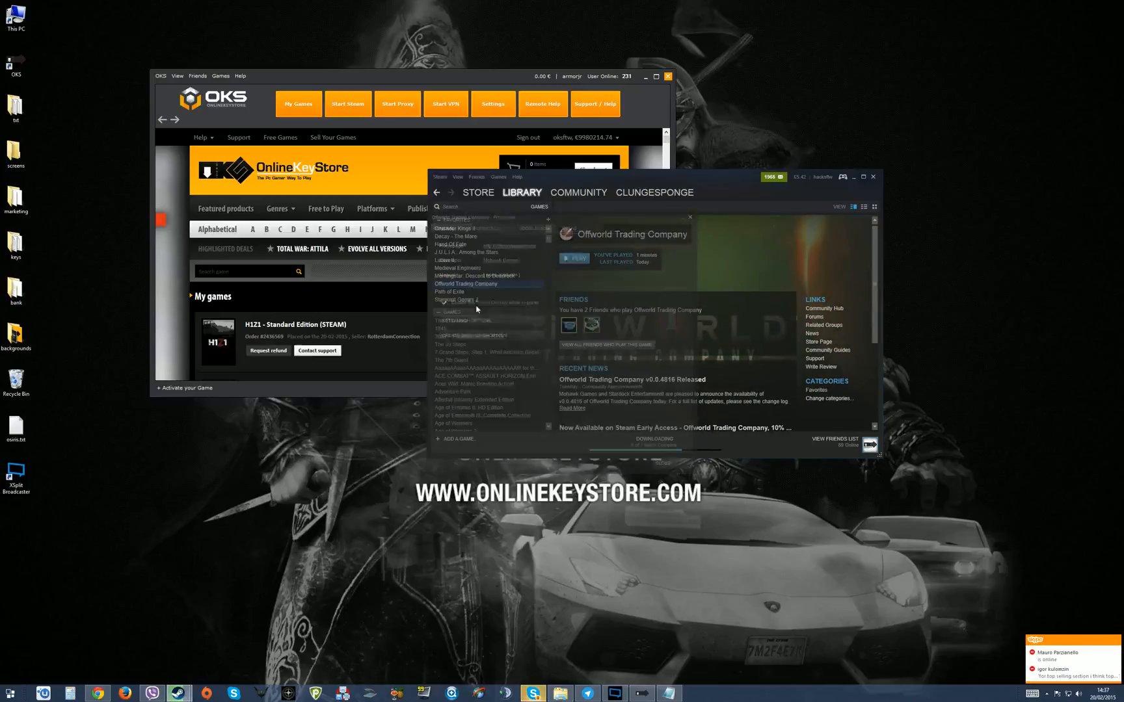
{"action": "right_click", "coordinate": [449, 291]}
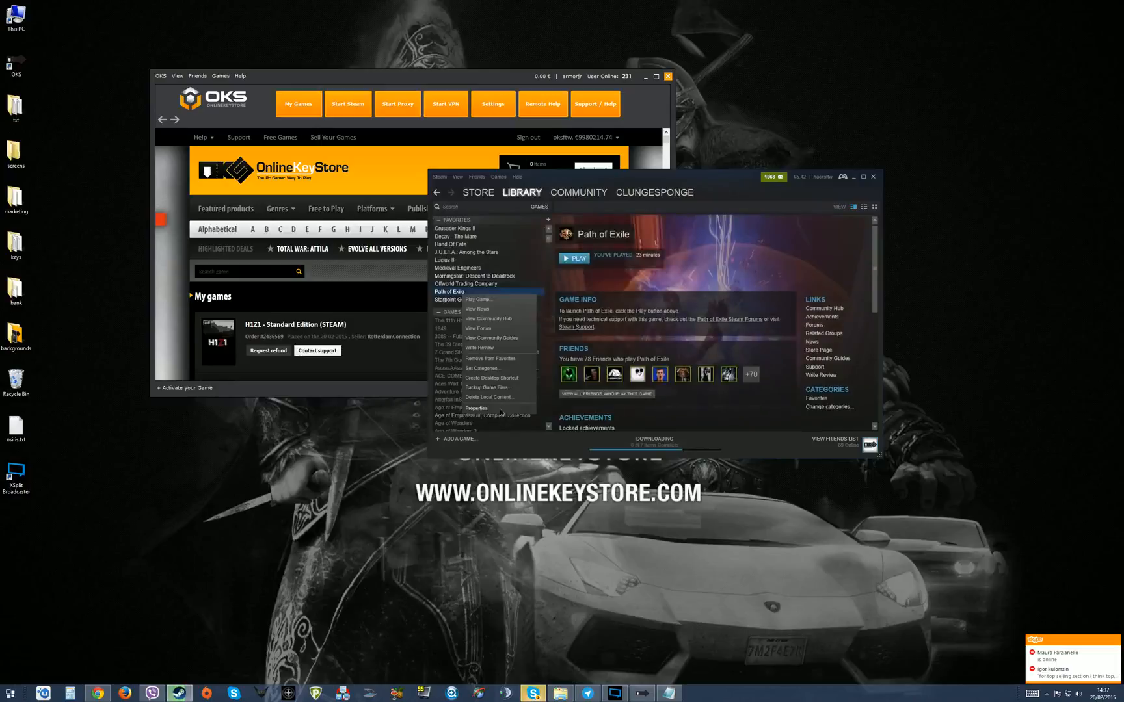
{"action": "left_click", "coordinate": [476, 408]}
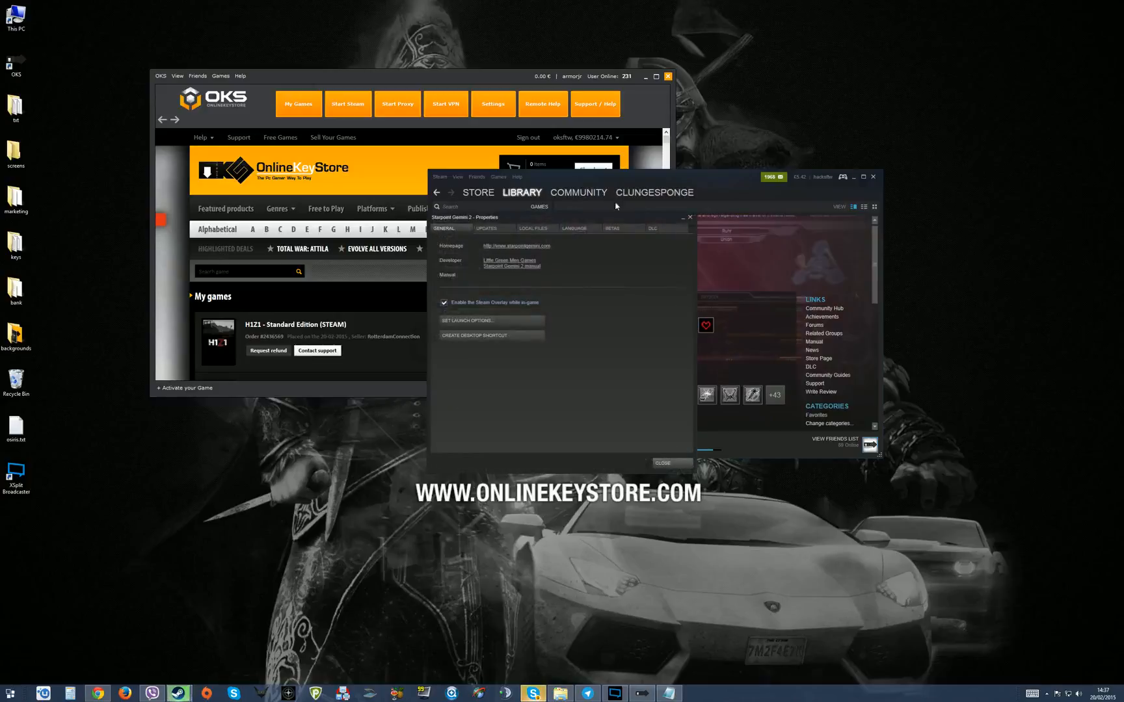
Keep Starpoint Gemini 2's language as English and close its Properties.
{"action": "left_click", "coordinate": [574, 228]}
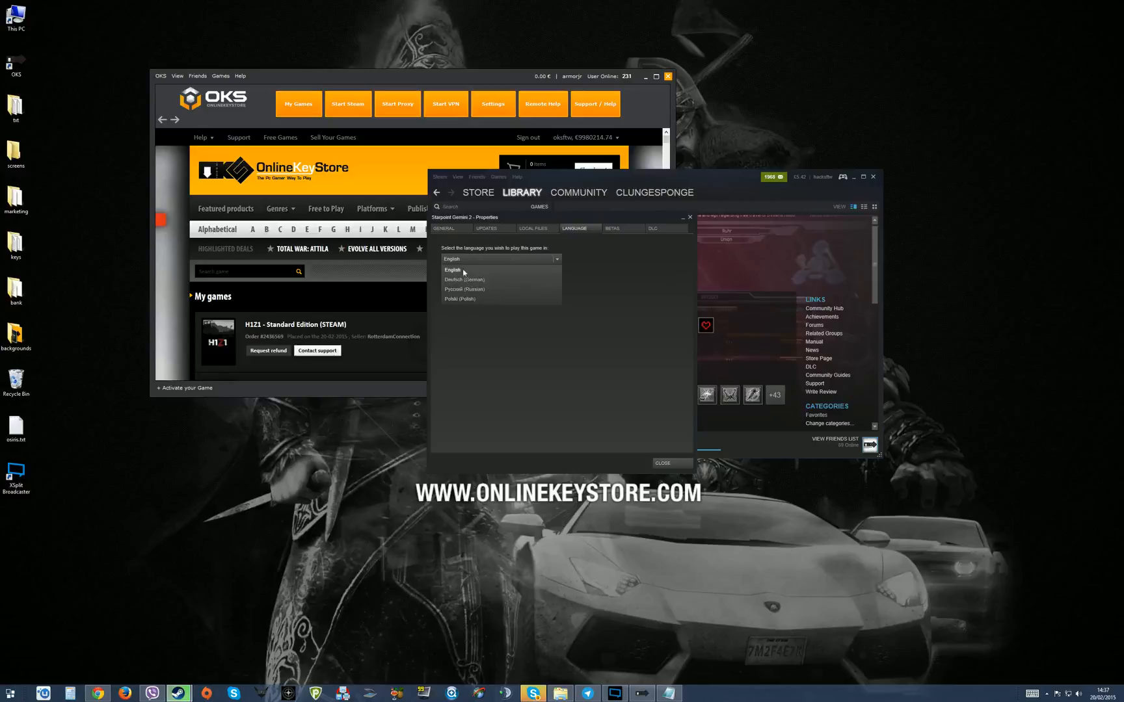
{"action": "left_click", "coordinate": [452, 269]}
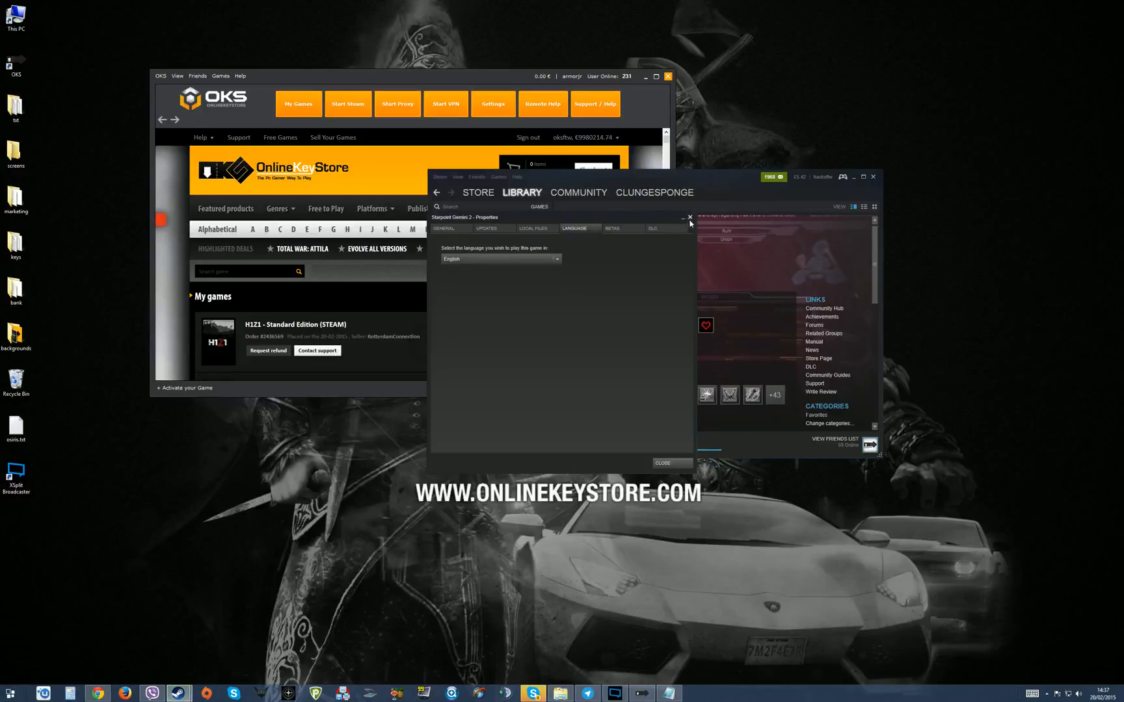
{"action": "left_click", "coordinate": [690, 217]}
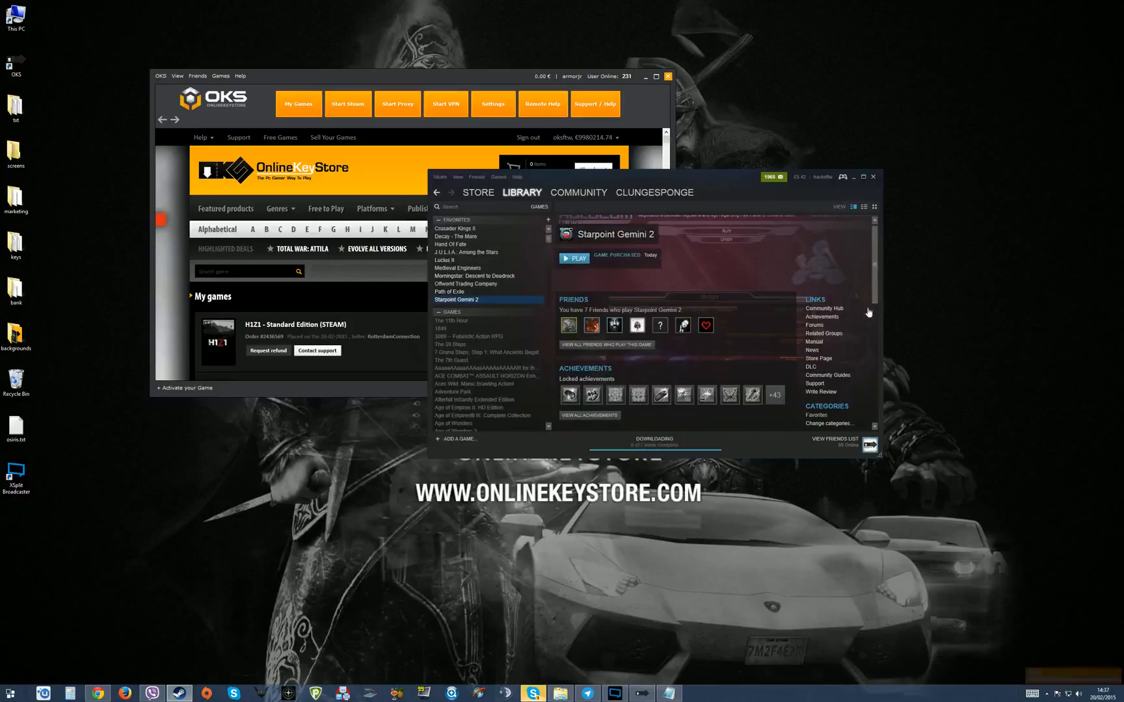
Browse Starpoint Gemini 2's store page, then return to its library entry.
{"action": "left_click", "coordinate": [477, 192]}
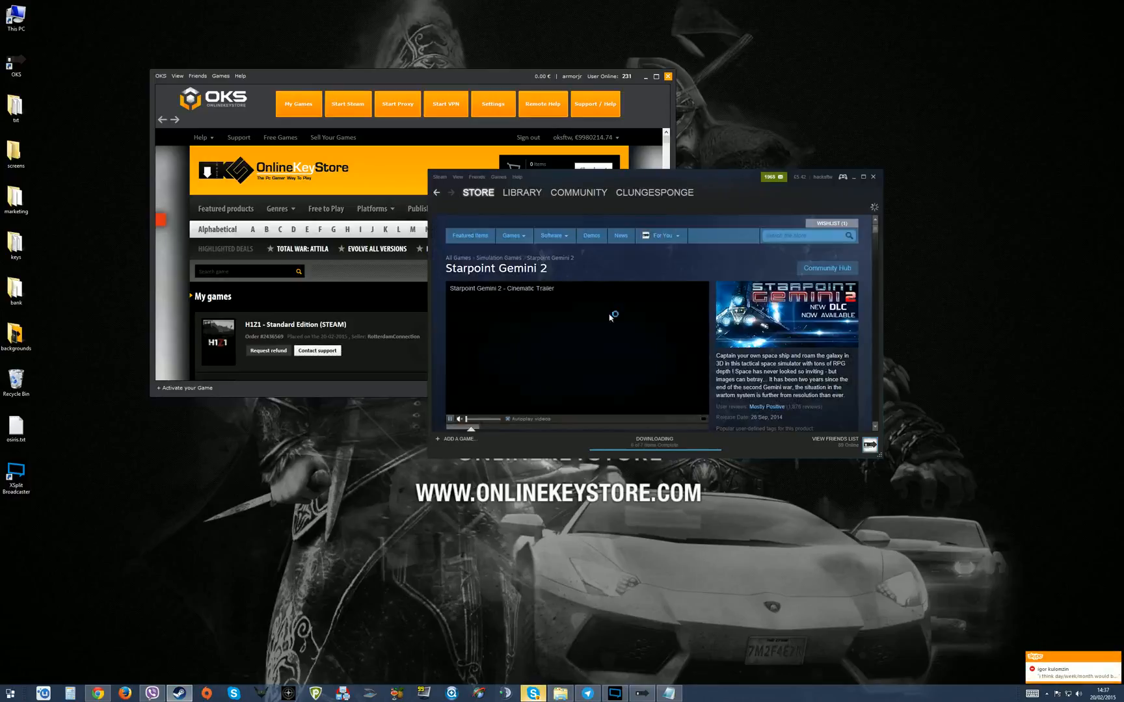
{"action": "scroll", "scroll_direction": "down", "scroll_amount": 3}
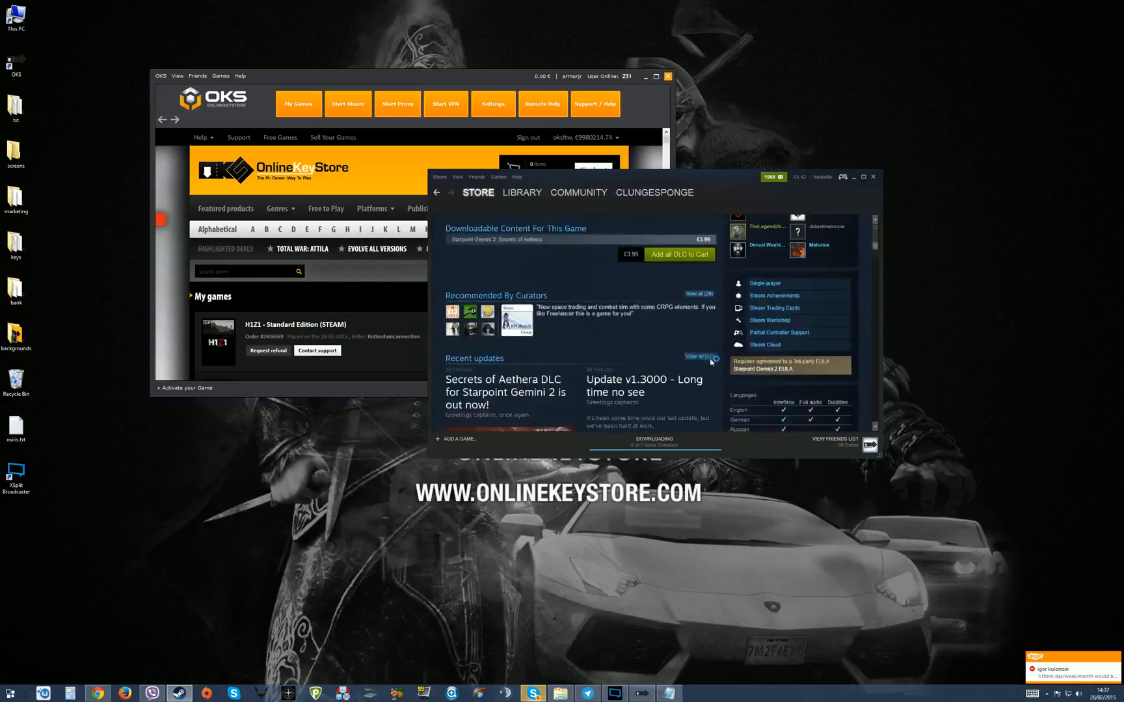
{"action": "scroll", "scroll_direction": "down", "scroll_amount": 3}
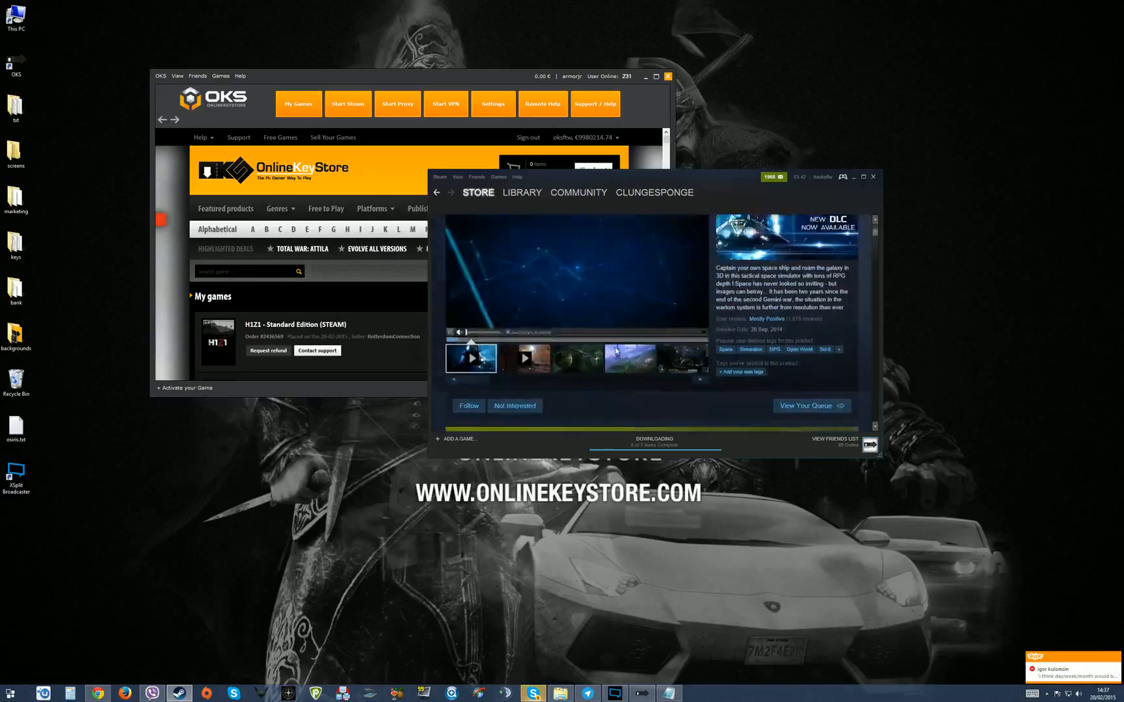
{"action": "left_click", "coordinate": [522, 192]}
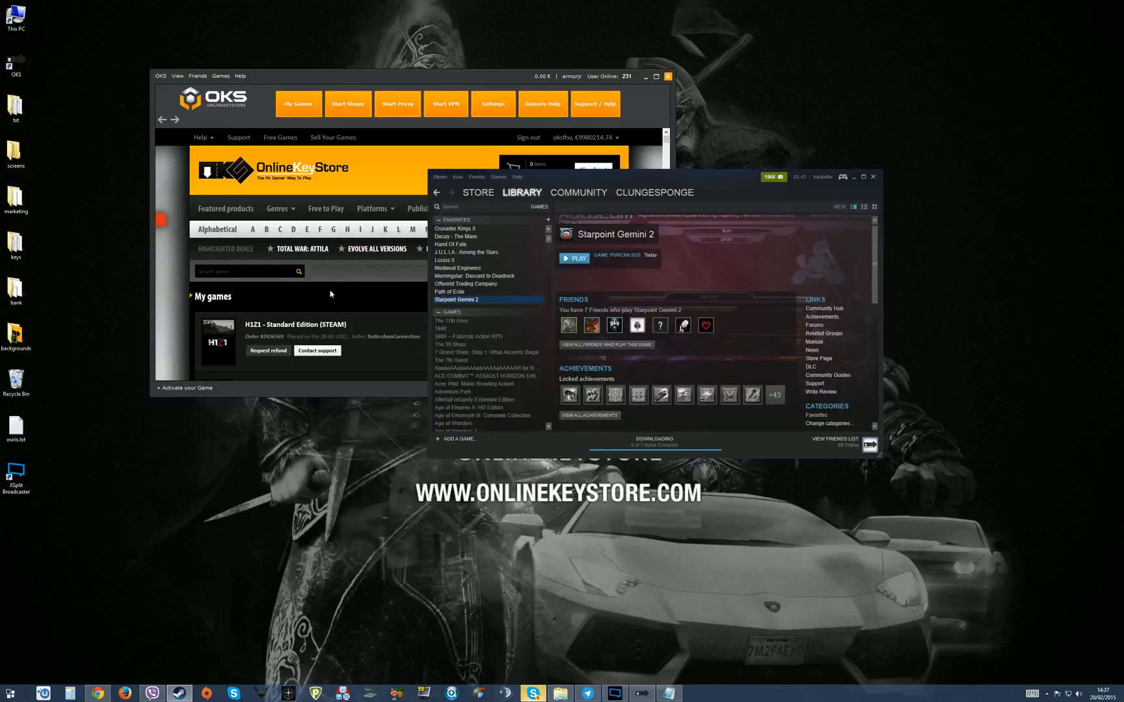
{"action": "mouse_move", "coordinate": [693, 266]}
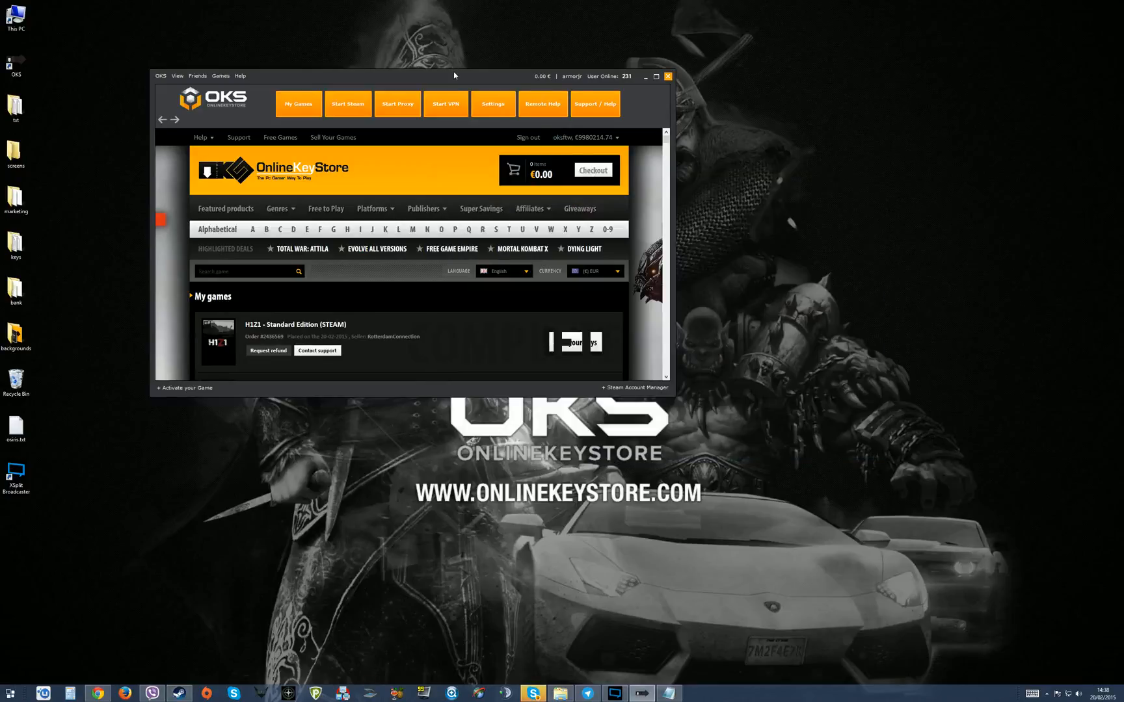
Drag the OKS window to the right and return to the featured-deals storefront.
{"action": "left_click_drag", "start_coordinate": [454, 75], "coordinate": [812, 135]}
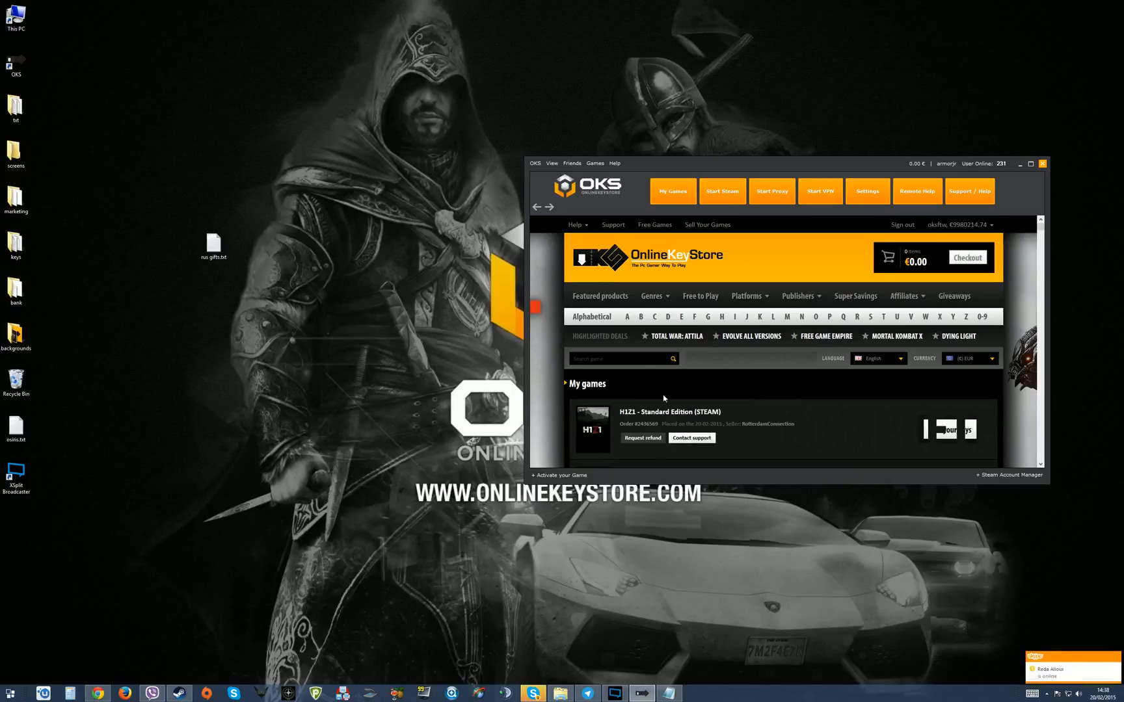
{"action": "mouse_move", "coordinate": [999, 187]}
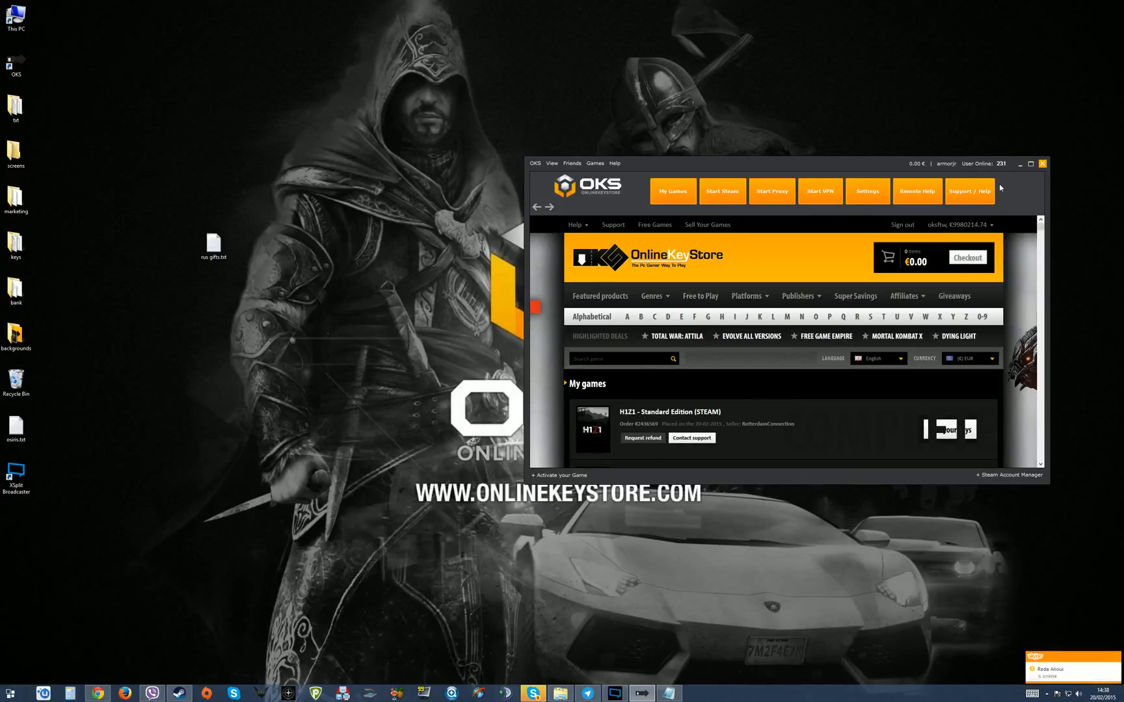
{"action": "left_click", "coordinate": [970, 191]}
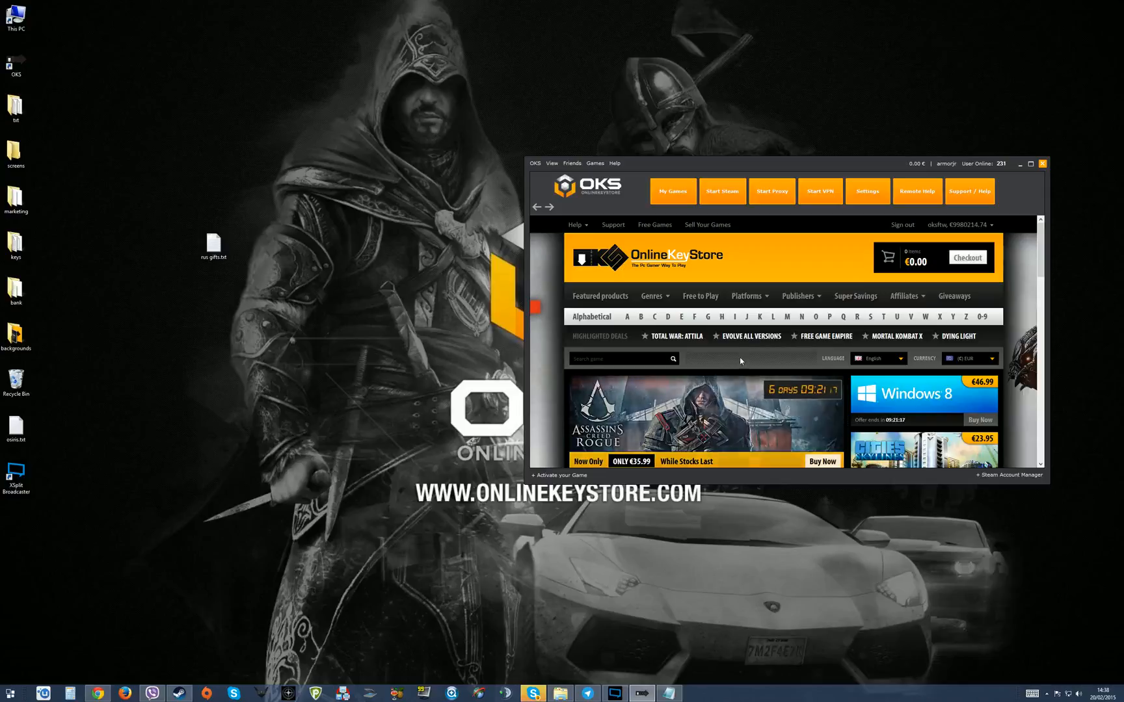
{"action": "scroll", "scroll_direction": "down", "scroll_amount": 3}
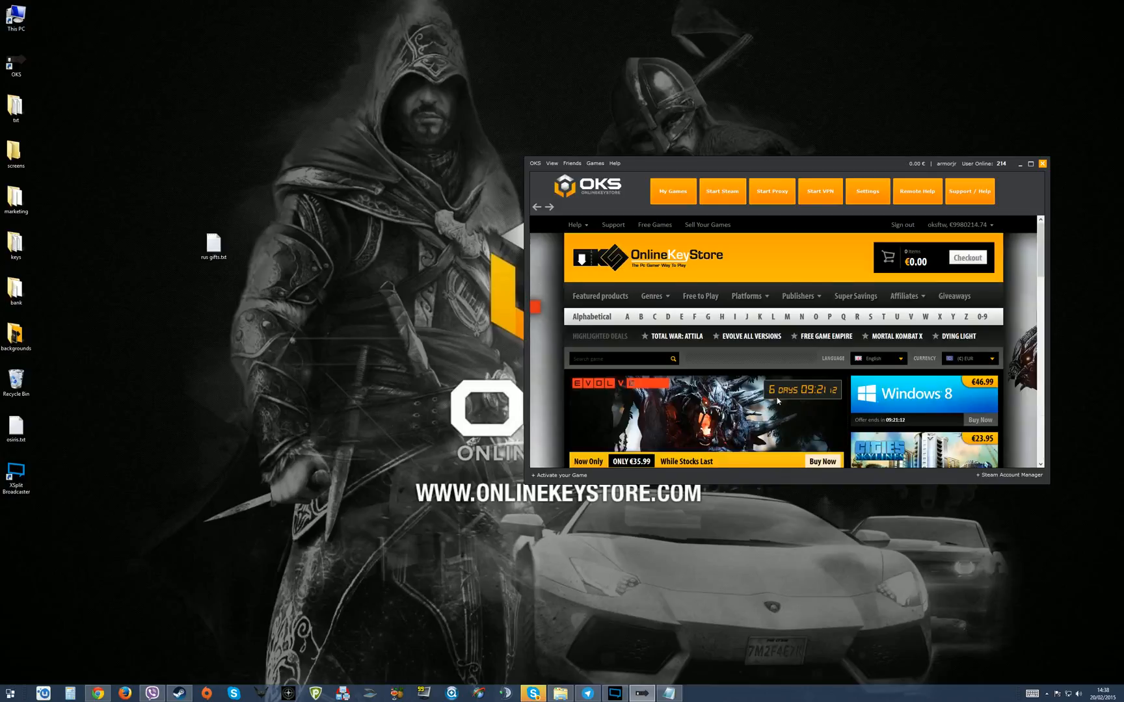
{"action": "left_click", "coordinate": [956, 224]}
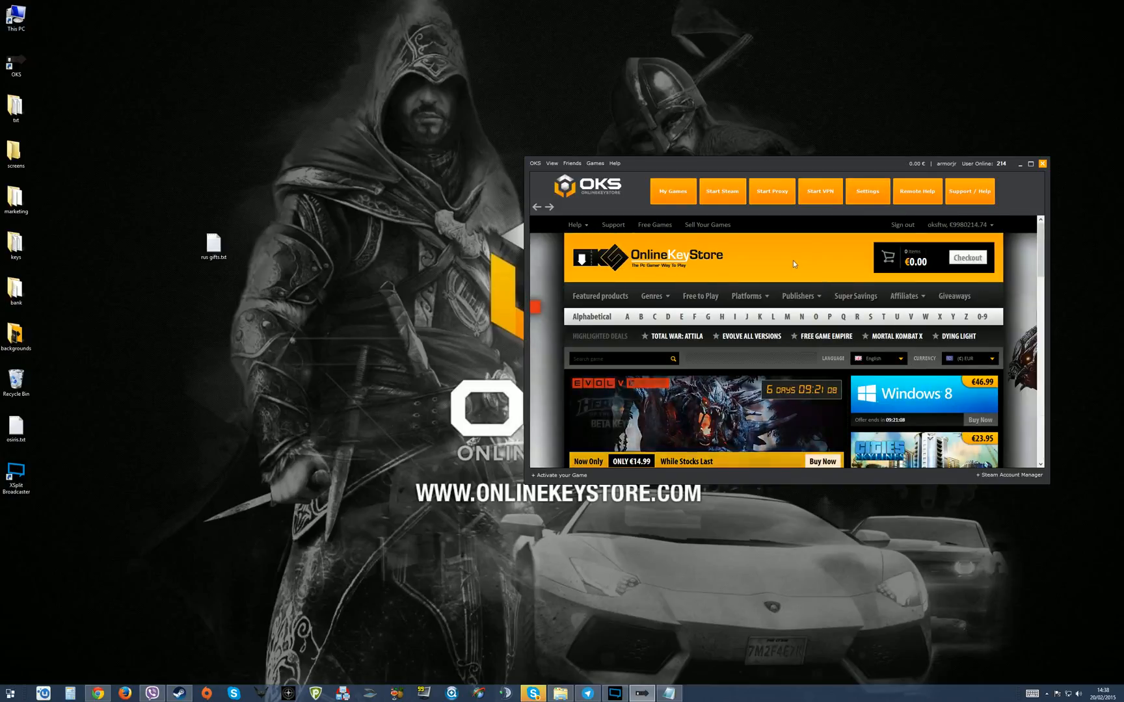
{"action": "left_click", "coordinate": [651, 296]}
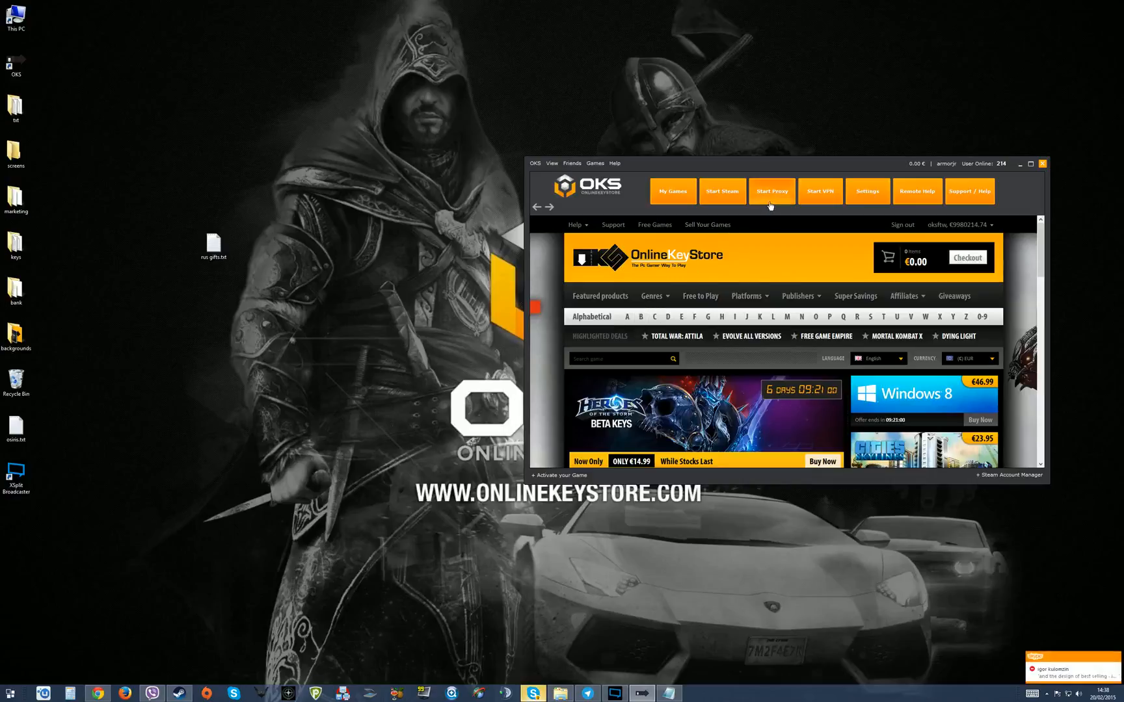
{"action": "mouse_move", "coordinate": [757, 216]}
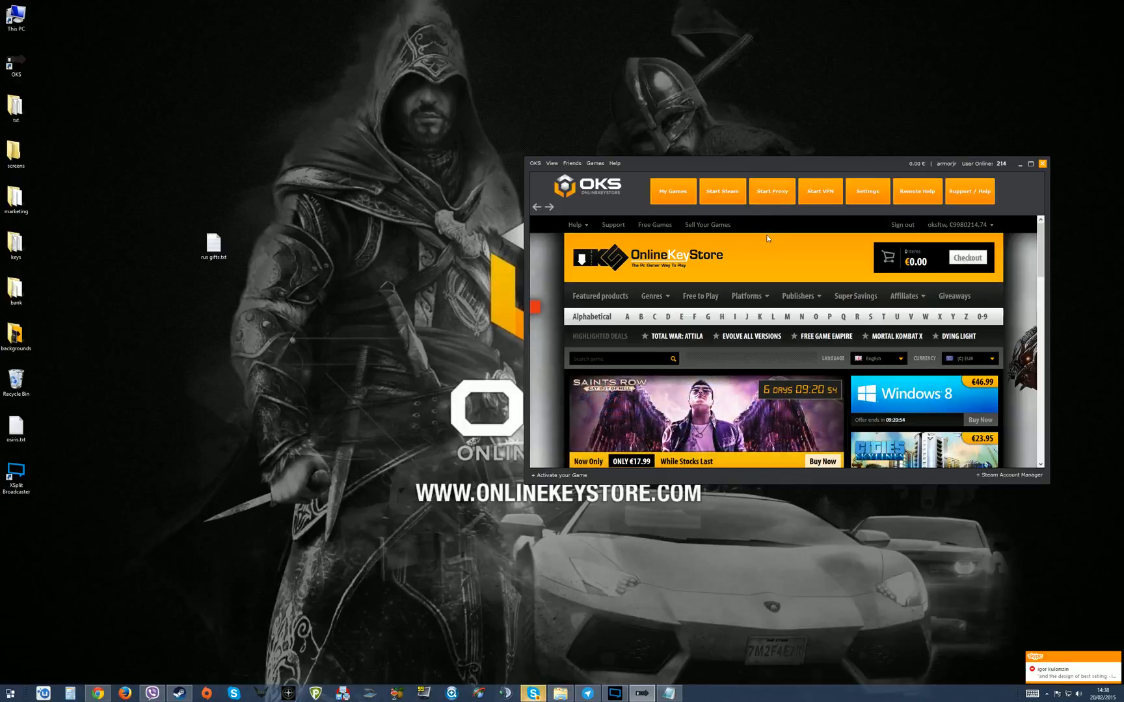
{"action": "left_click_drag", "start_coordinate": [785, 163], "coordinate": [628, 194]}
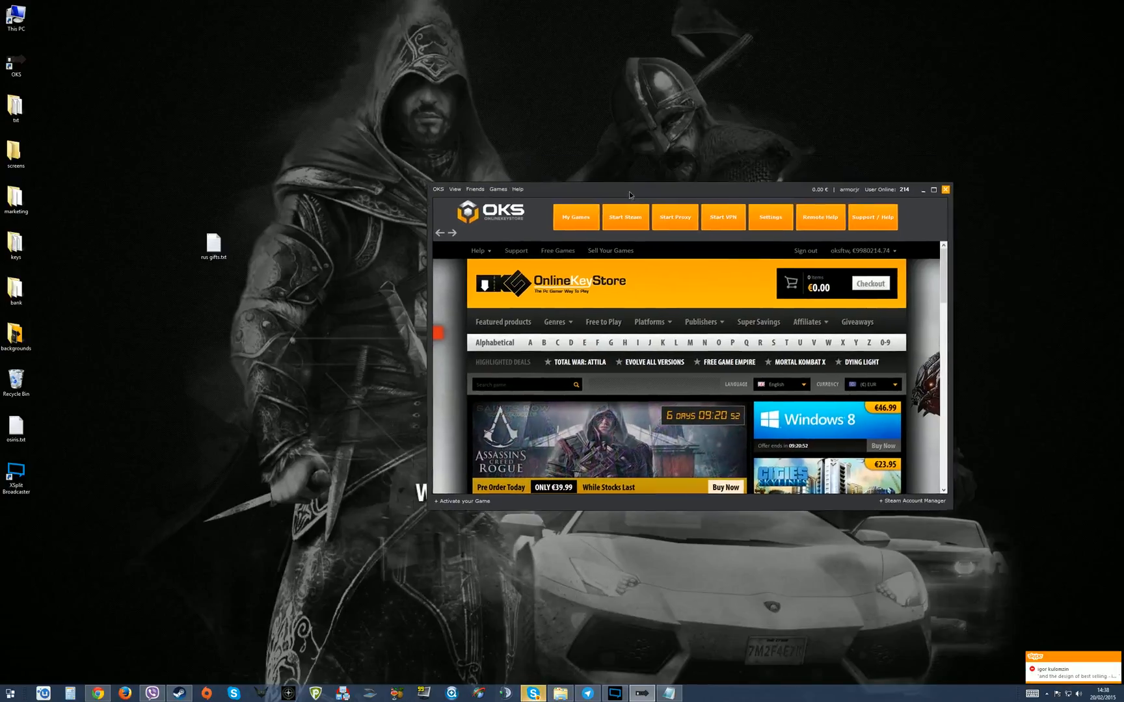
{"action": "left_click_drag", "start_coordinate": [630, 189], "coordinate": [763, 122]}
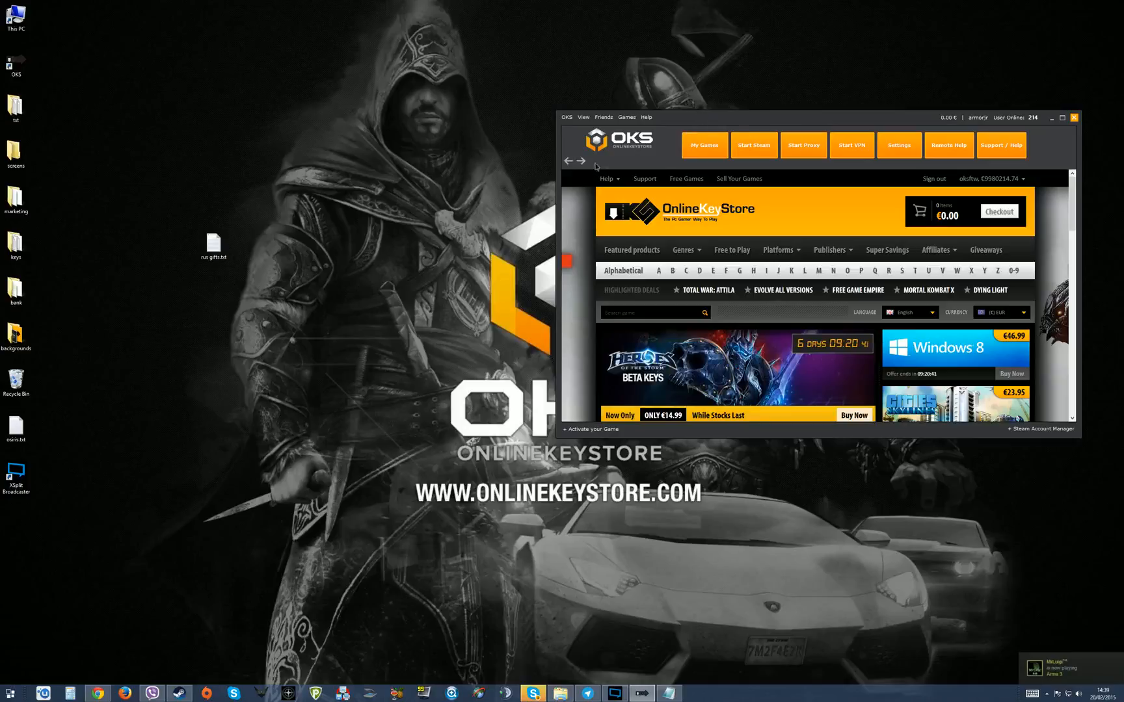
{"action": "left_click_drag", "start_coordinate": [810, 117], "coordinate": [814, 222]}
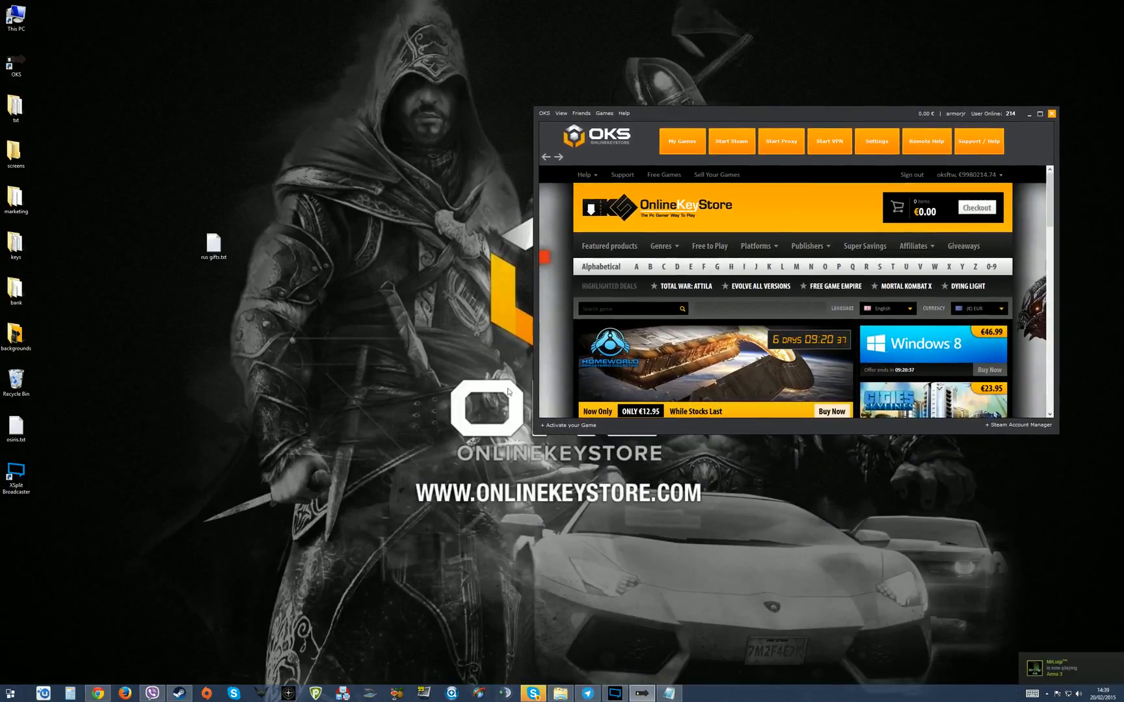
{"action": "left_click", "coordinate": [569, 425]}
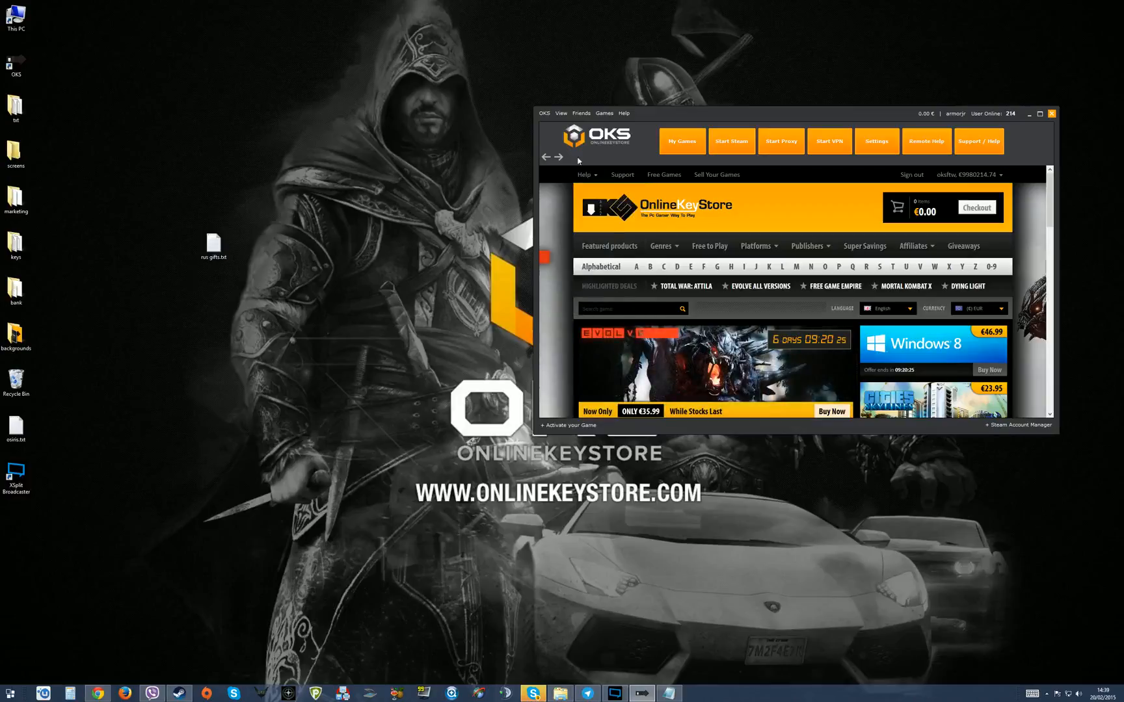
{"action": "mouse_move", "coordinate": [911, 443]}
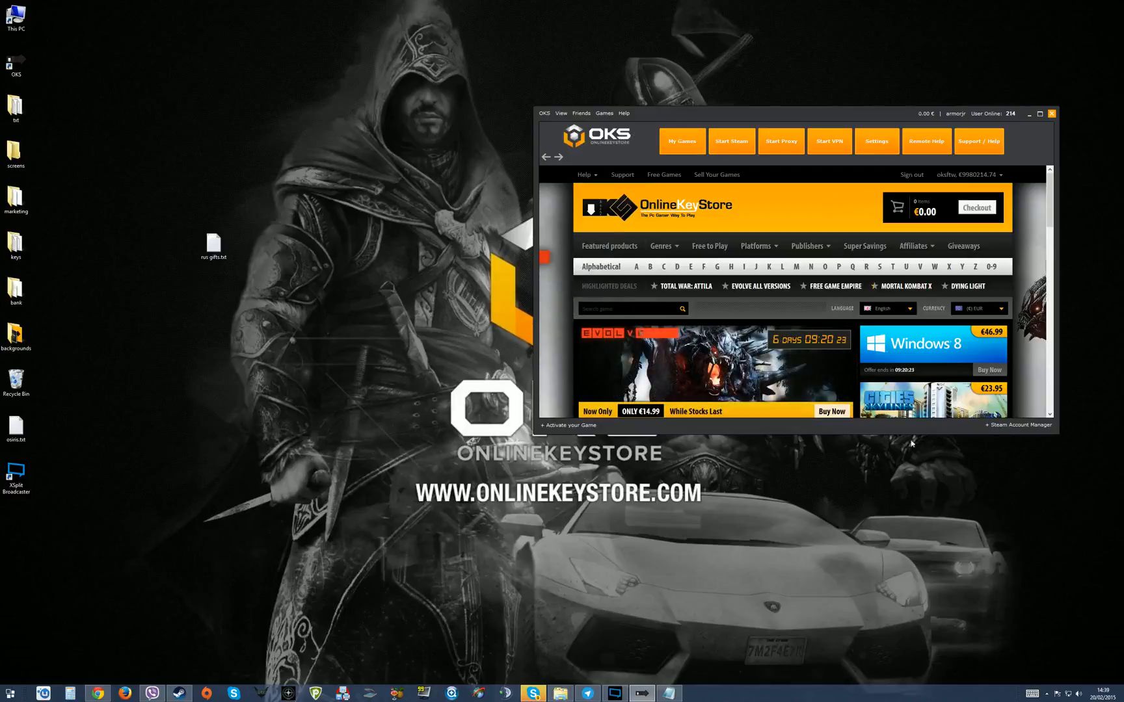